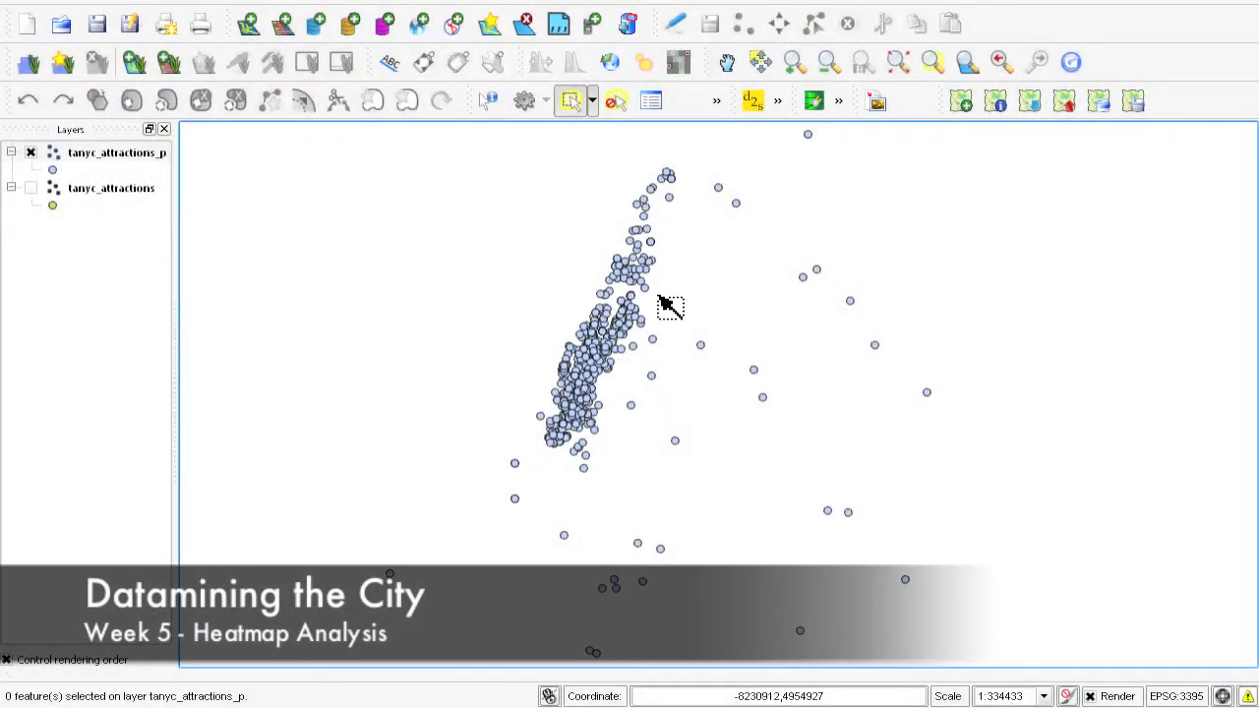
mouse_move(771, 672)
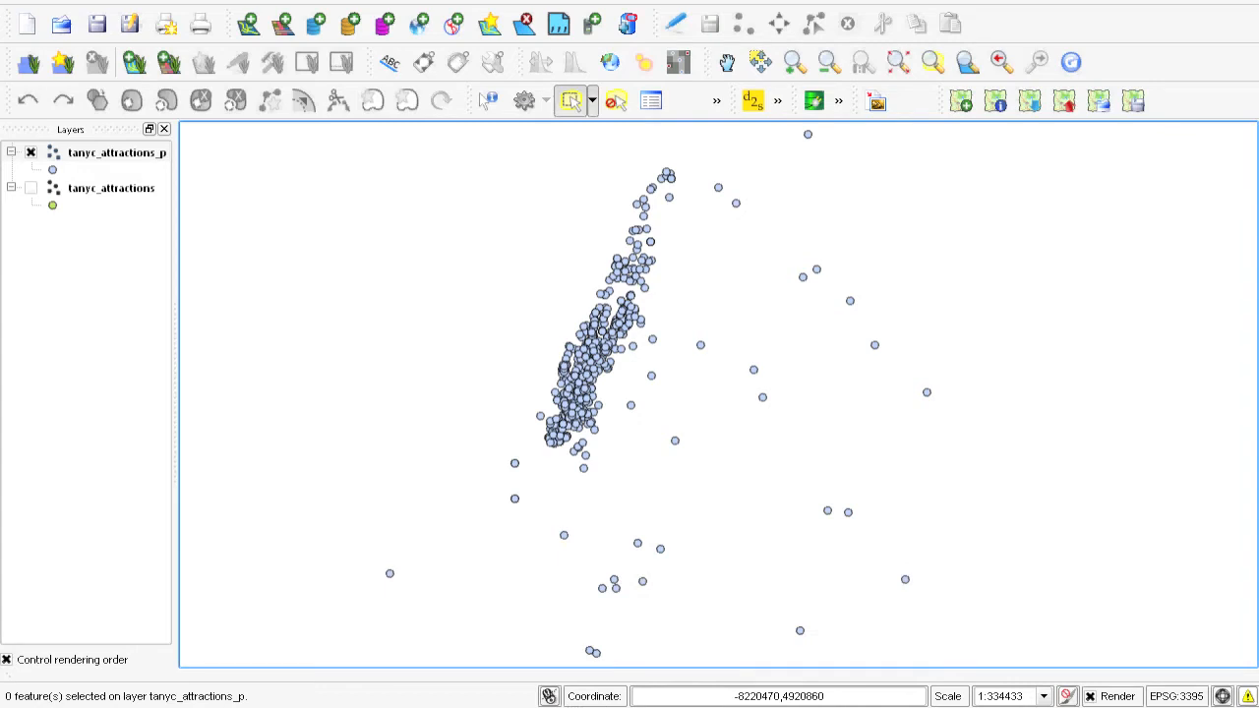
mouse_move(580, 315)
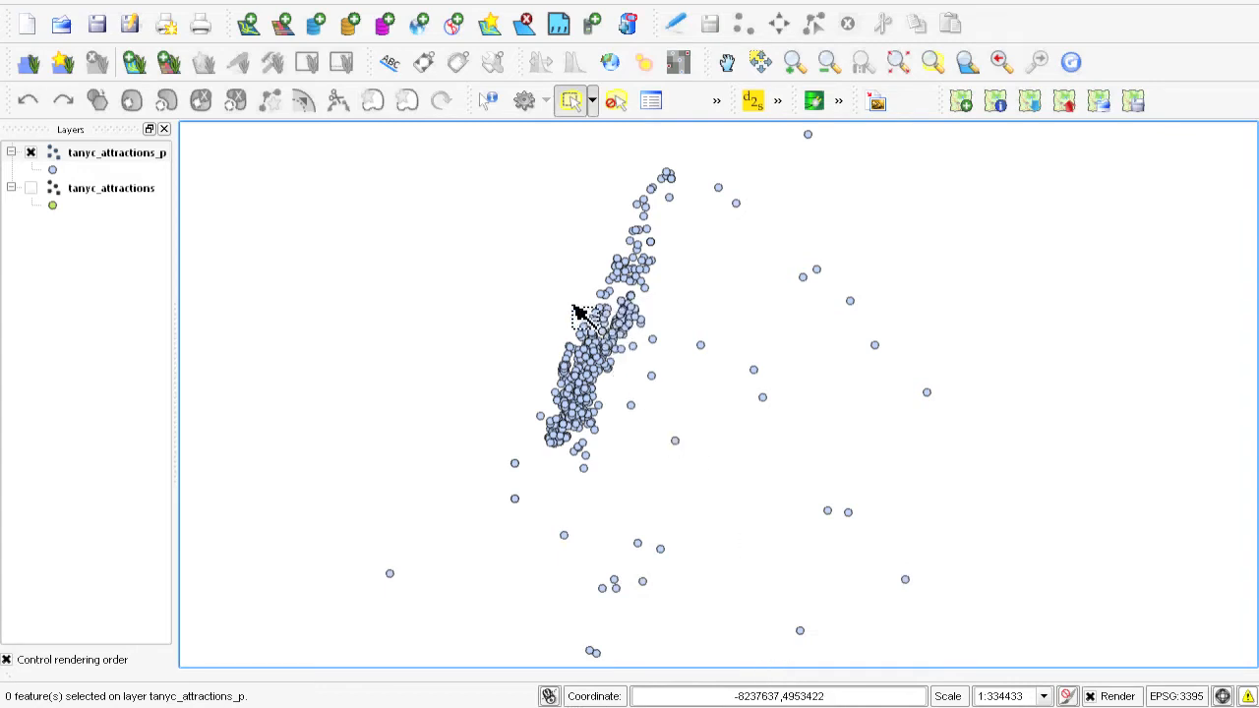
mouse_move(693, 487)
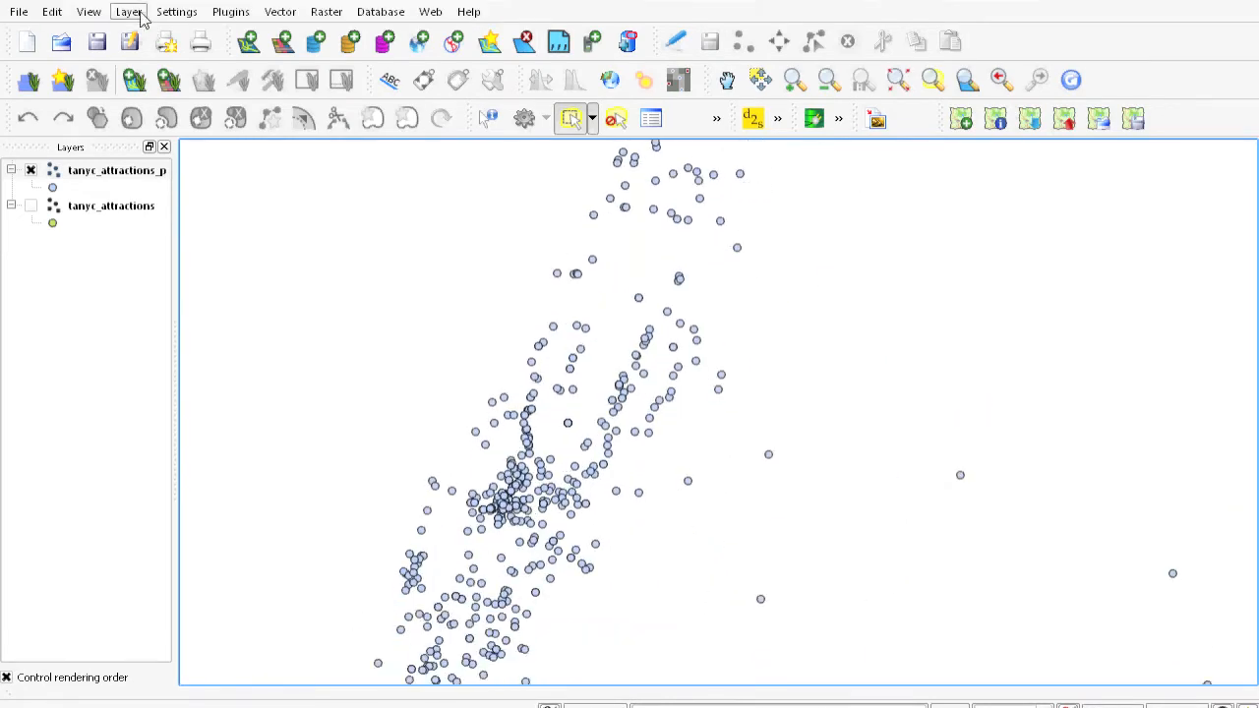
Measure a line of about 2.413 km across the attraction points, then close the Measure window.
left_click(86, 12)
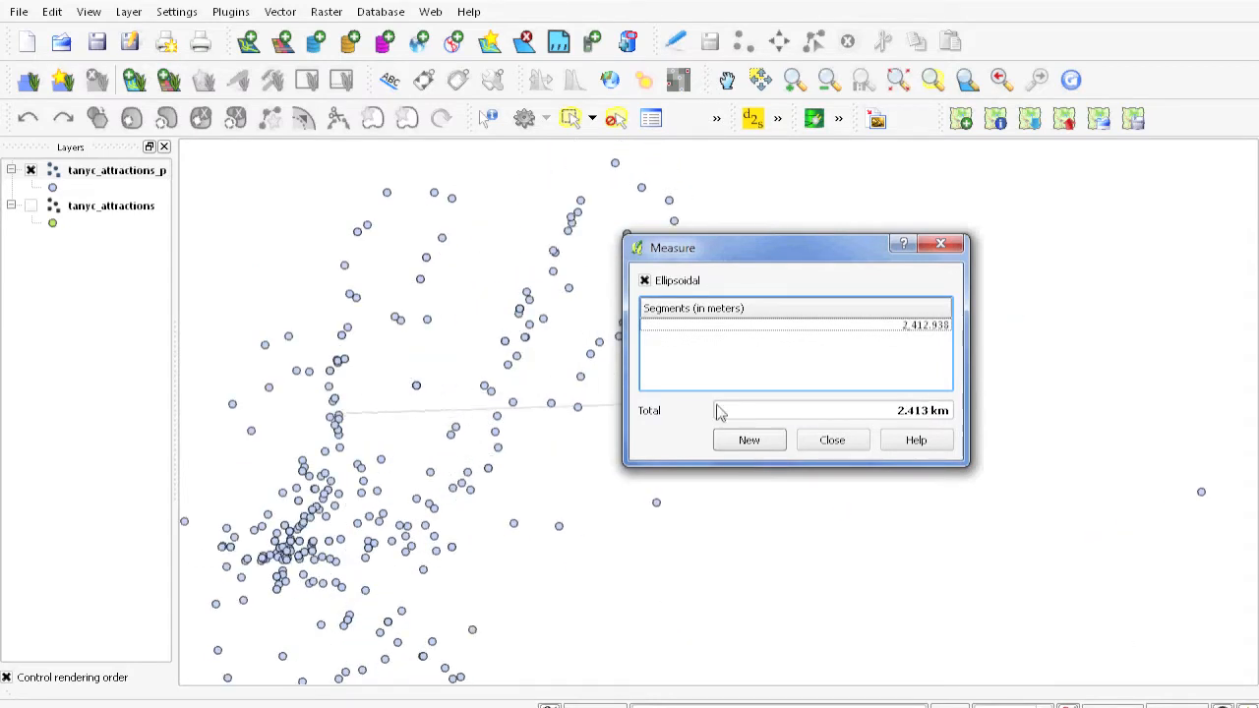
left_click(830, 440)
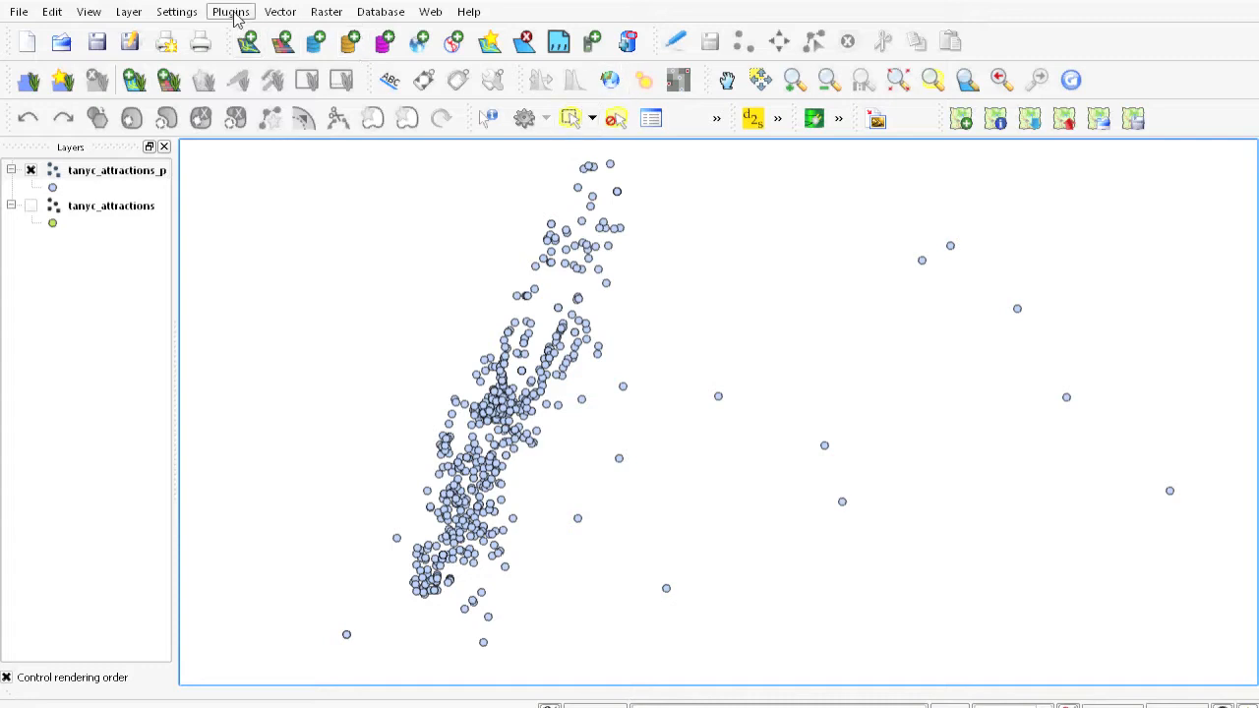
mouse_move(232, 18)
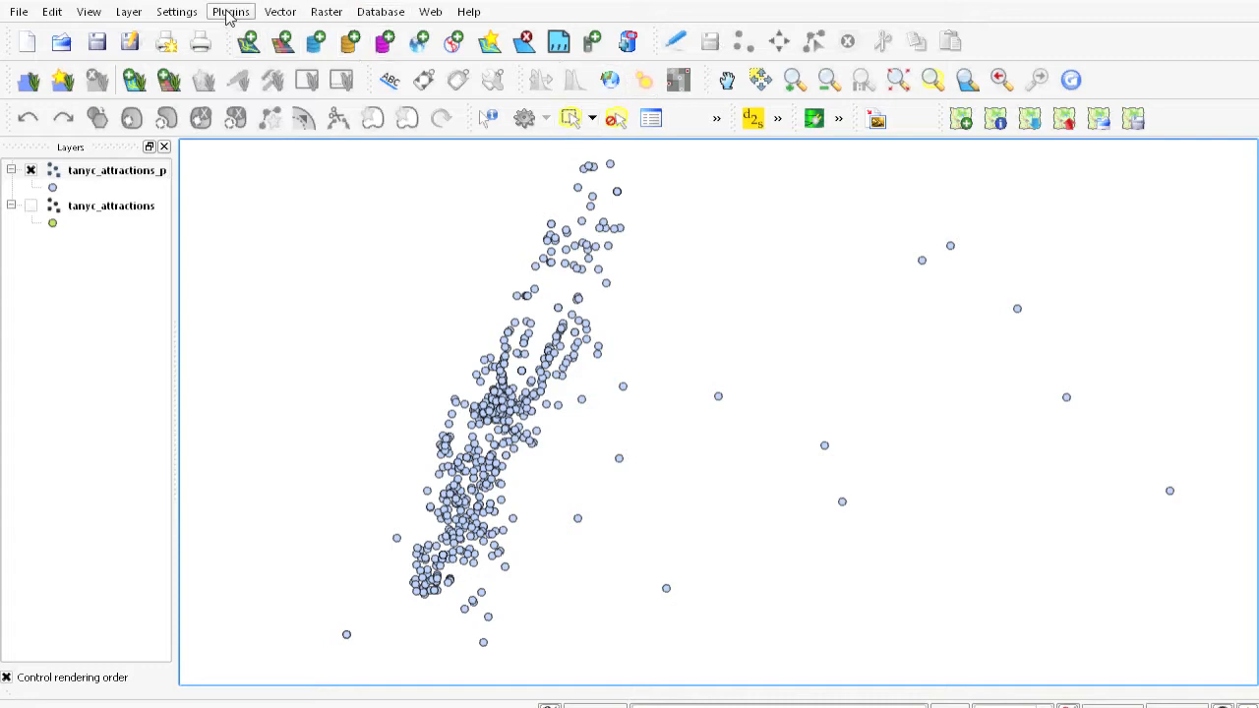
Browse the Settings, Plugins, Raster and Vector menus, landing on Plugins > Manage Plugins.
left_click(177, 12)
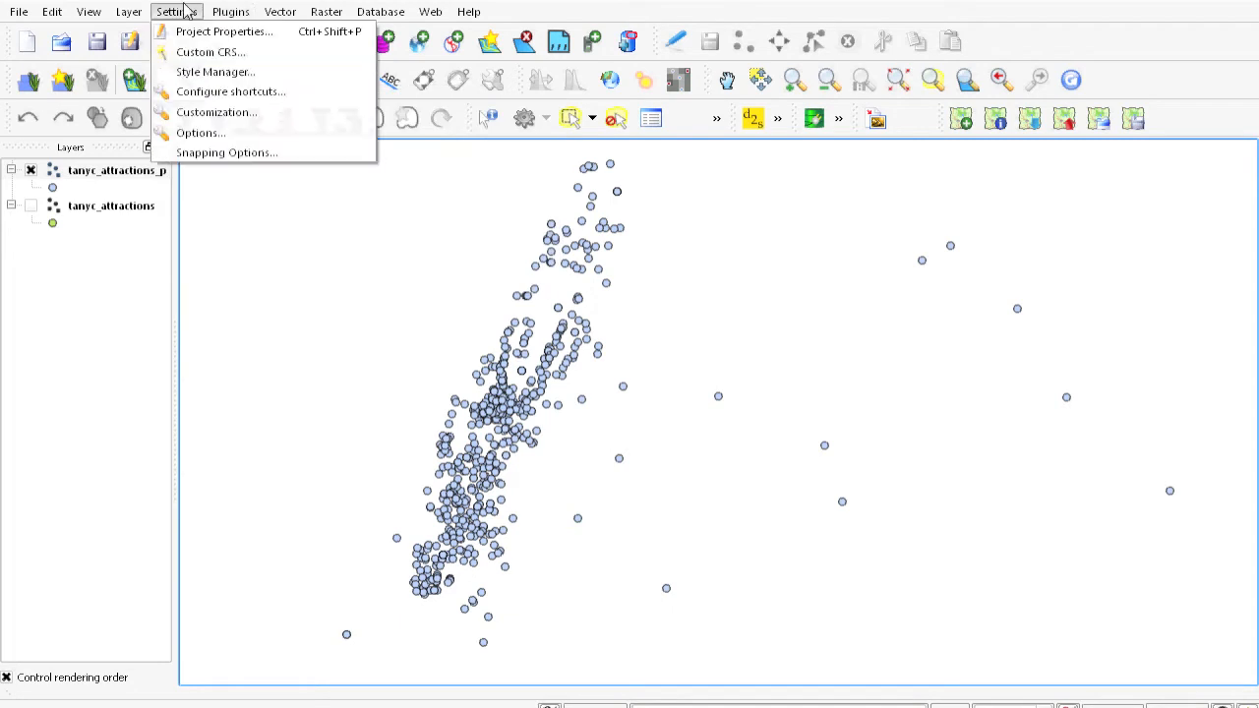
left_click(230, 12)
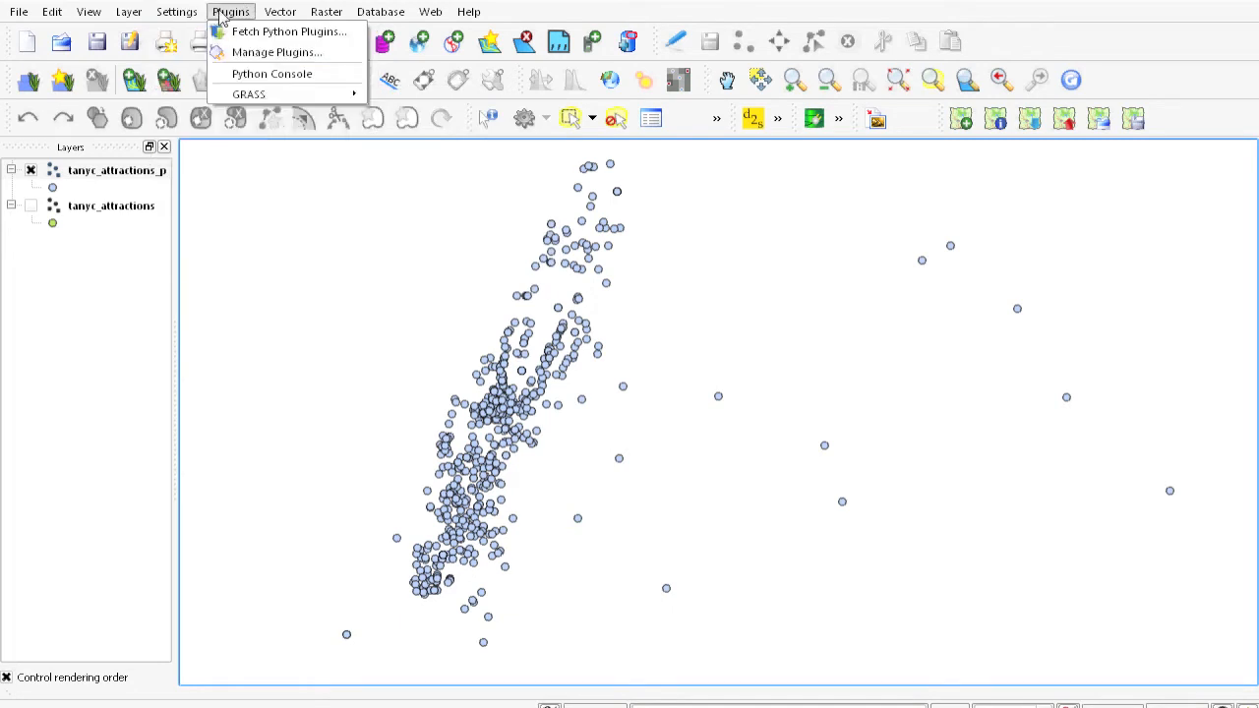
left_click(326, 12)
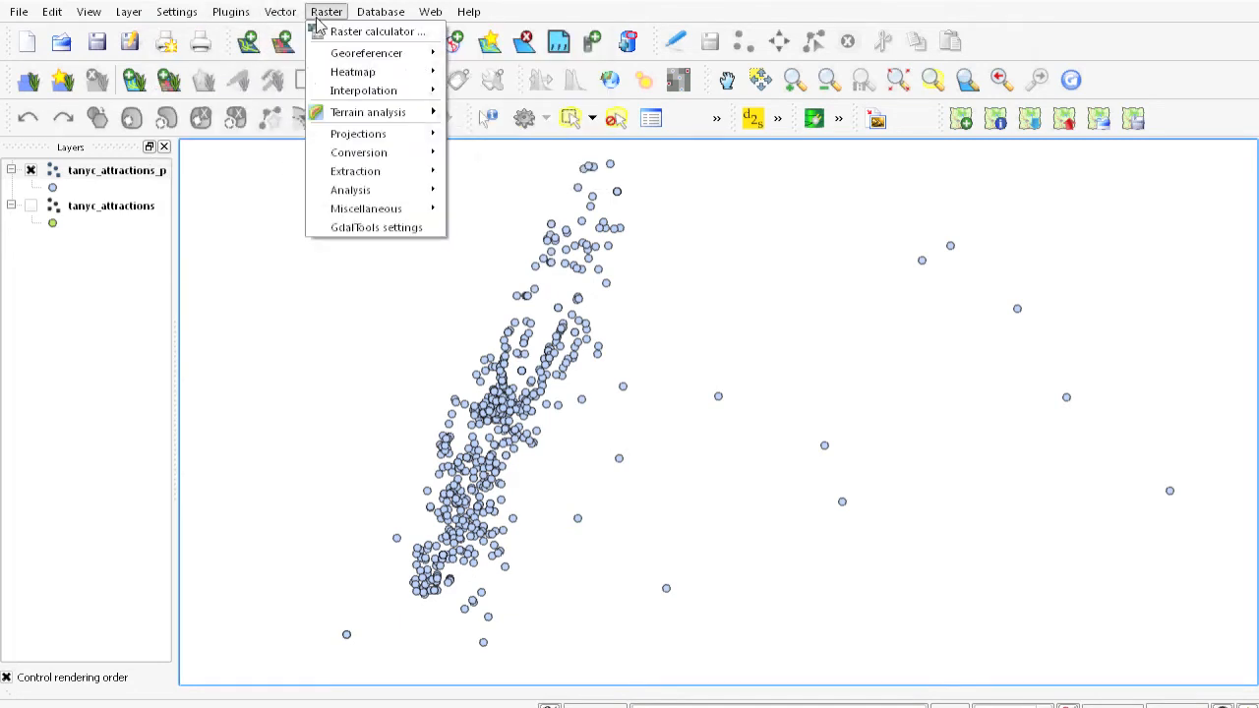
mouse_move(377, 31)
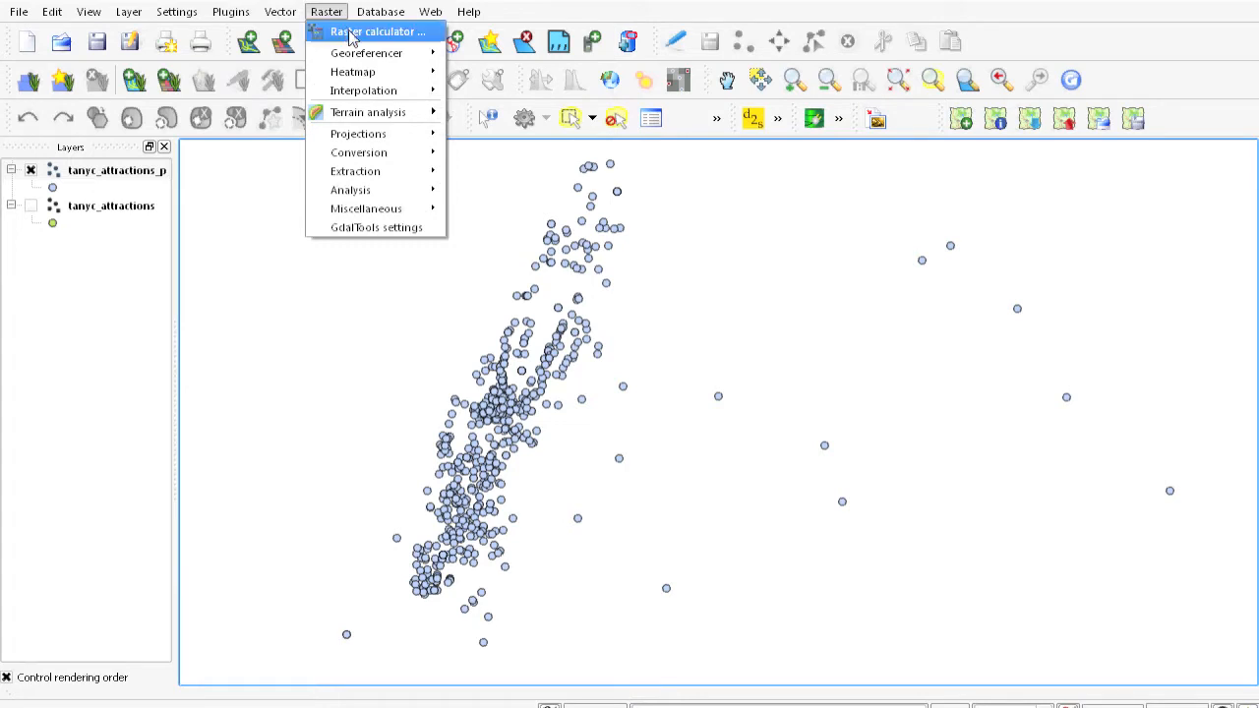
left_click(280, 12)
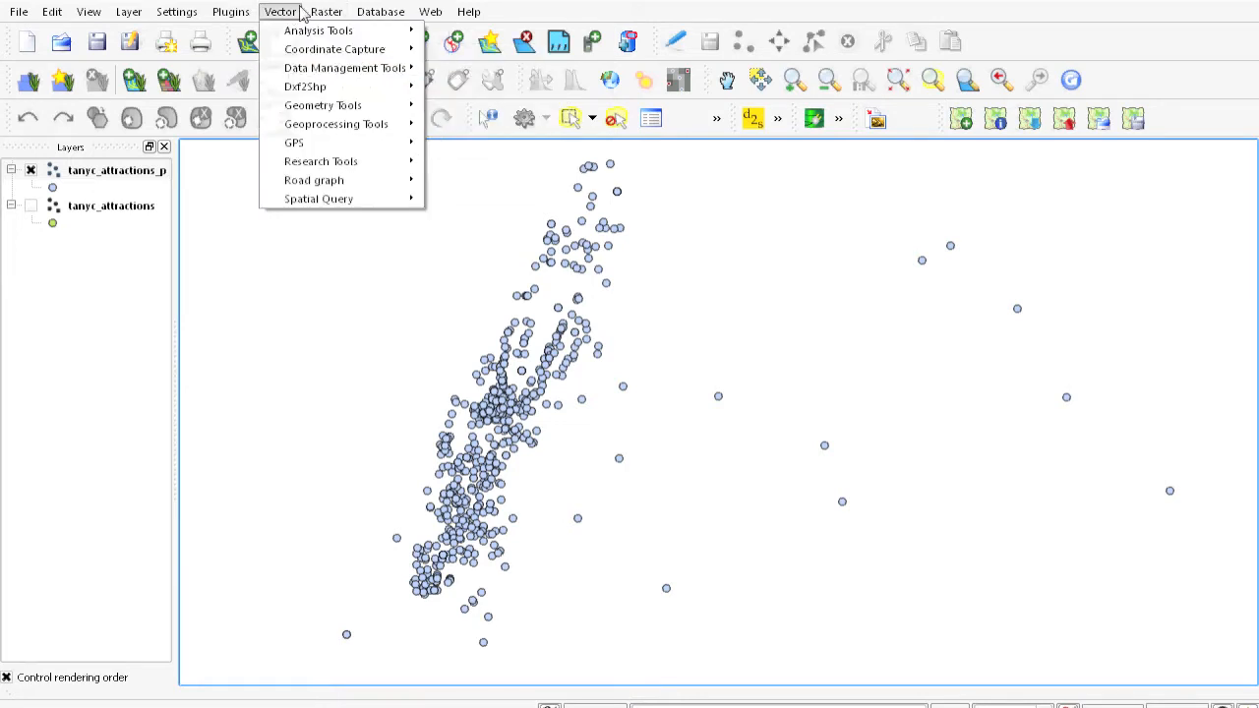
left_click(231, 12)
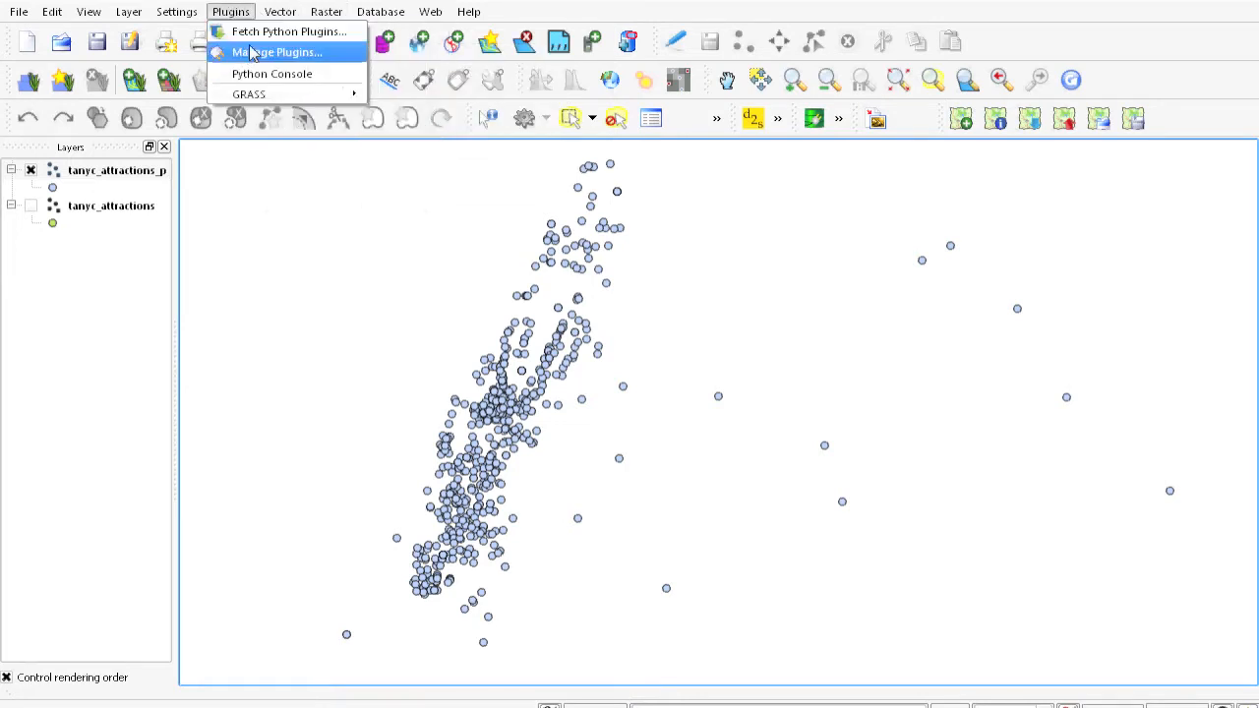
left_click(275, 51)
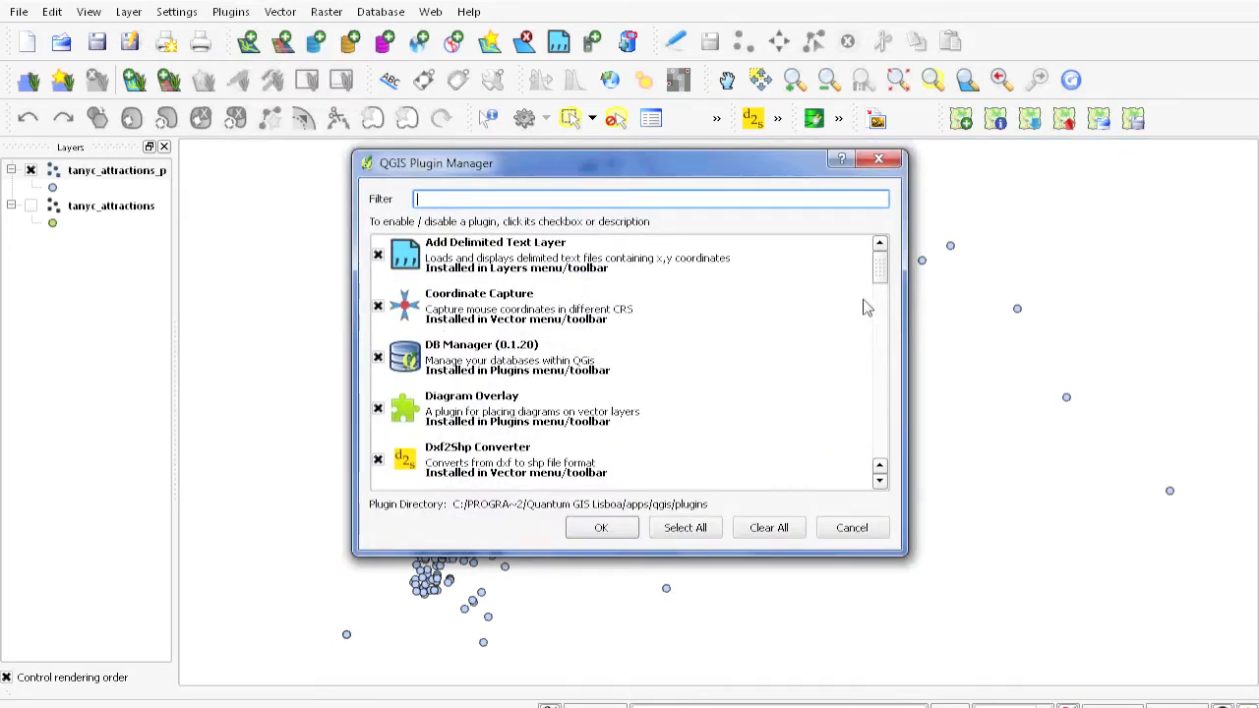
scroll("down", 3)
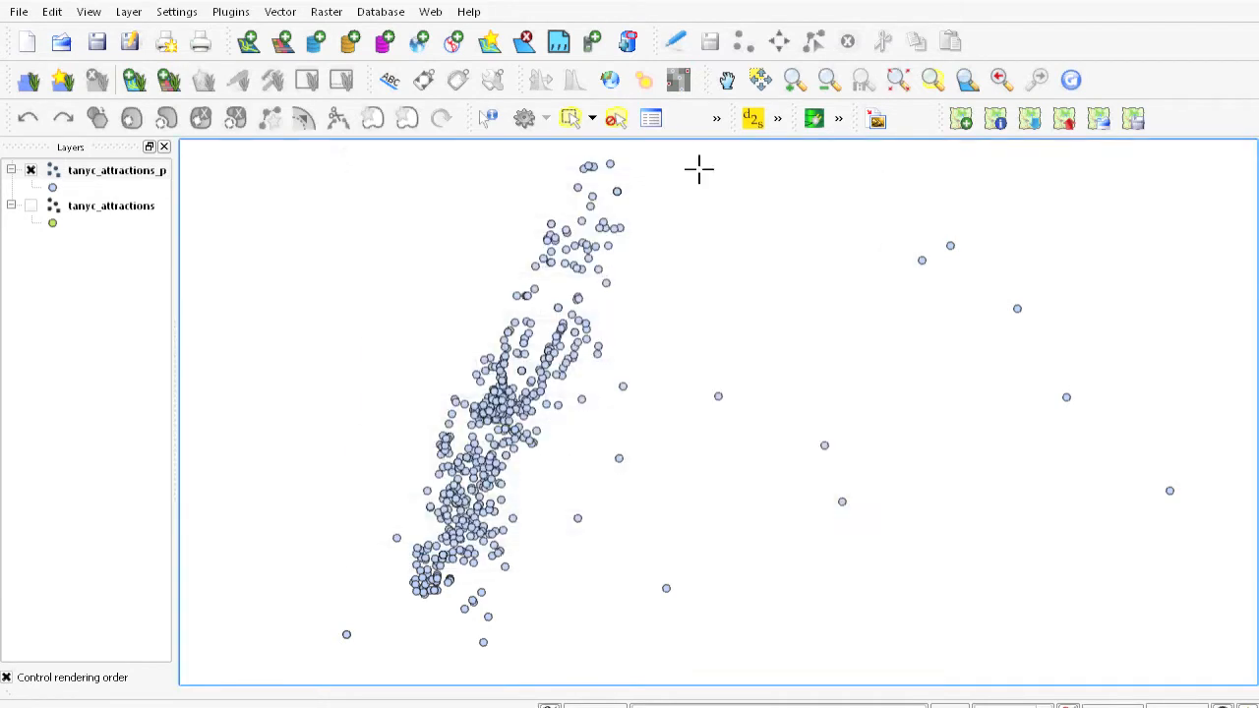
left_click(327, 11)
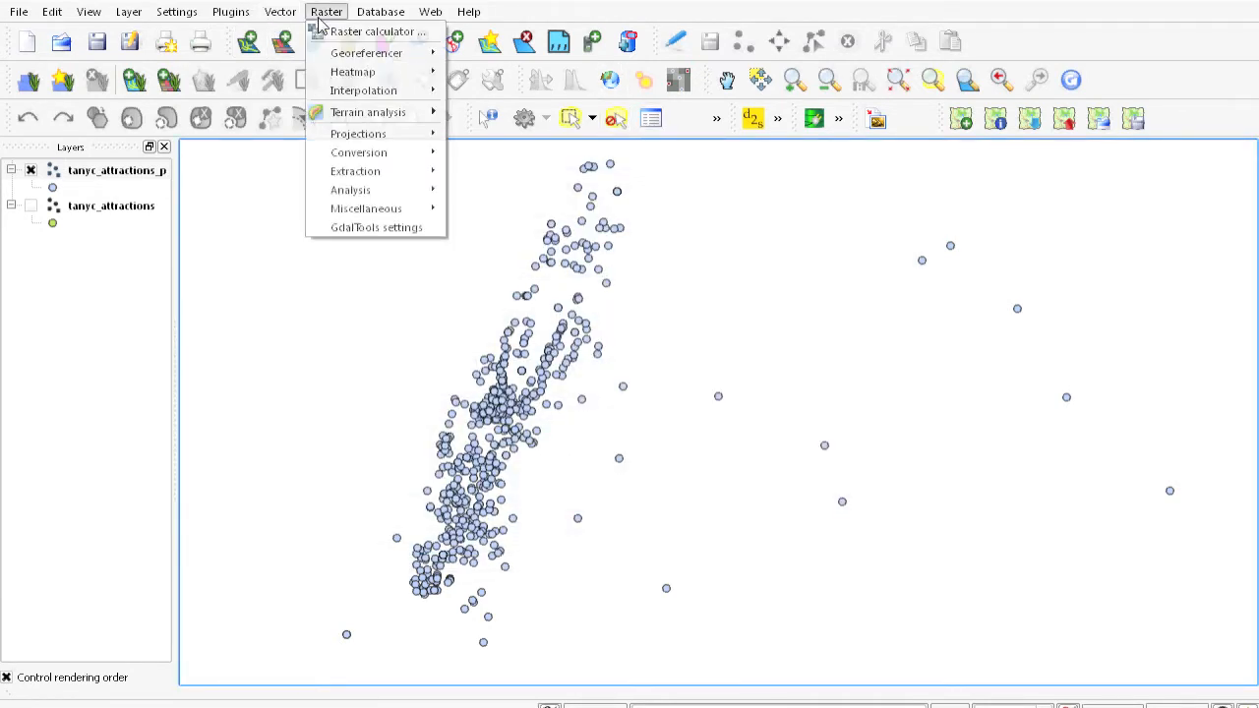
mouse_move(362, 90)
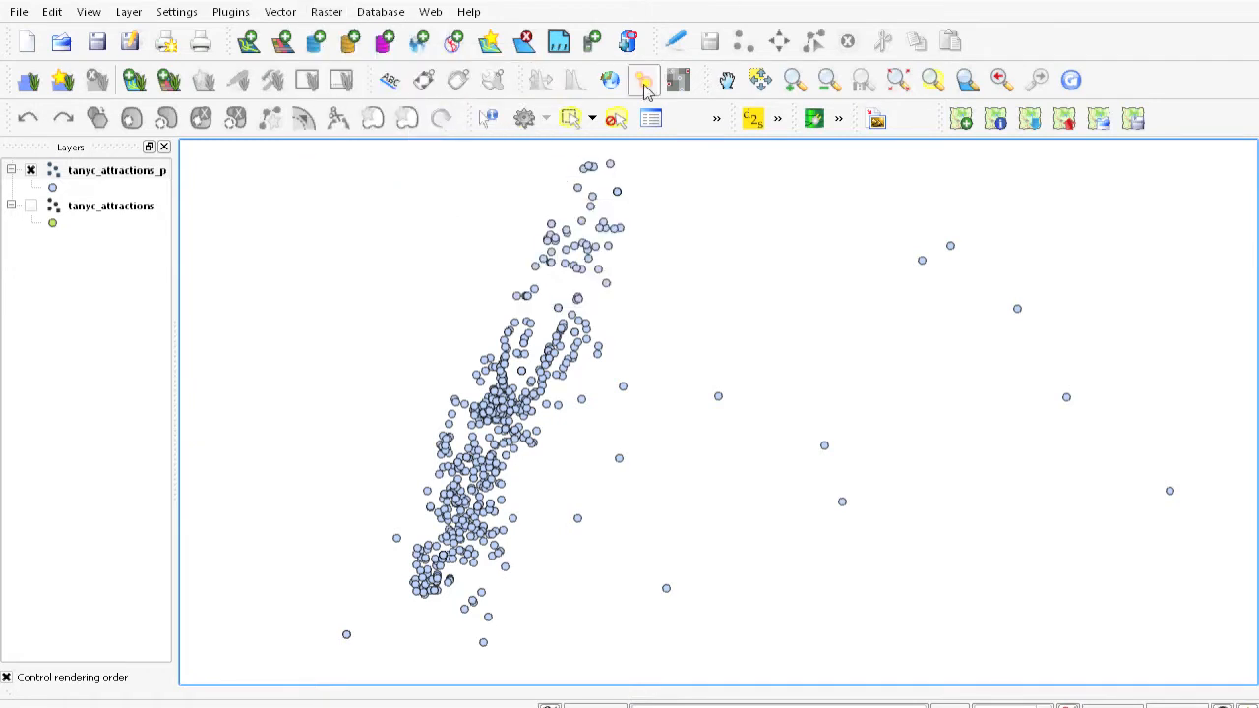
Start a heatmap from tanyc_attractions_p with the output raster saved as 'heatmap'.
left_click(643, 79)
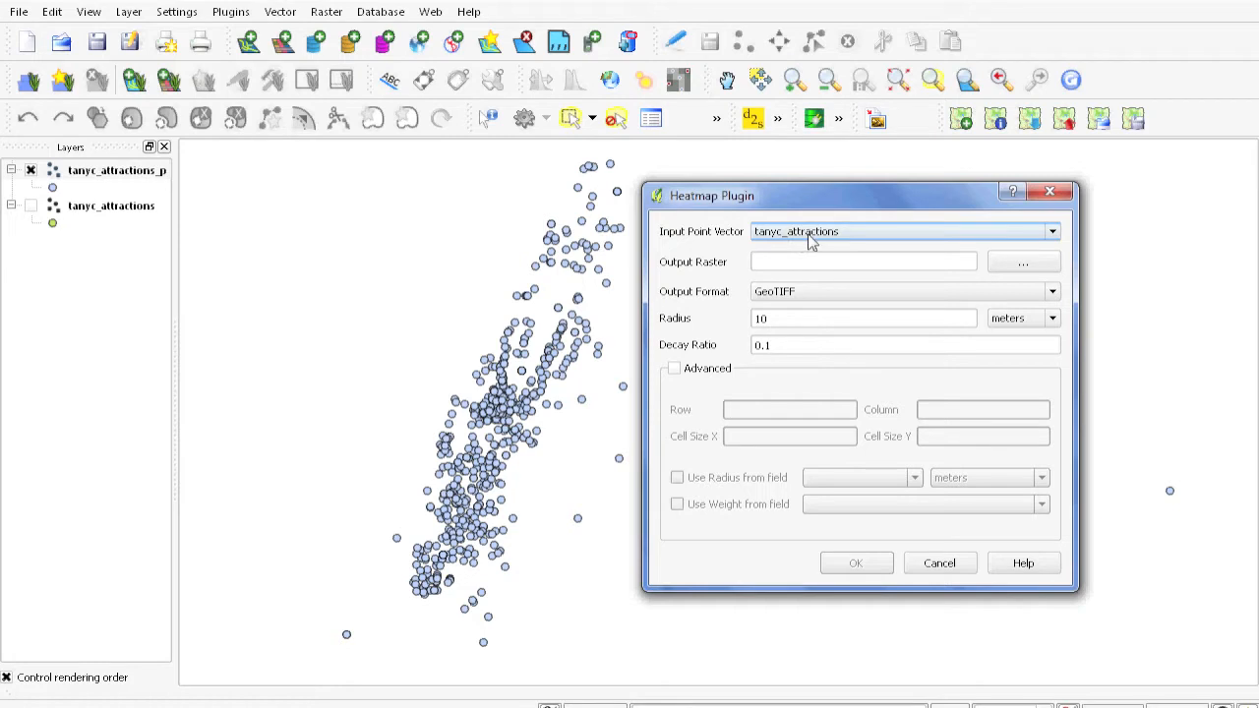
mouse_move(816, 238)
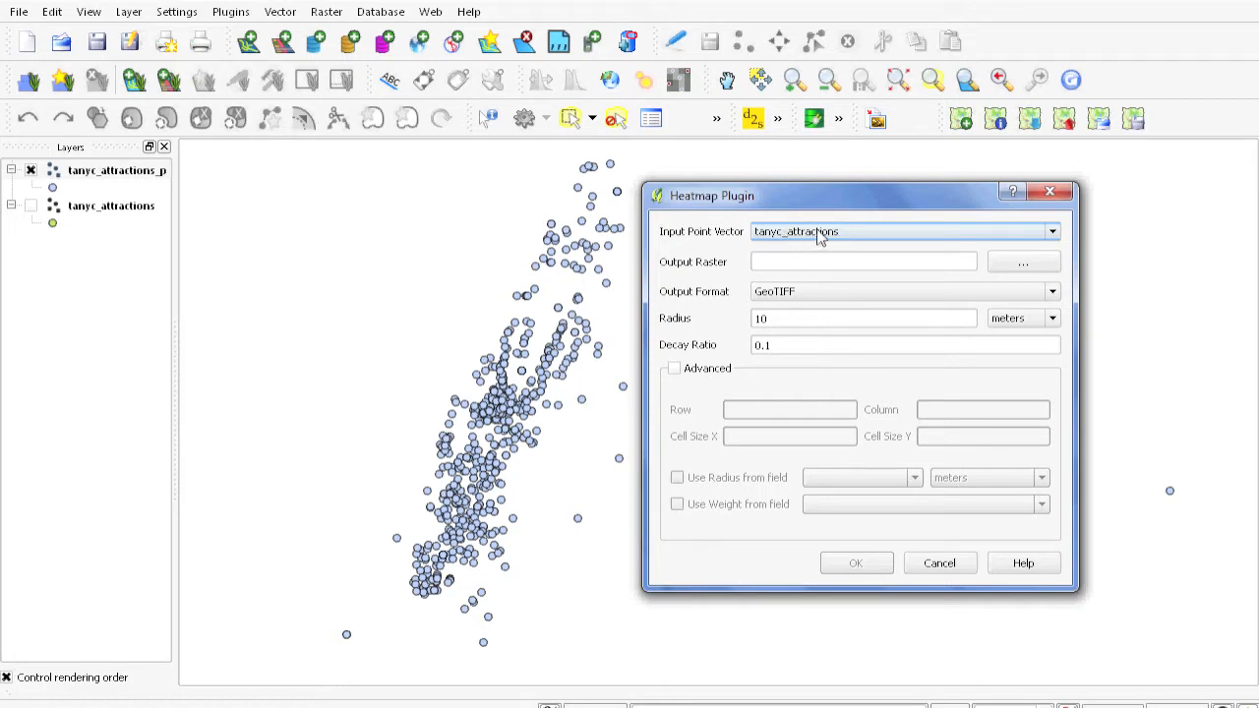
left_click(1050, 232)
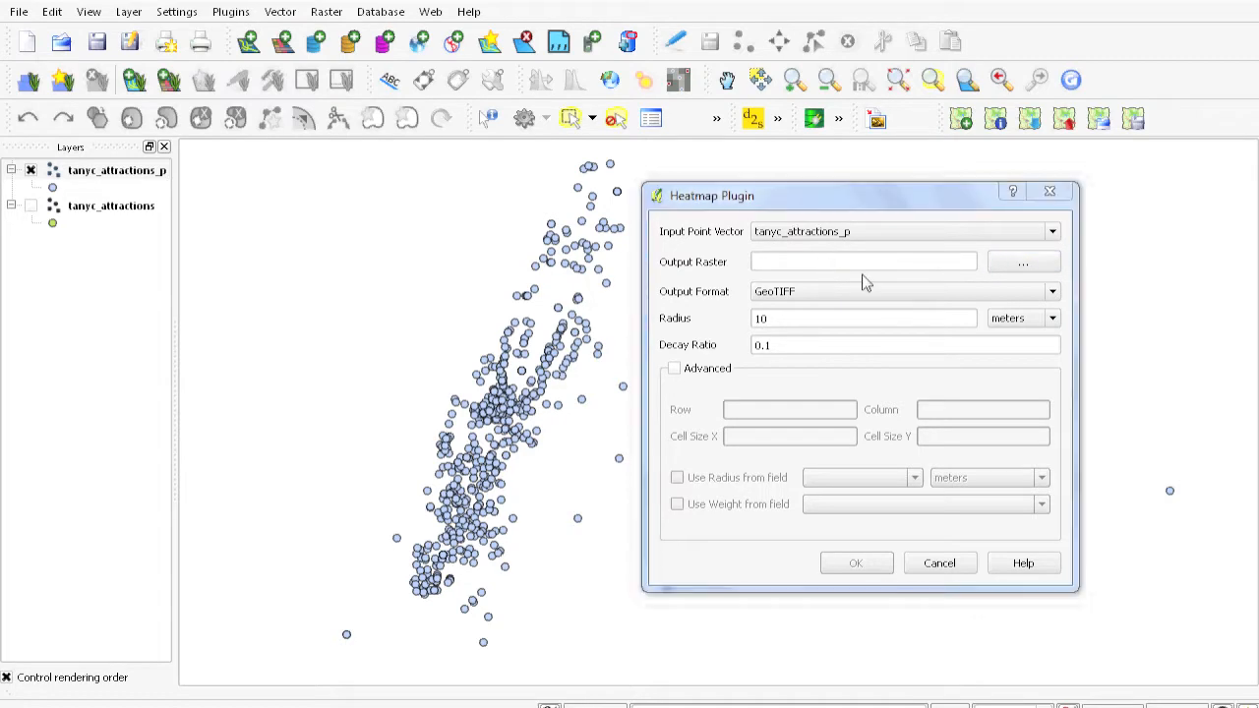
left_click(1023, 264)
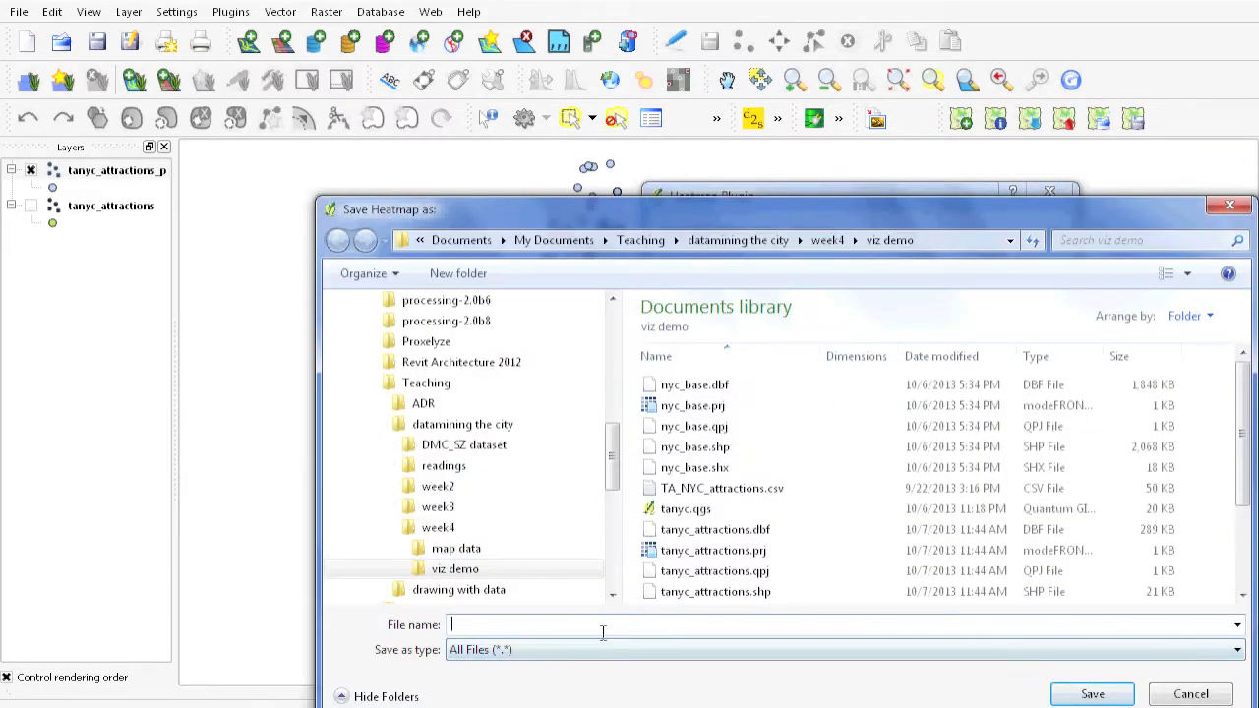
type("heatmap")
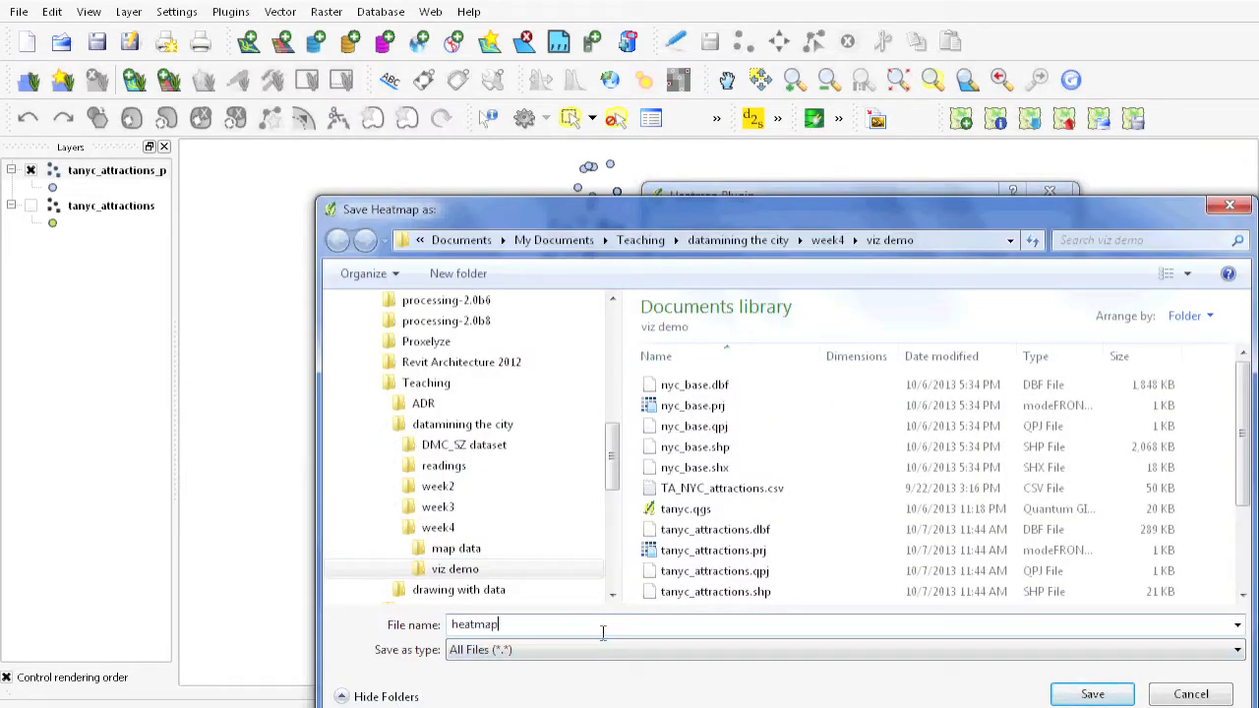
left_click(1092, 692)
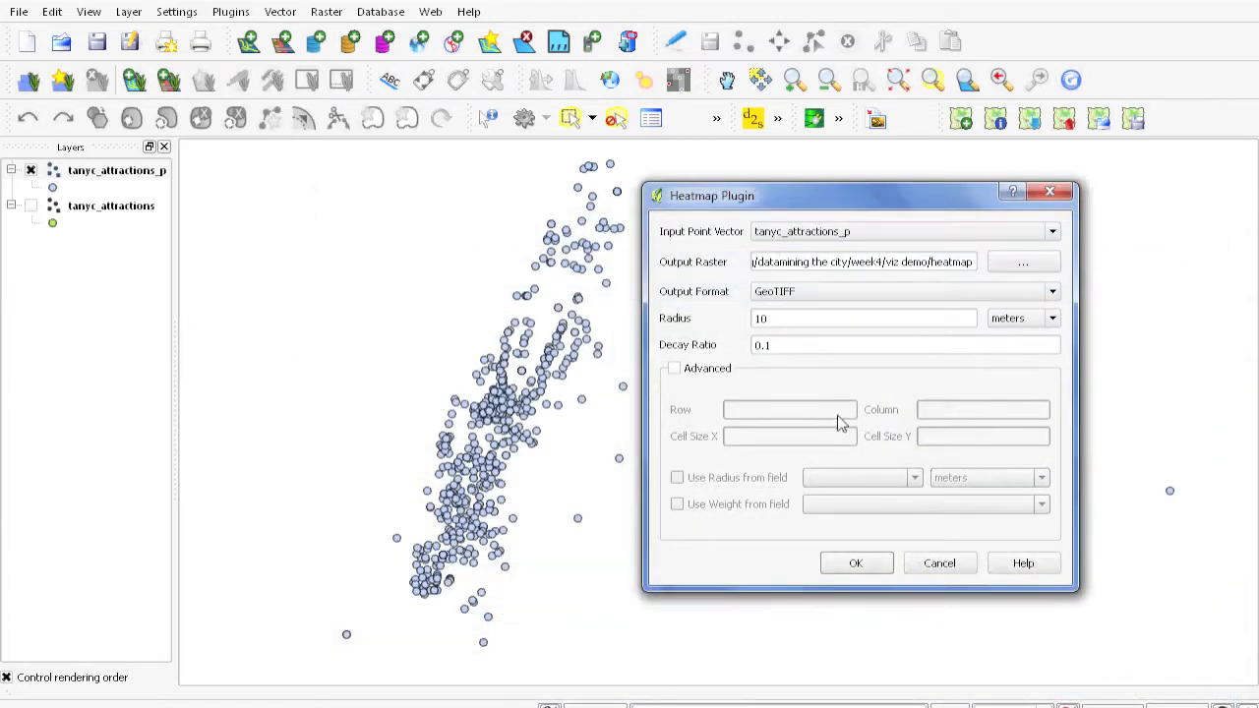
Replace the heatmap radius of 10 meters with 800.
left_click(863, 318)
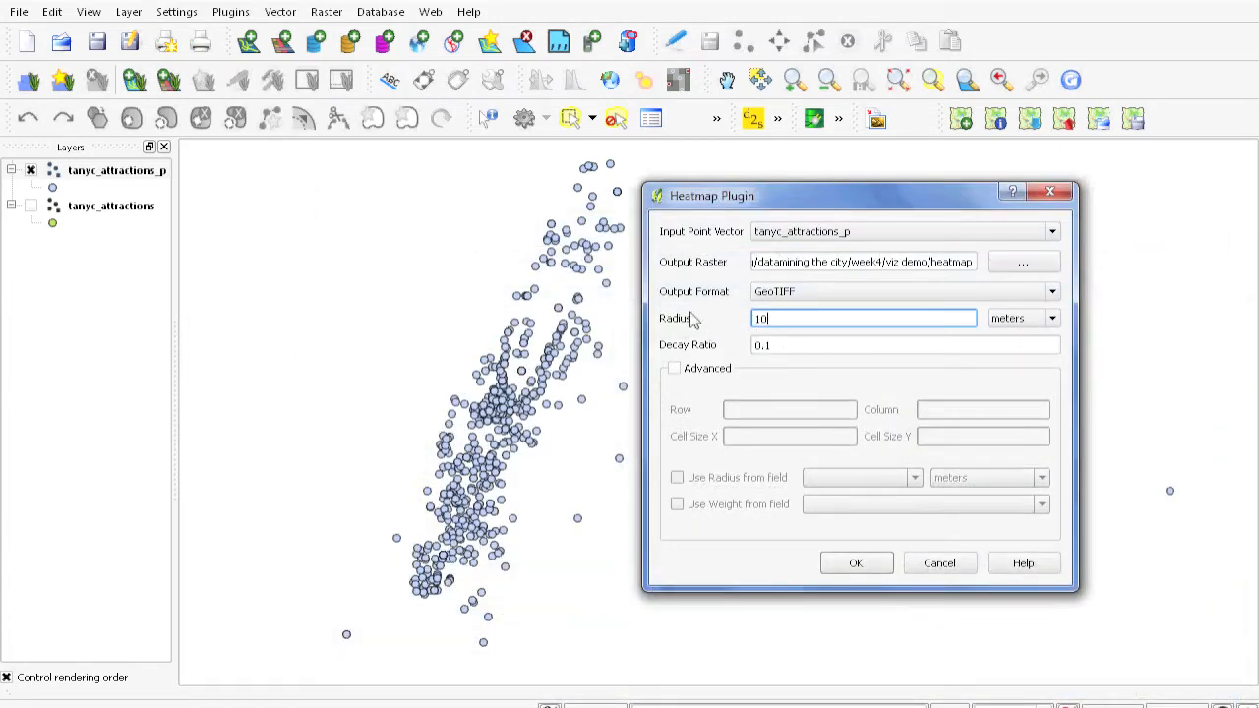
mouse_move(748, 346)
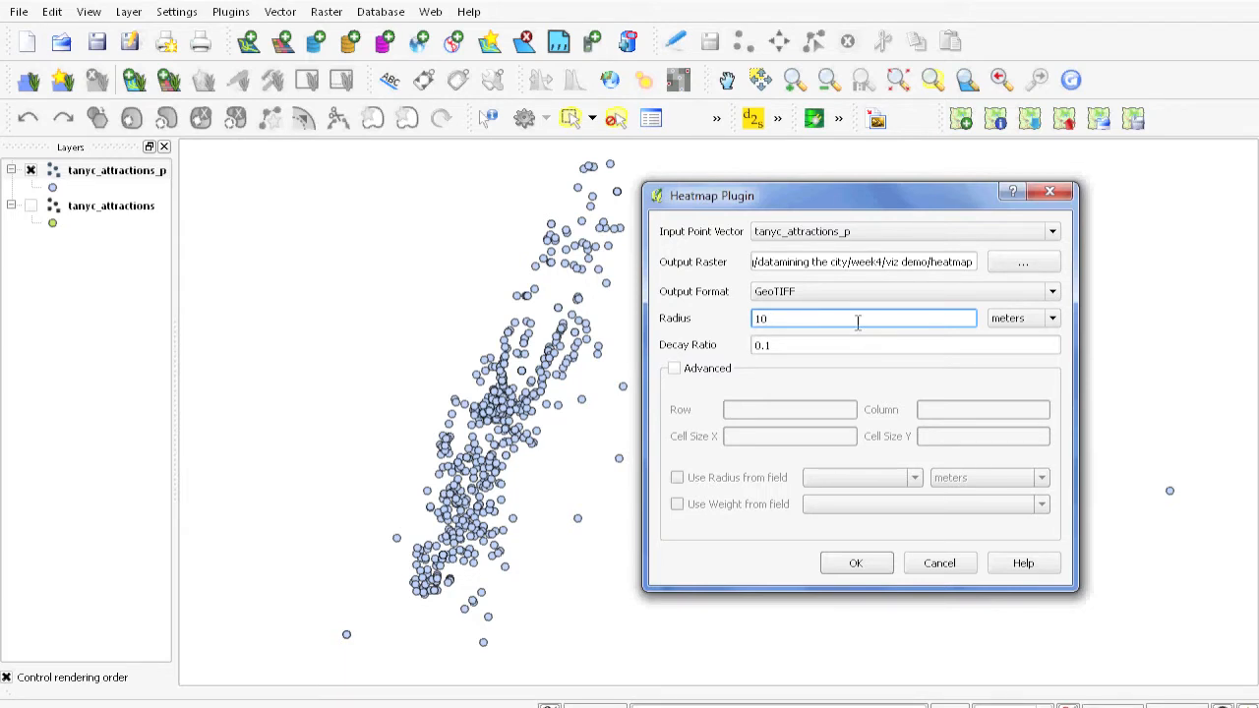
mouse_move(858, 319)
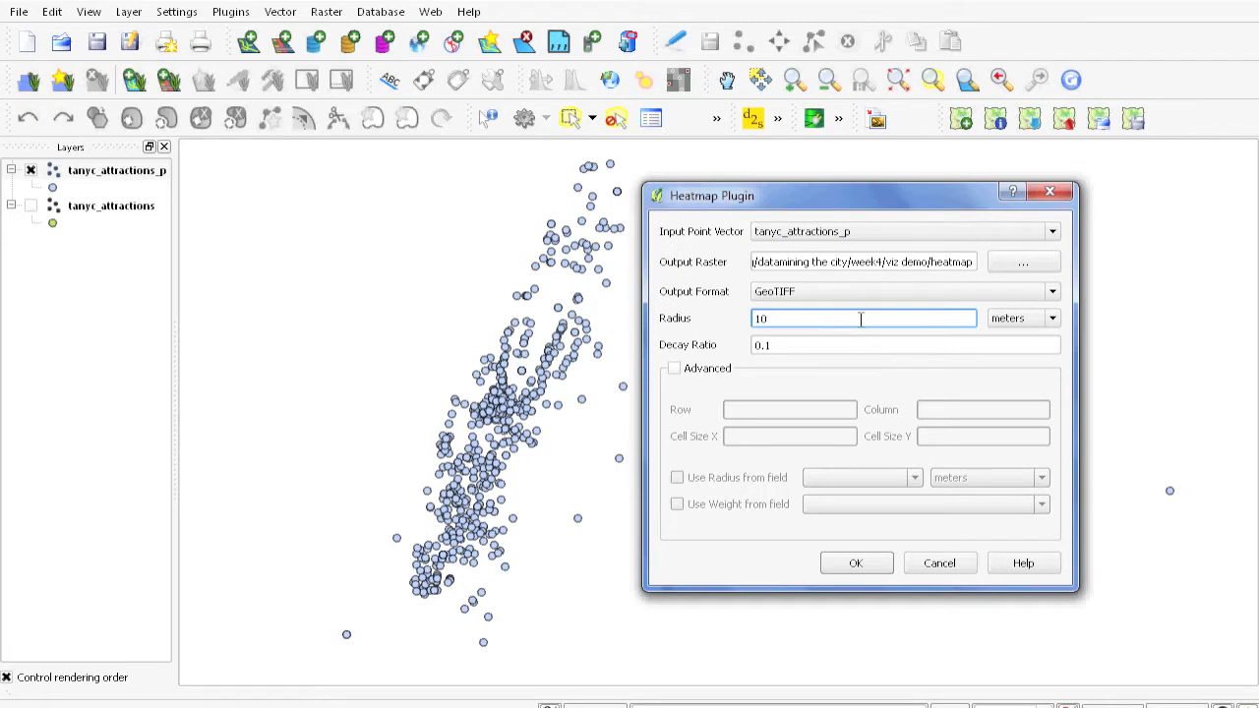
left_click(862, 319)
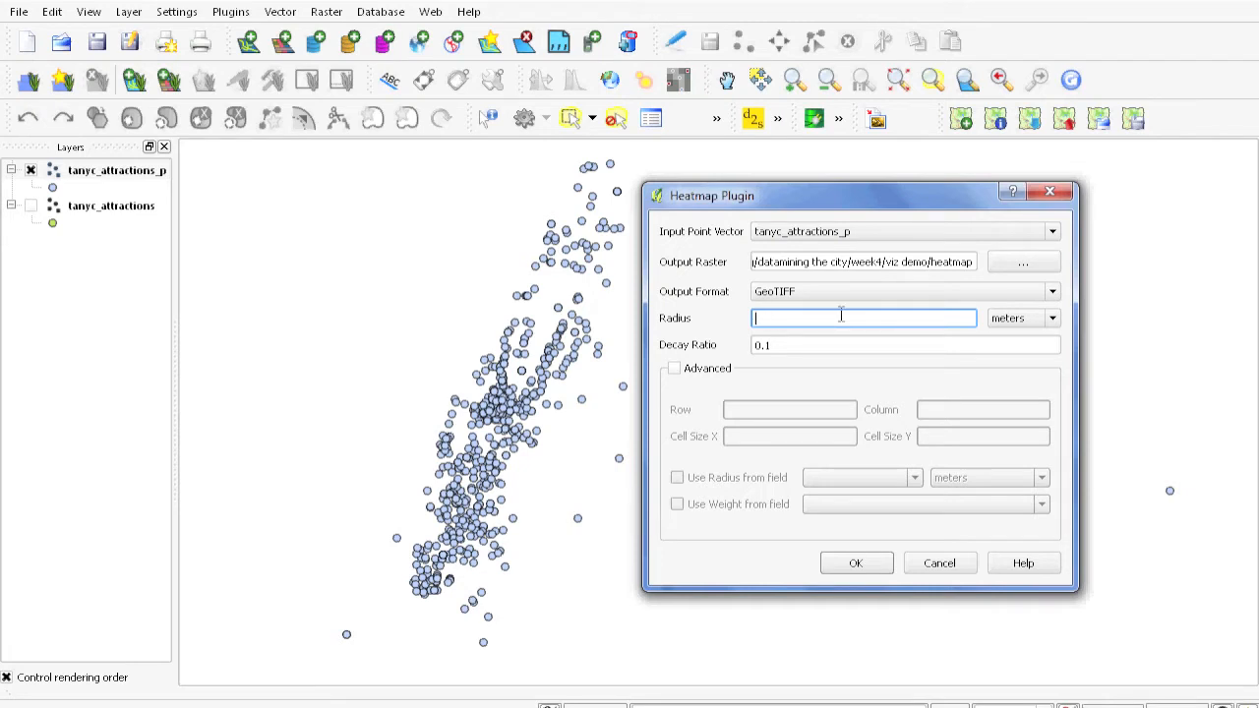
type("800")
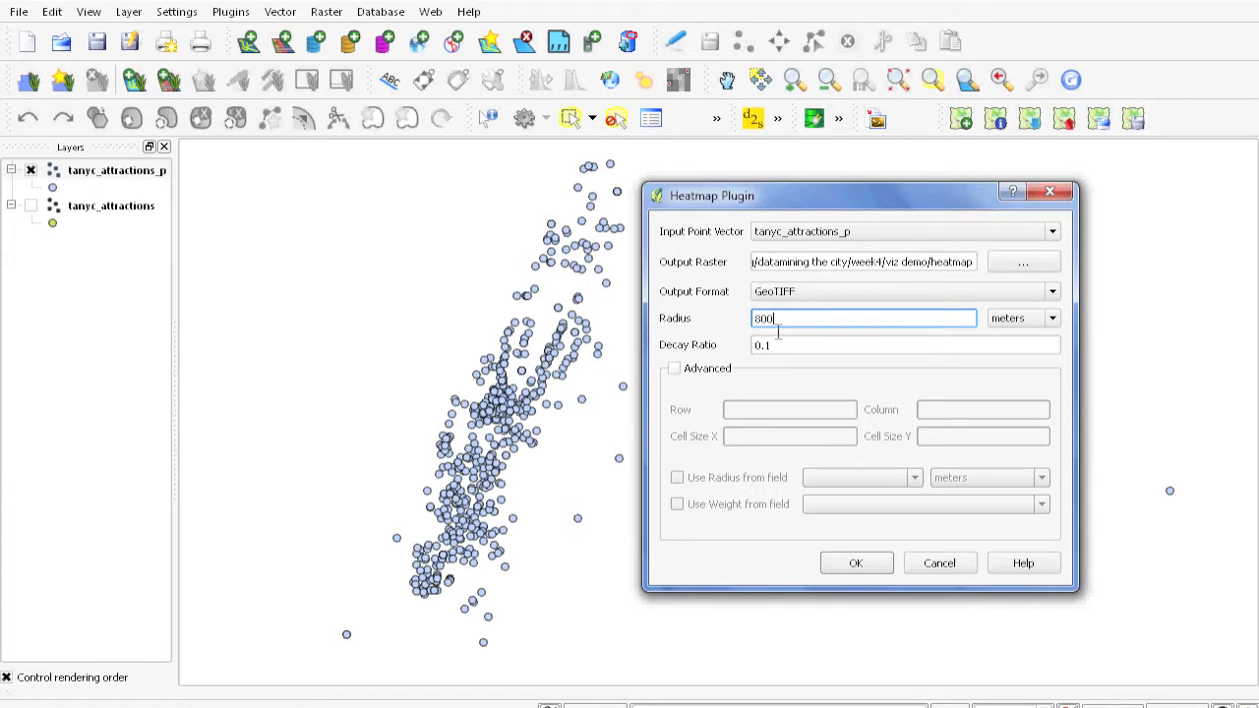
Enable Advanced, set the output rows to 1000 and run the heatmap generation.
left_click(673, 368)
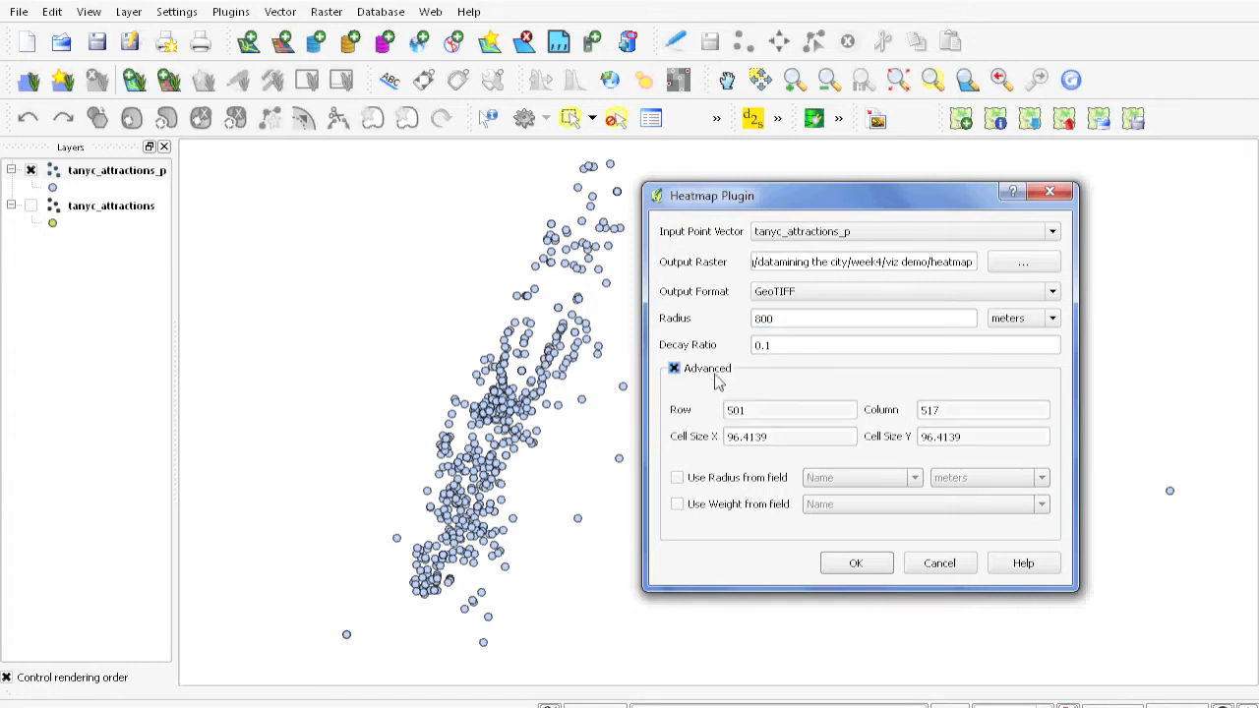
left_click(788, 411)
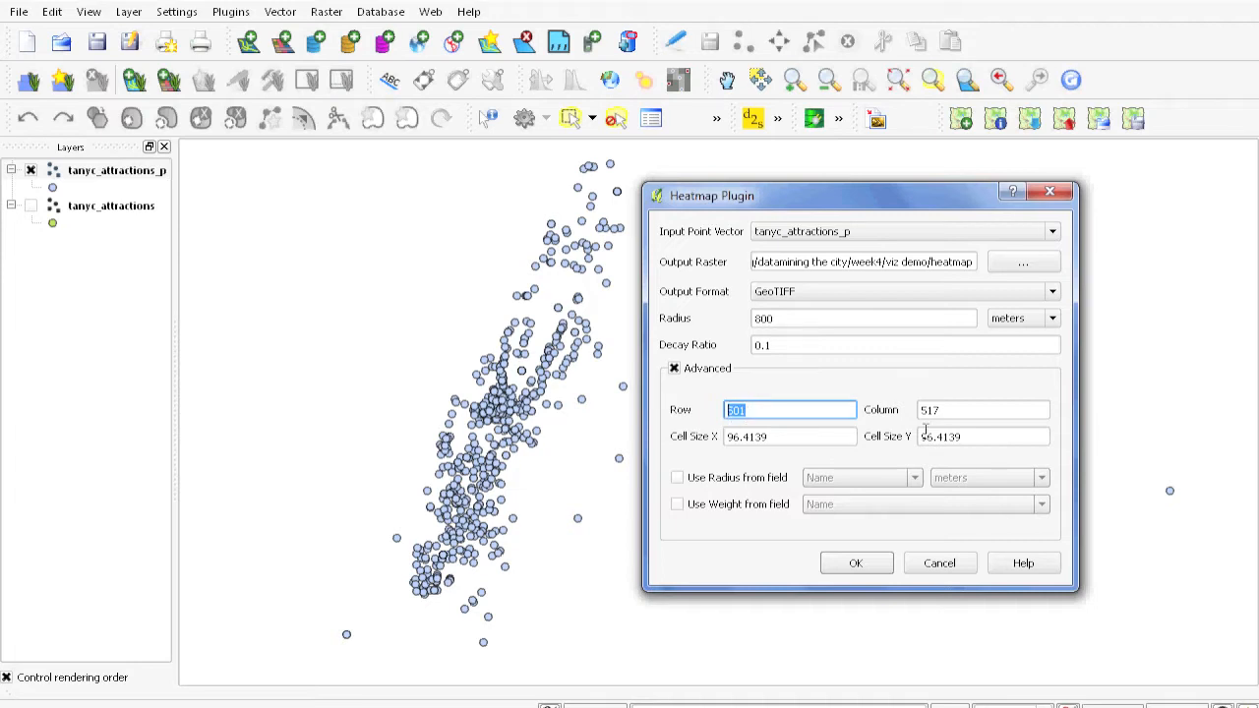
mouse_move(866, 421)
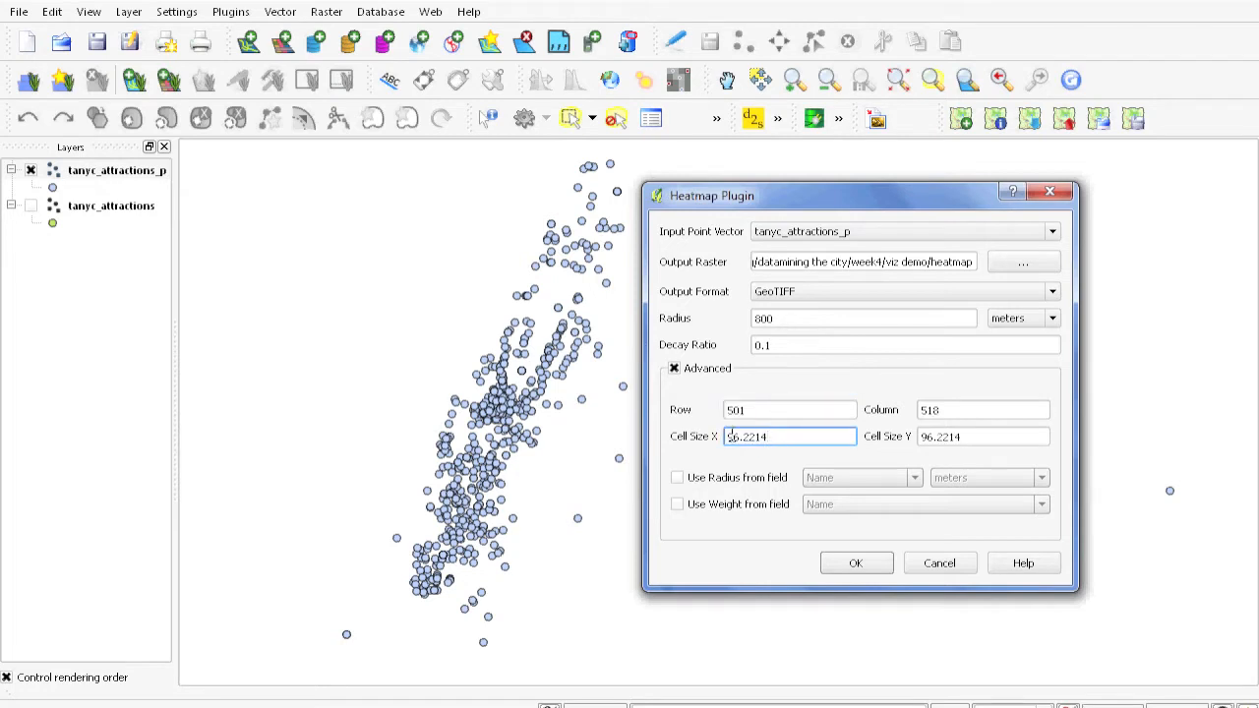
left_click(790, 411)
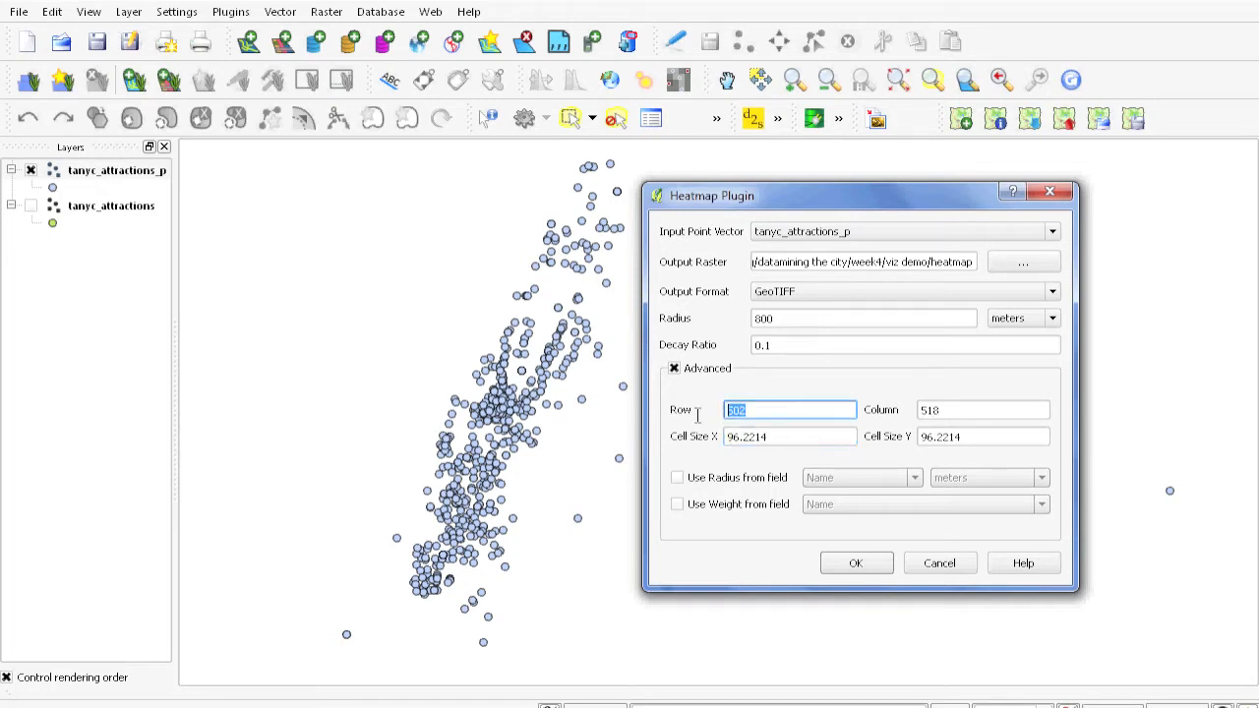
type("1000")
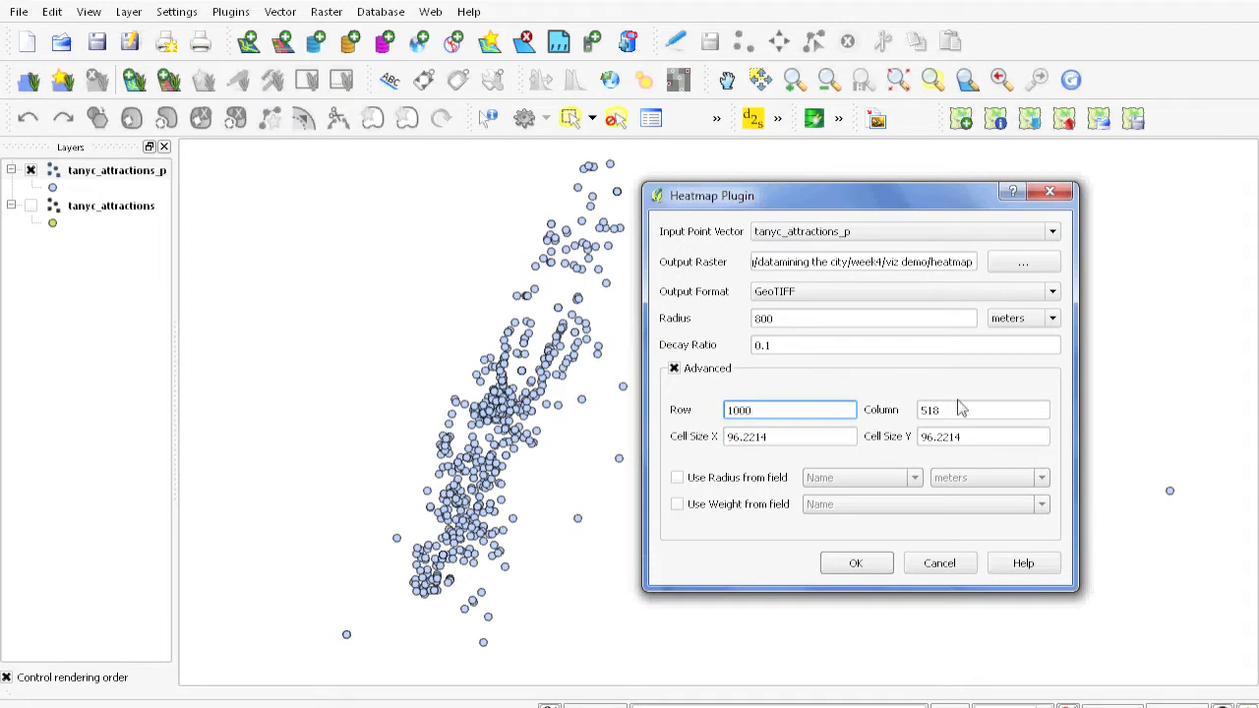
type("1034")
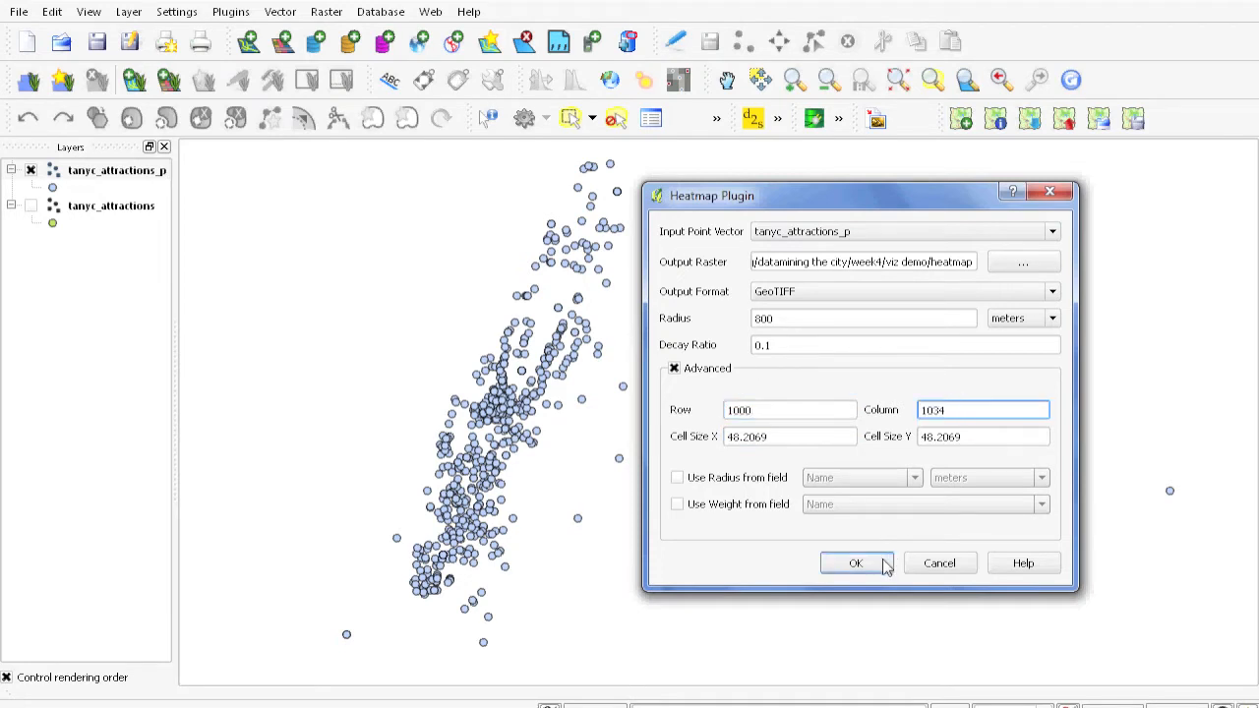
left_click(854, 563)
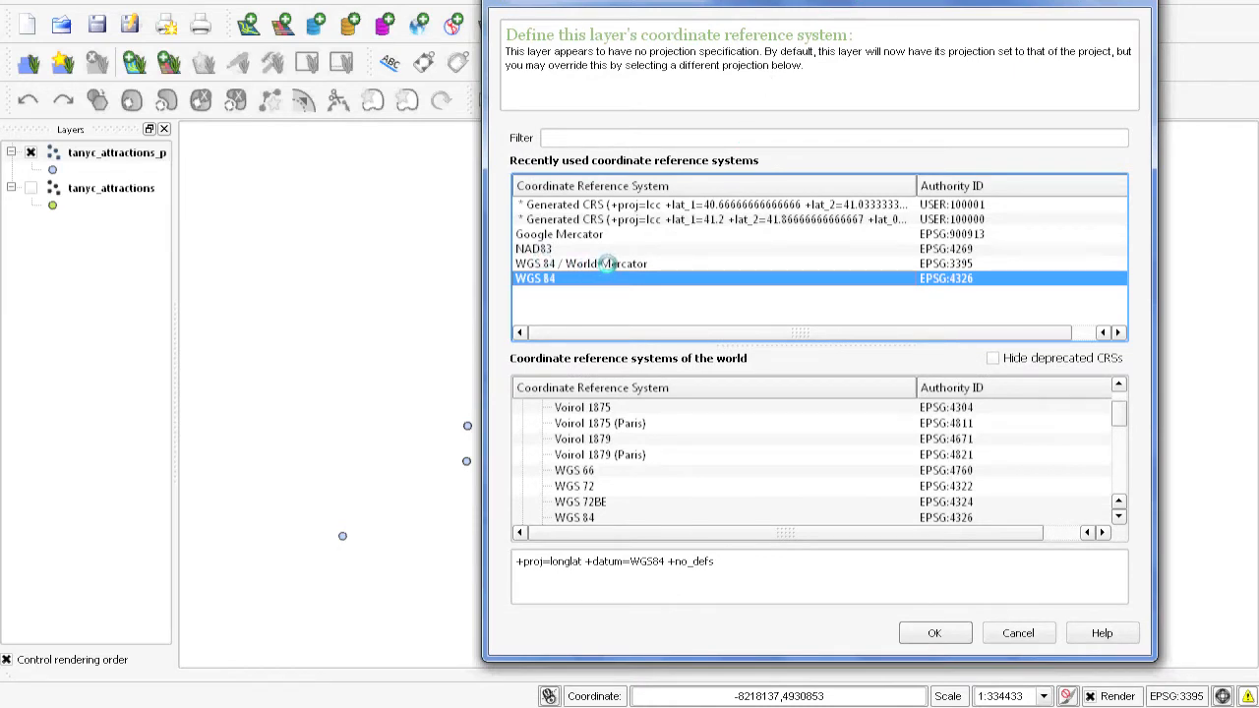
Assign WGS 84 / World Mercator (EPSG:3395) from recently used systems to the heatmap layer.
left_click(580, 264)
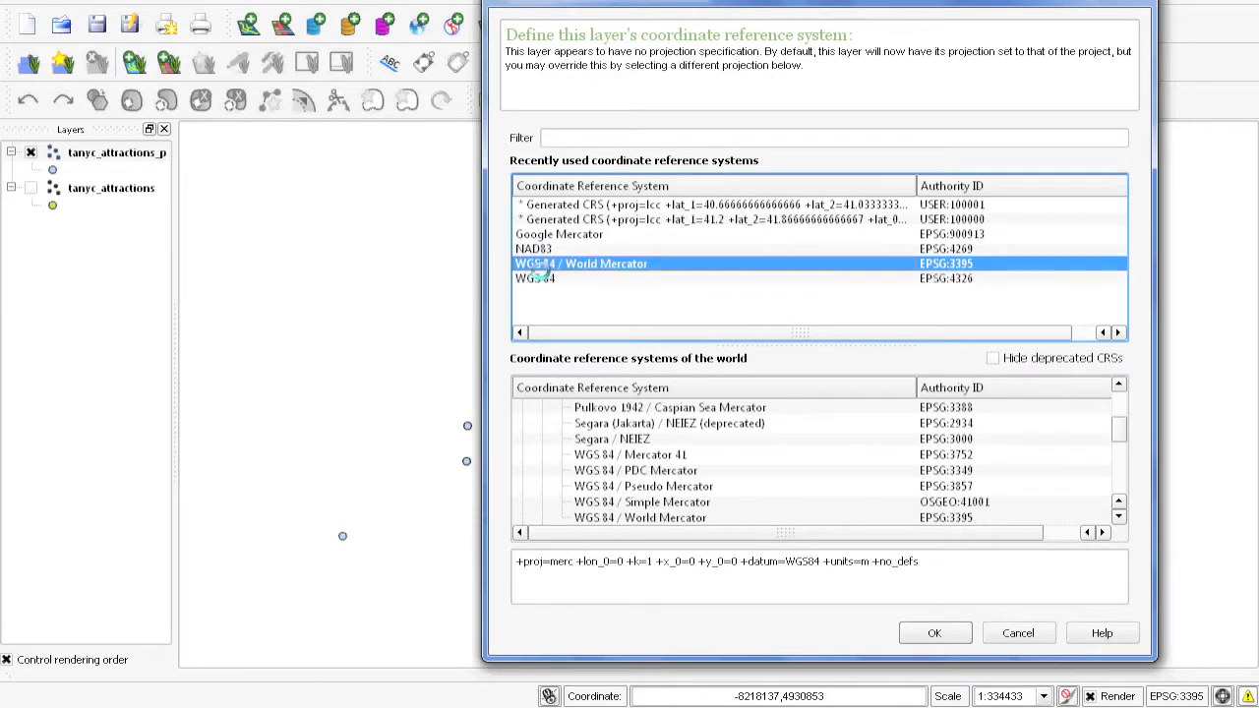
left_click(935, 633)
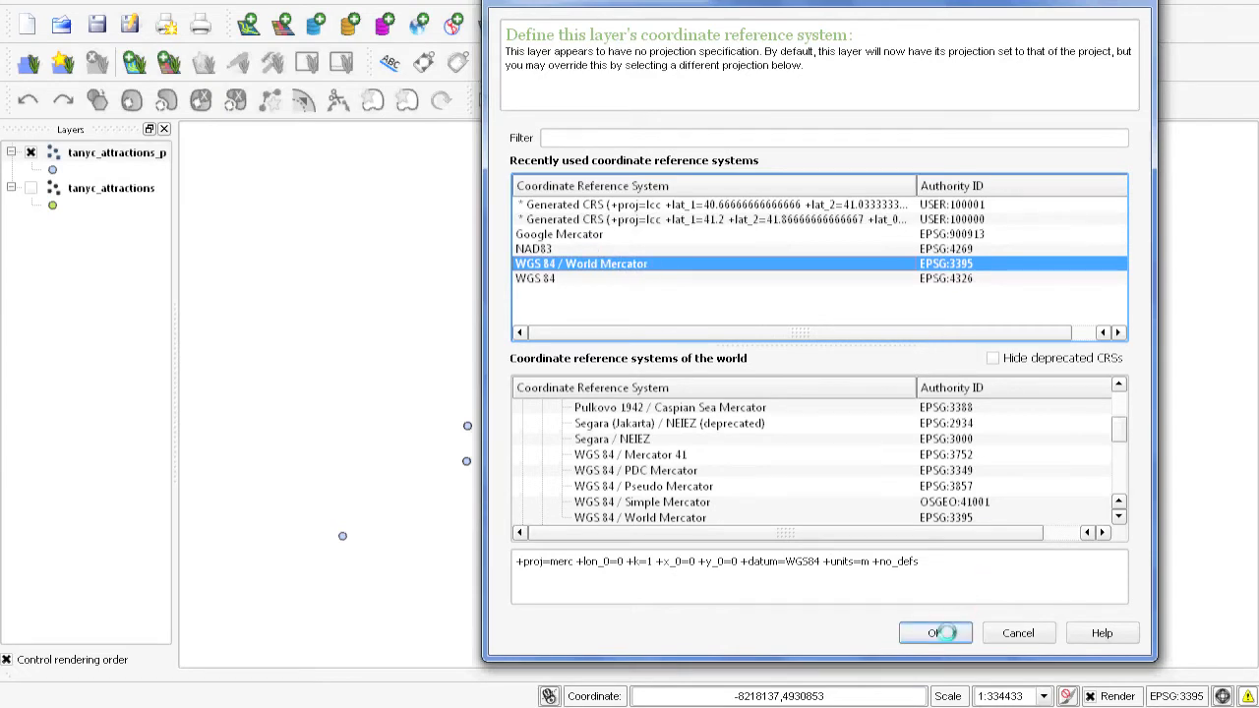
left_click(935, 633)
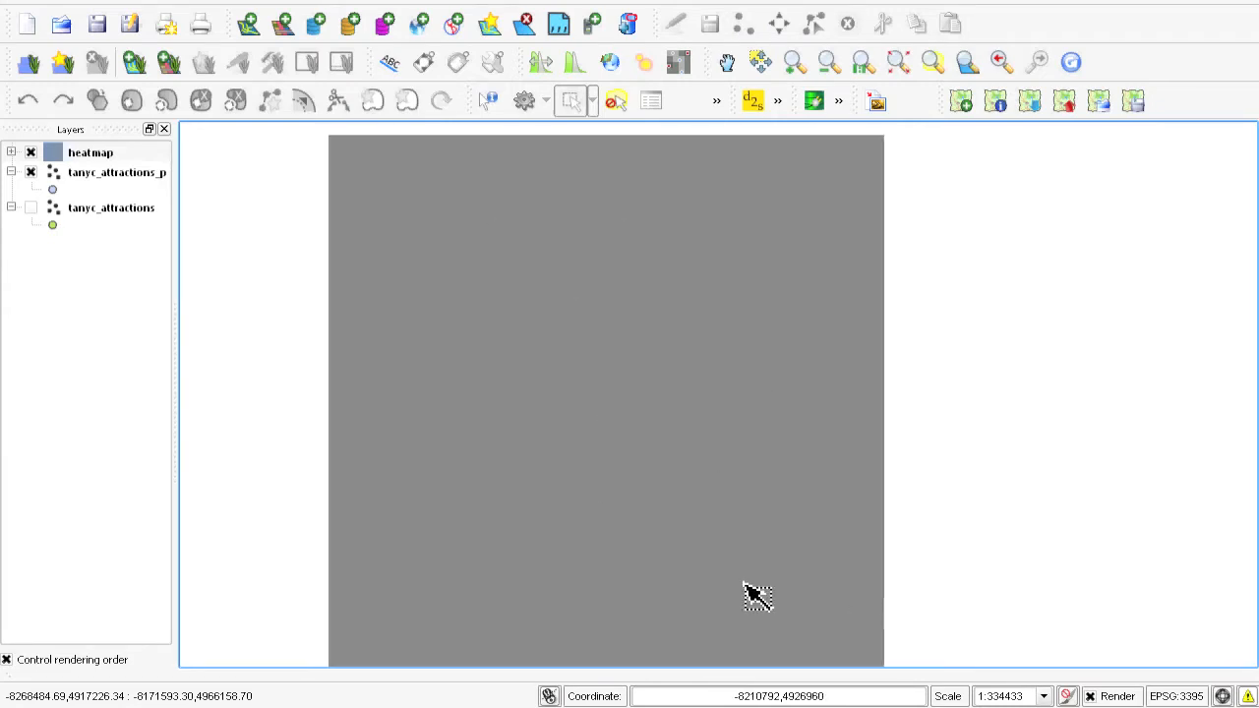
In the heatmap layer's Style properties, change the colour map to Pseudocolor.
right_click(90, 154)
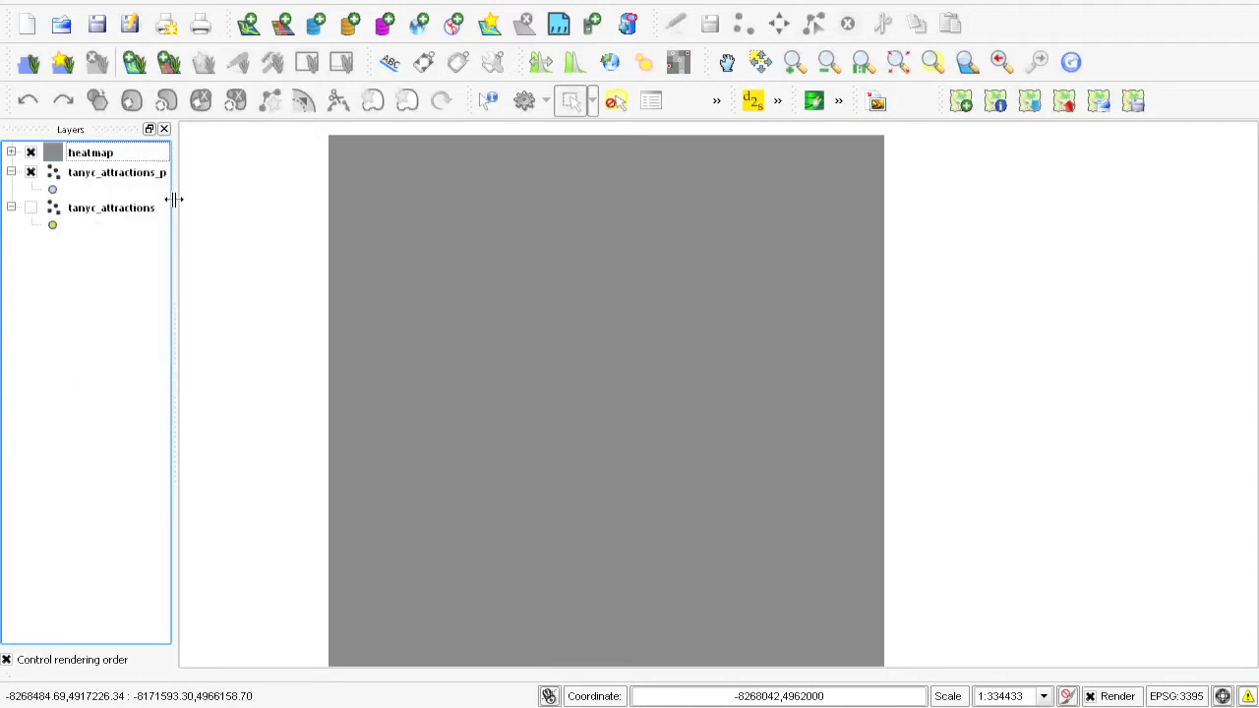
right_click(91, 154)
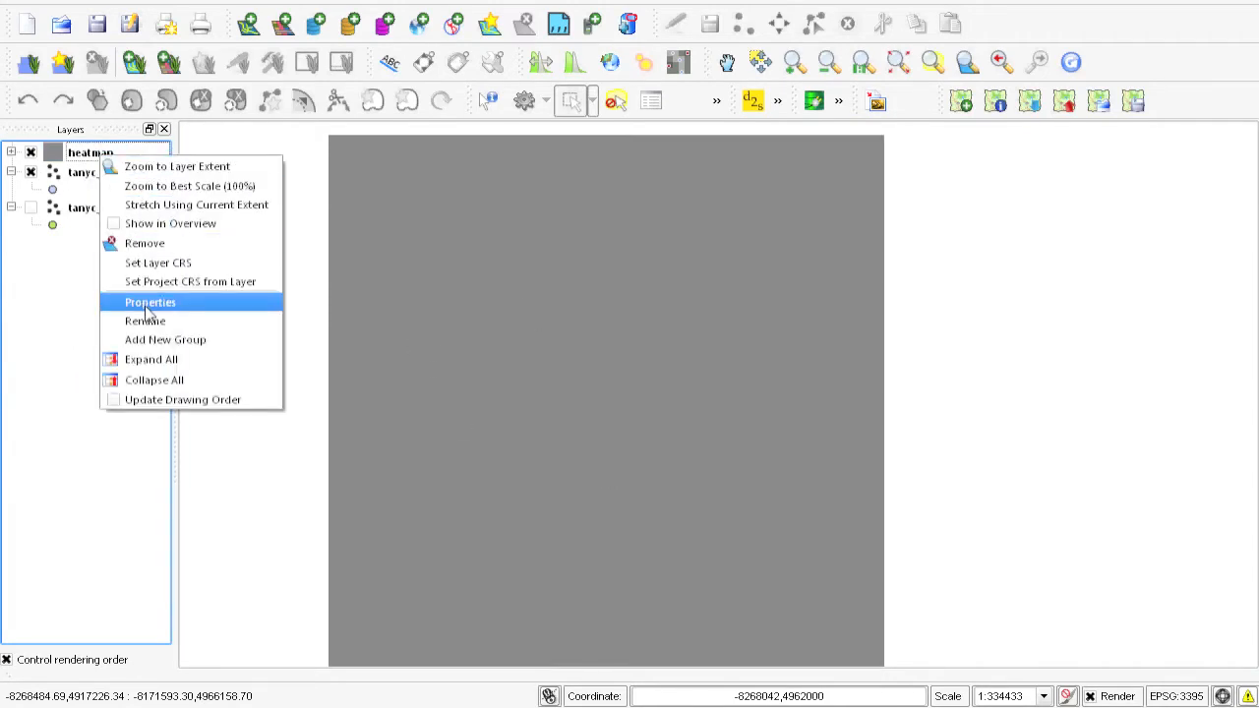
left_click(149, 303)
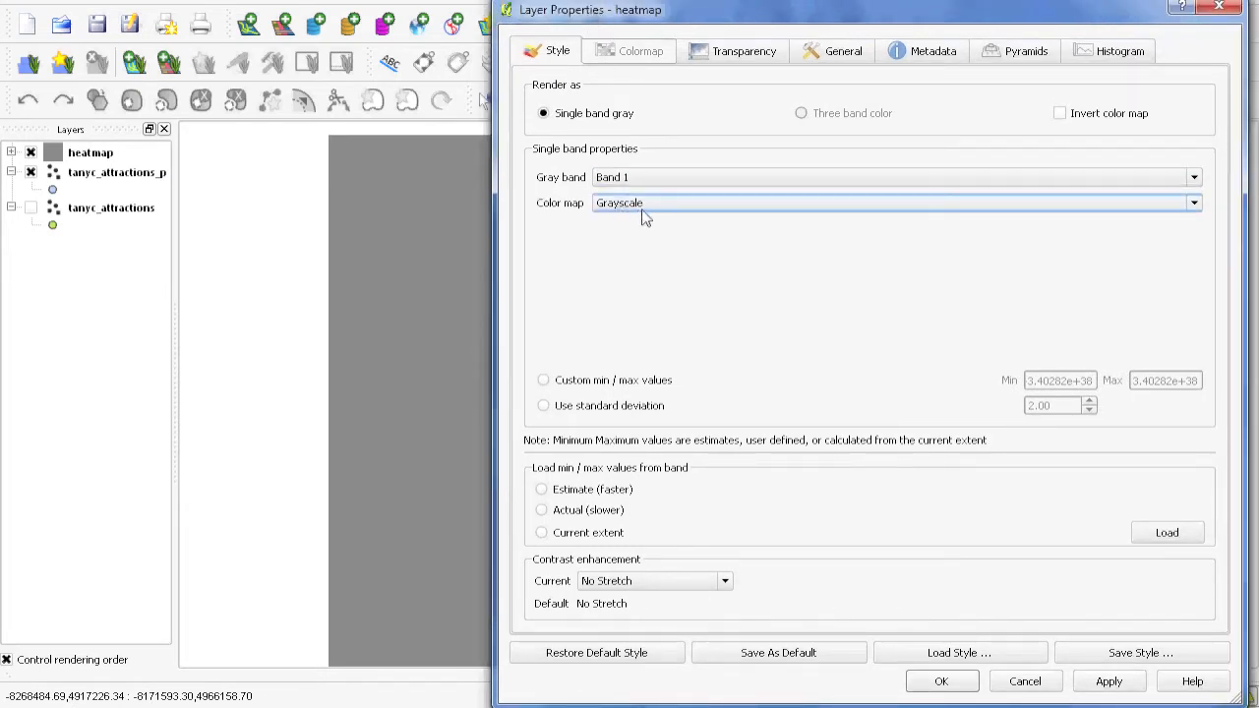
left_click(896, 202)
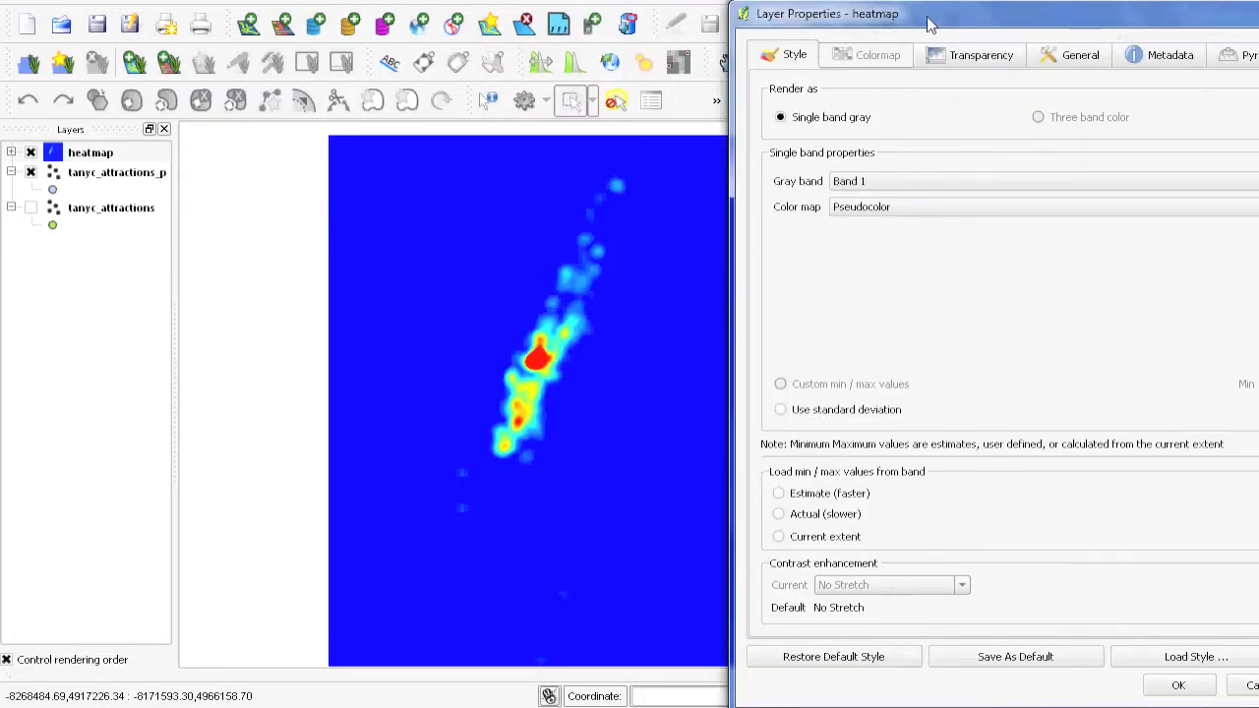
Apply the pseudocolor style, then identify the heatmap value at a blue background spot and close the results.
left_click(1177, 684)
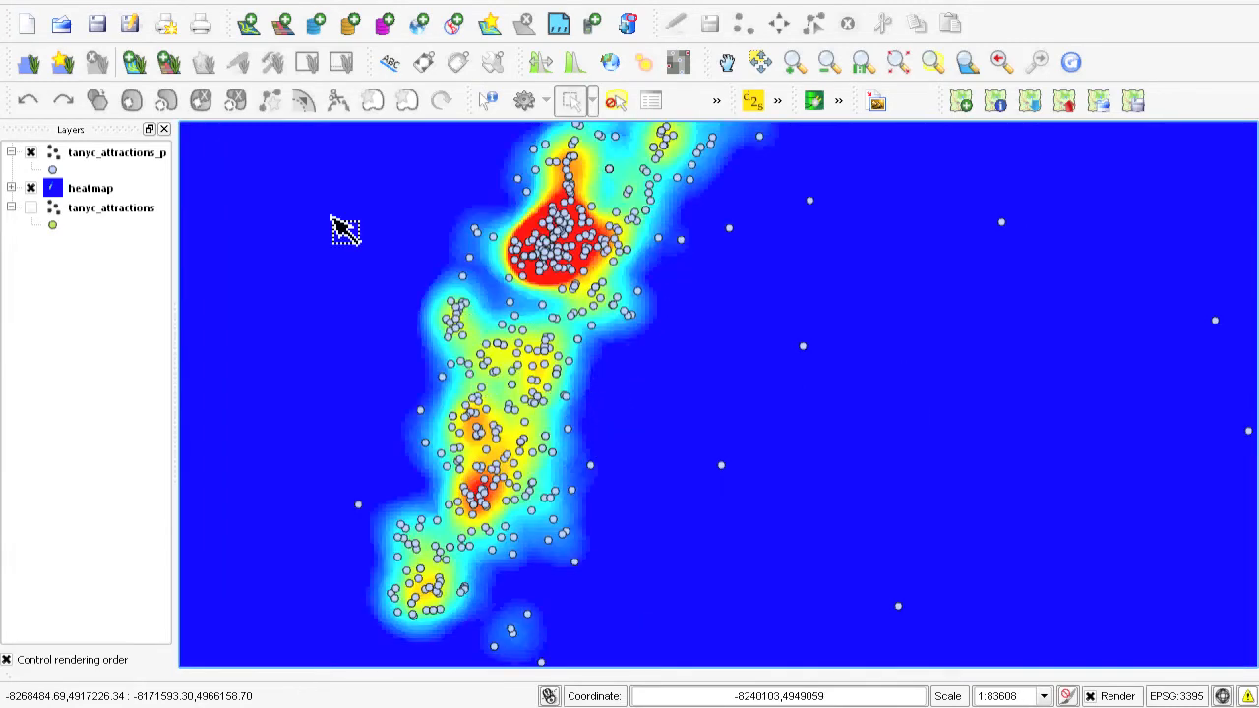
mouse_move(350, 356)
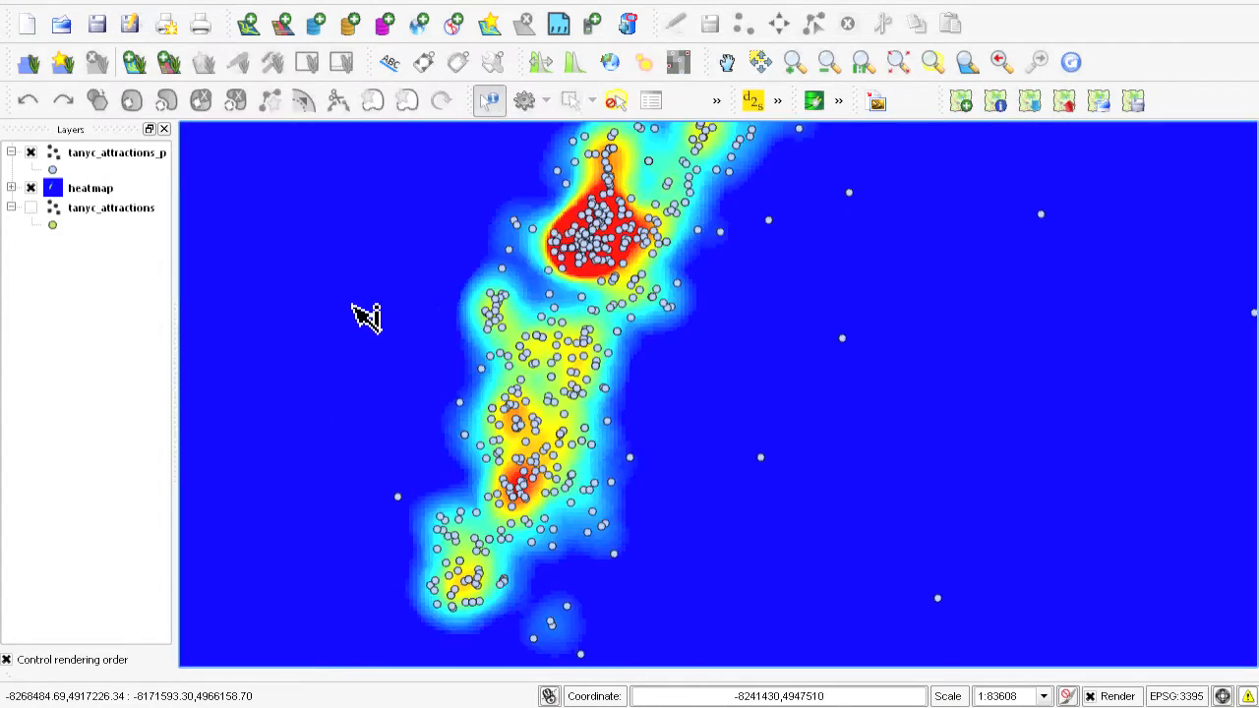
left_click(365, 317)
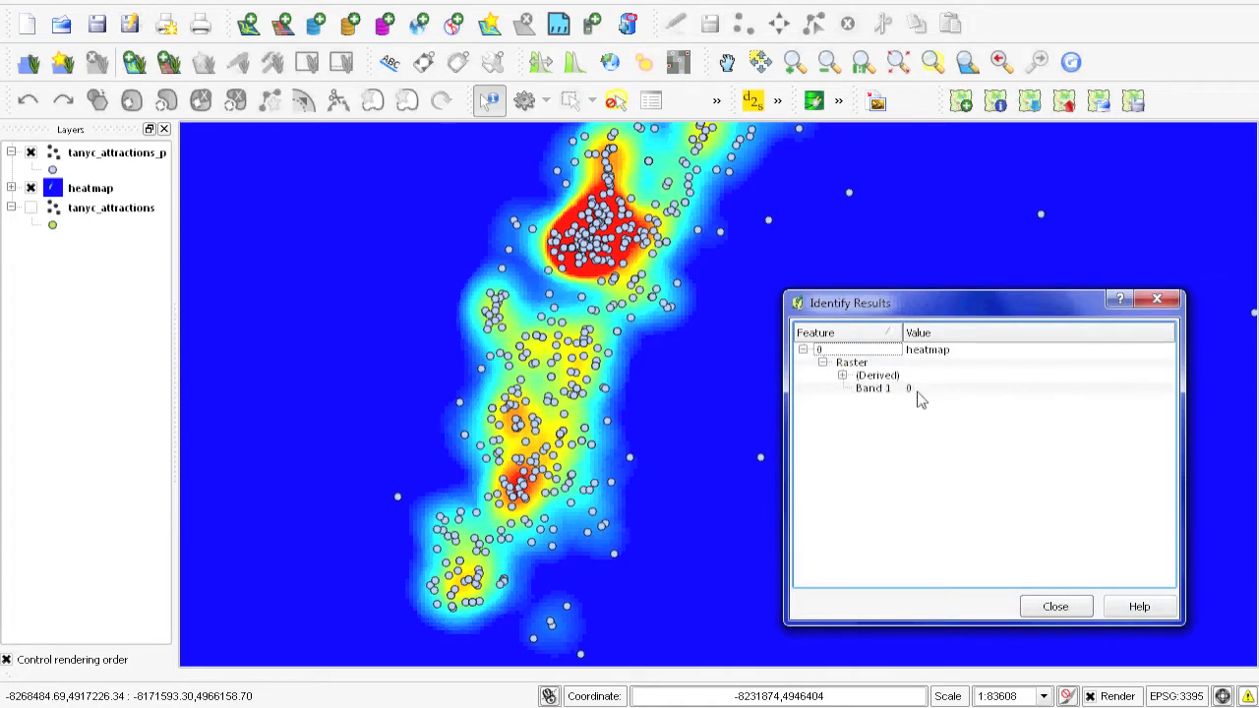
left_click(1054, 606)
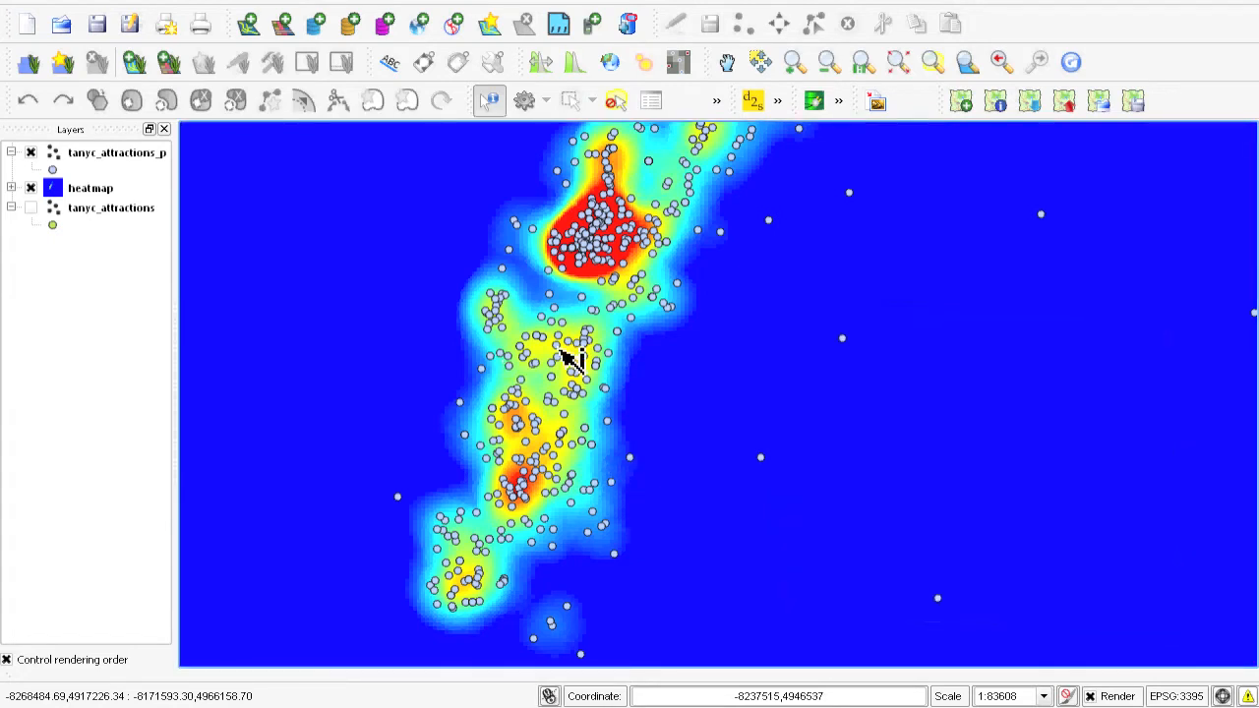
In the heatmap's Transparency properties, add pixel value 0 at 100% transparent and apply it.
right_click(91, 189)
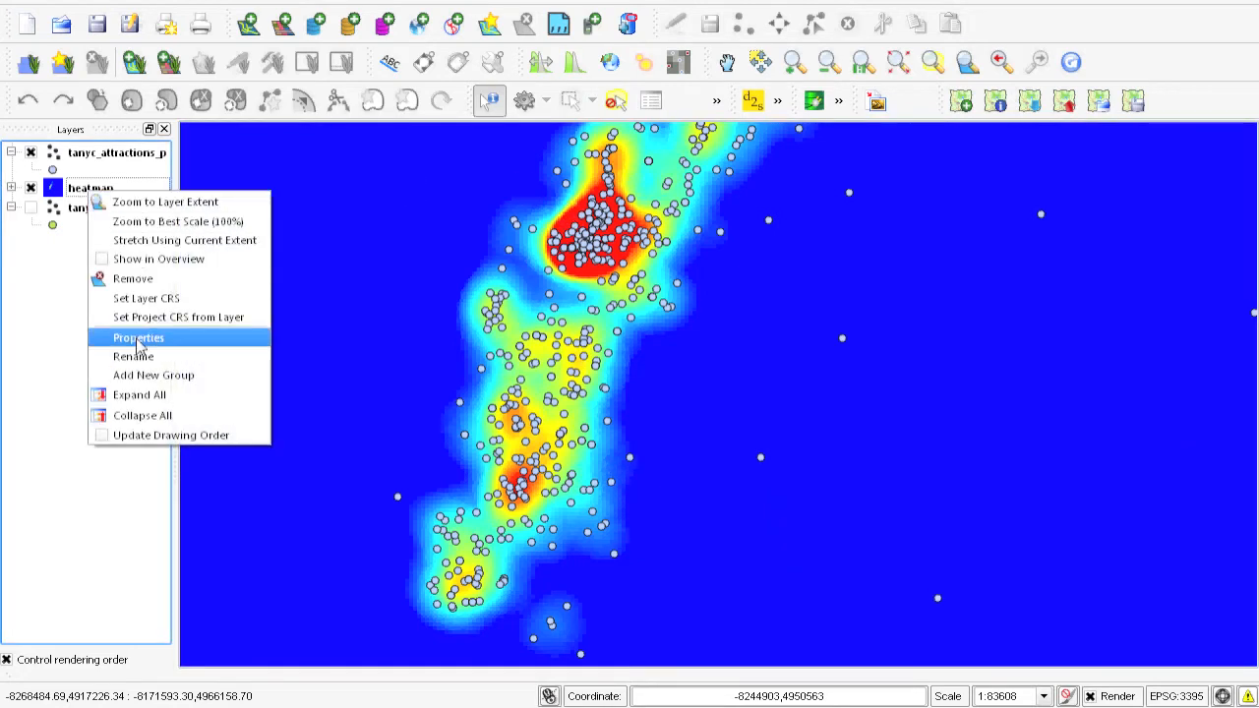
left_click(138, 338)
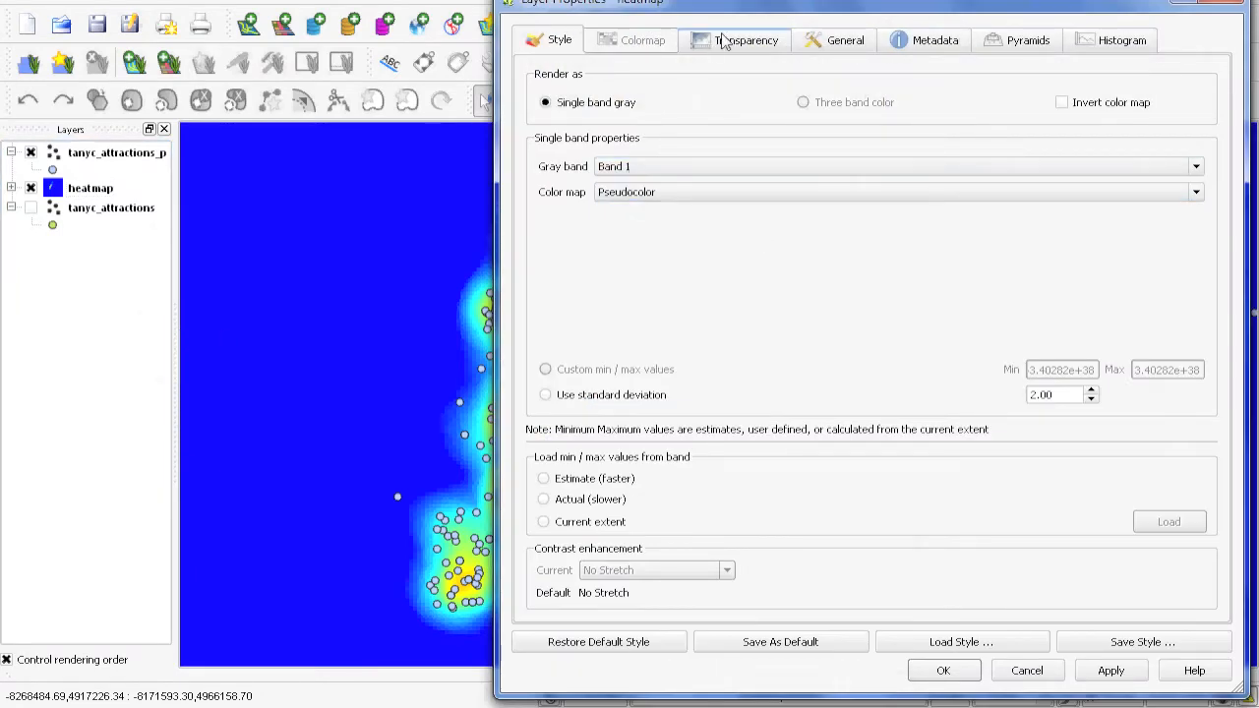
left_click(746, 39)
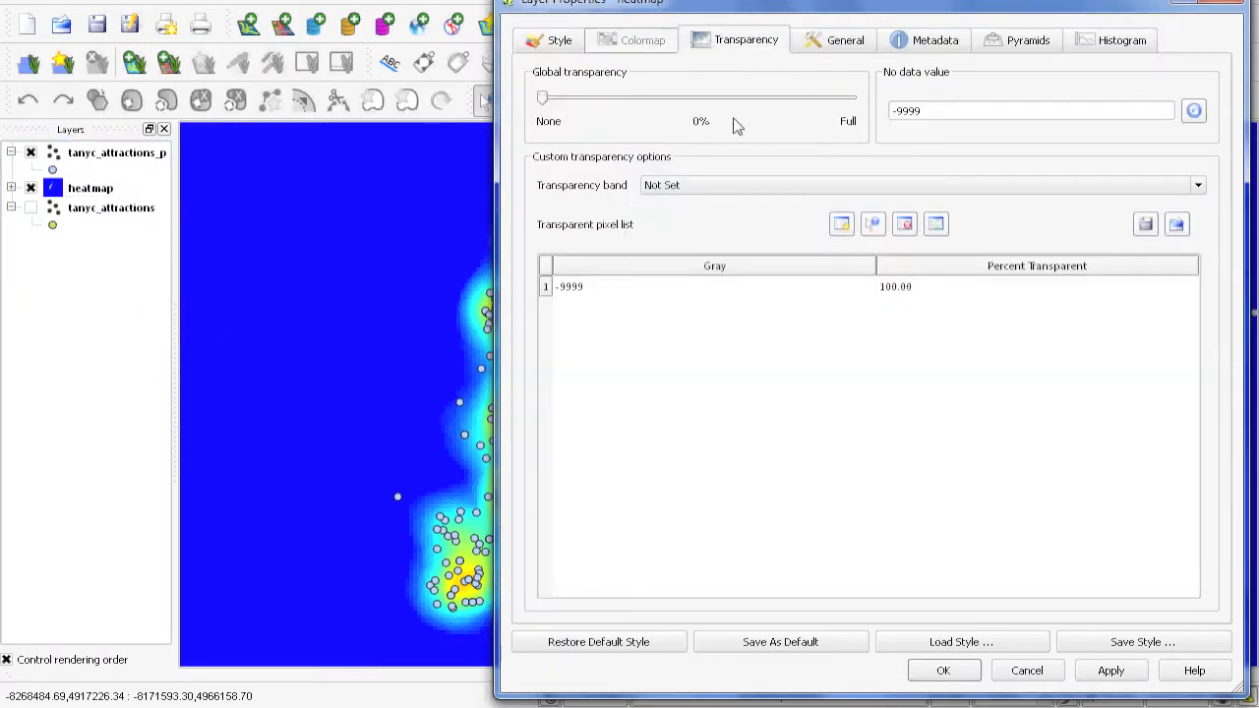
mouse_move(920, 303)
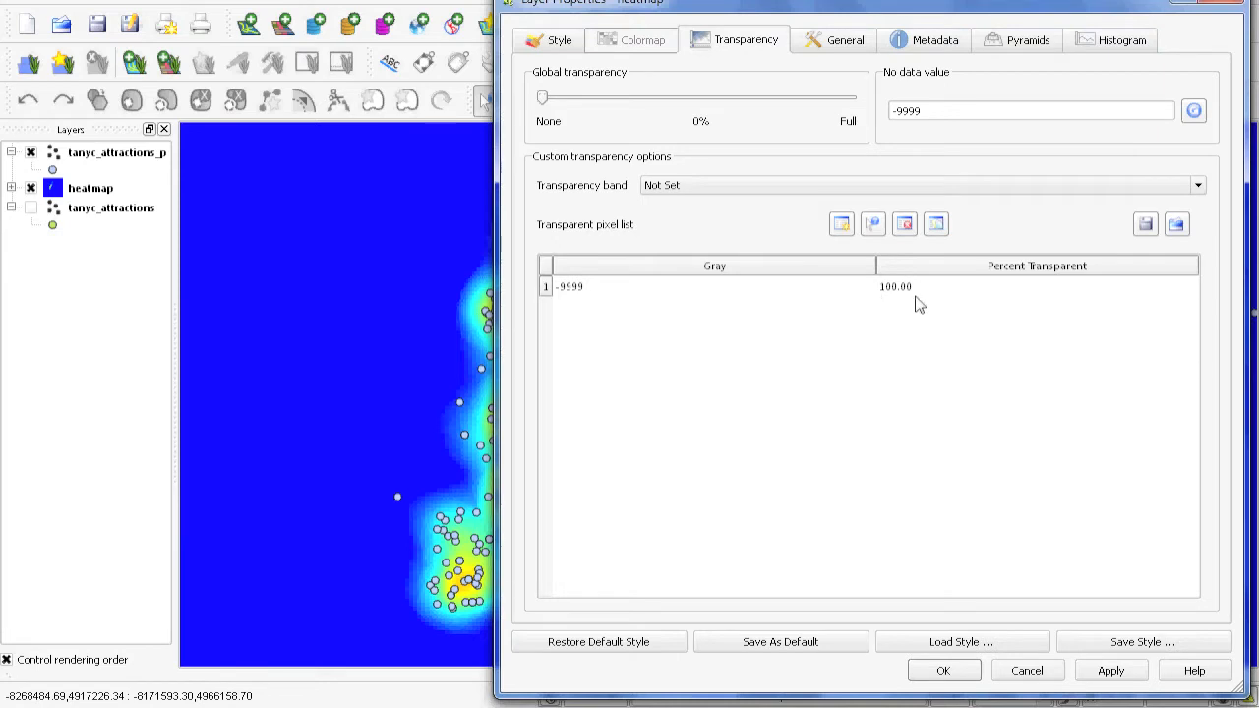
mouse_move(915, 307)
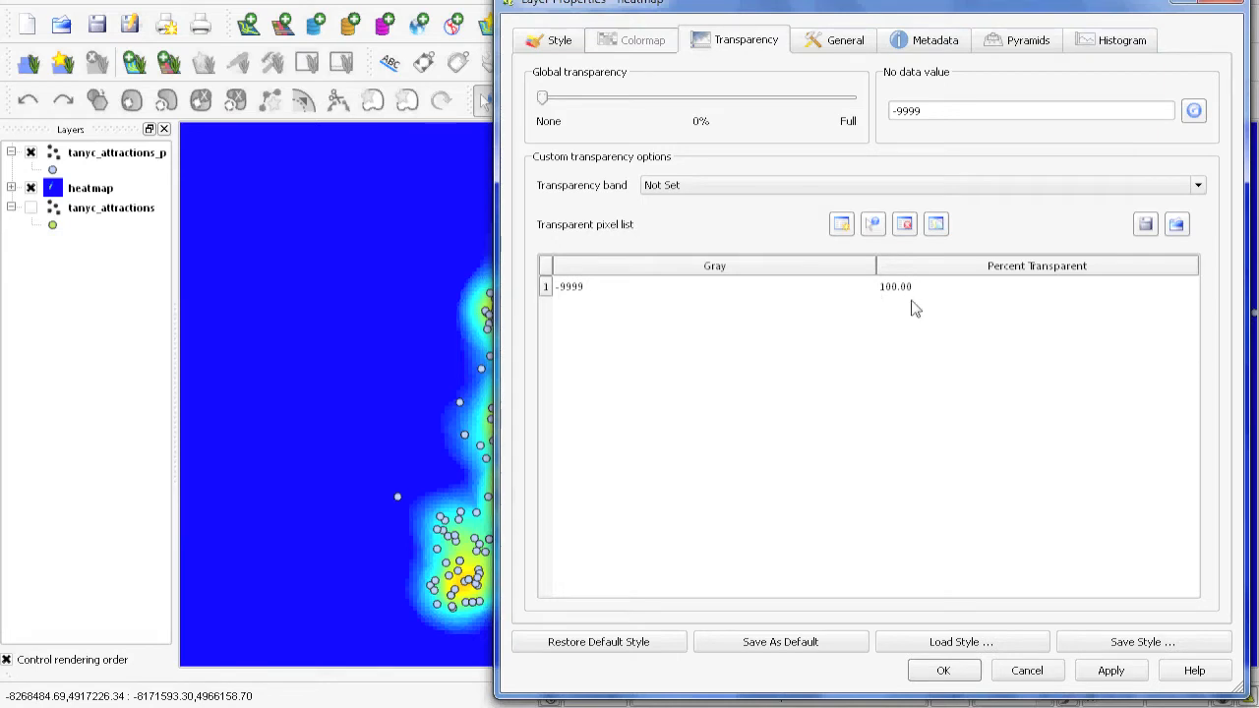
mouse_move(937, 301)
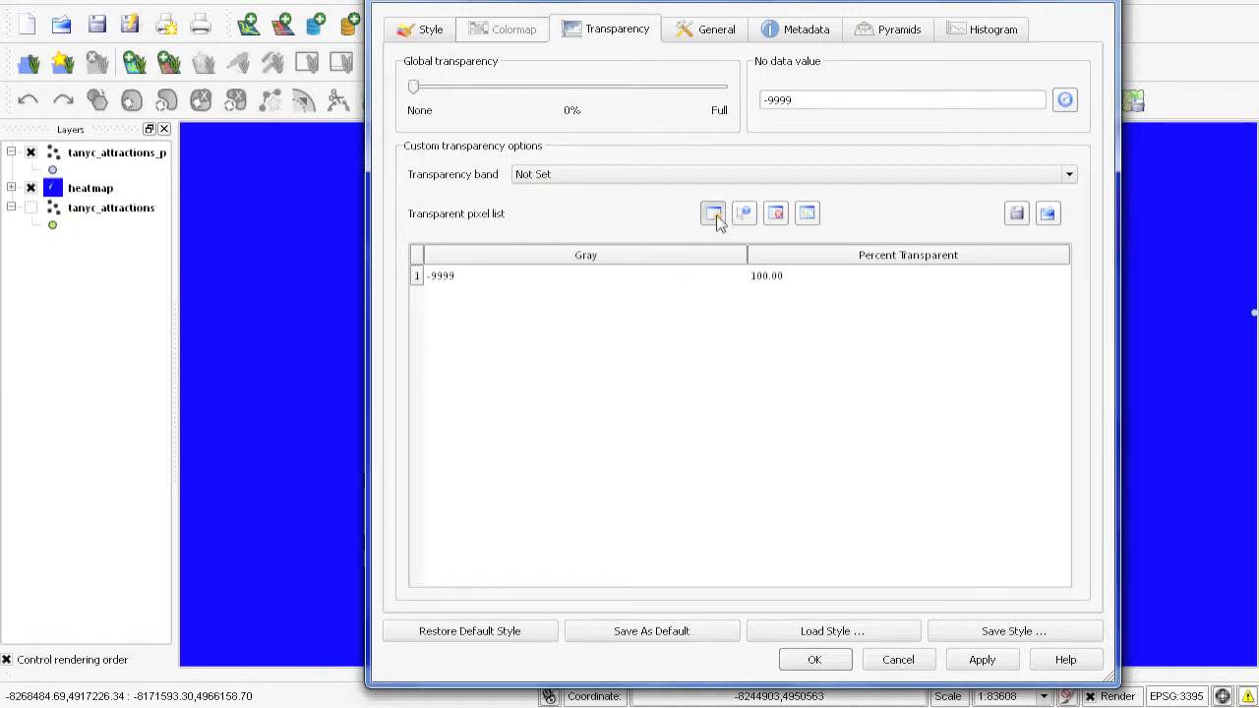
left_click(712, 213)
type("0")
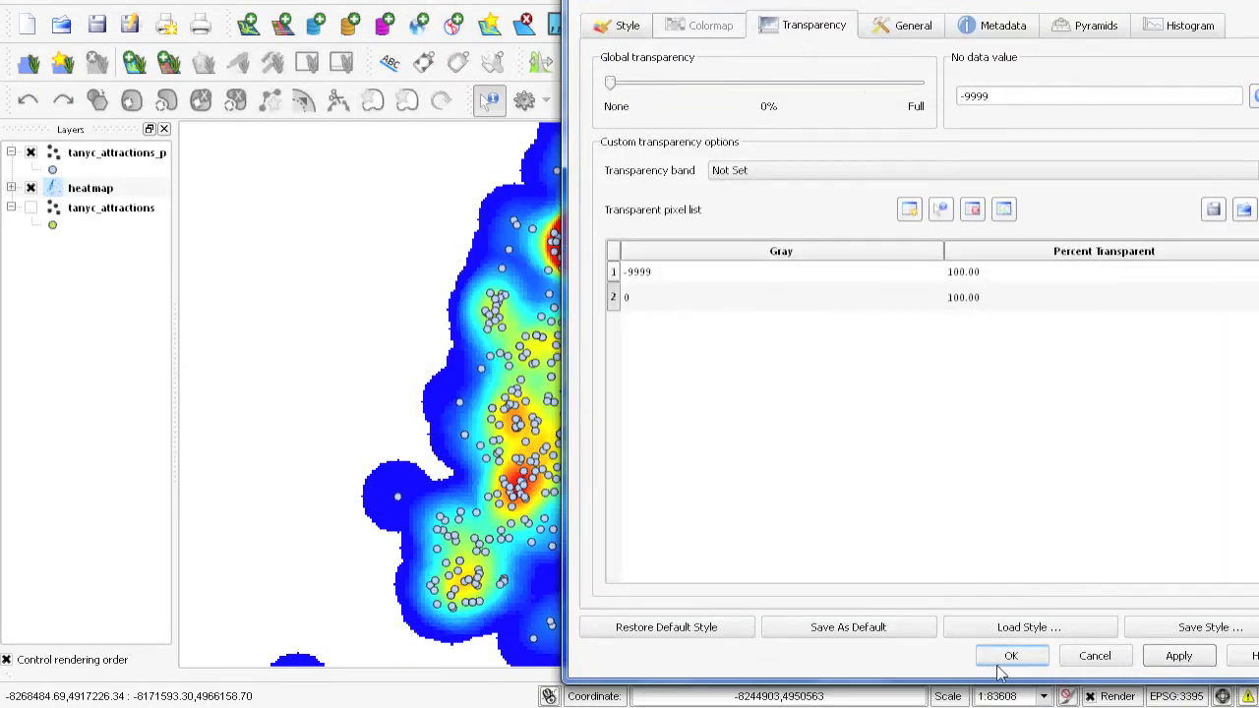
left_click(1011, 655)
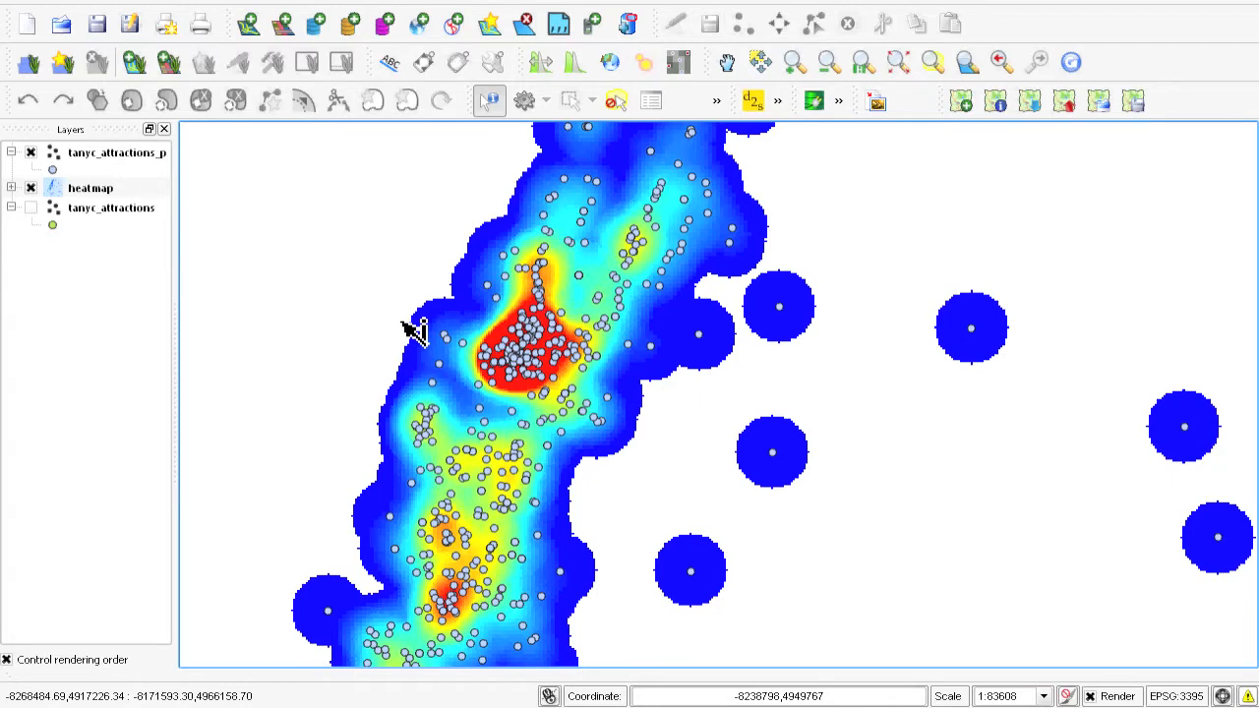
mouse_move(547, 232)
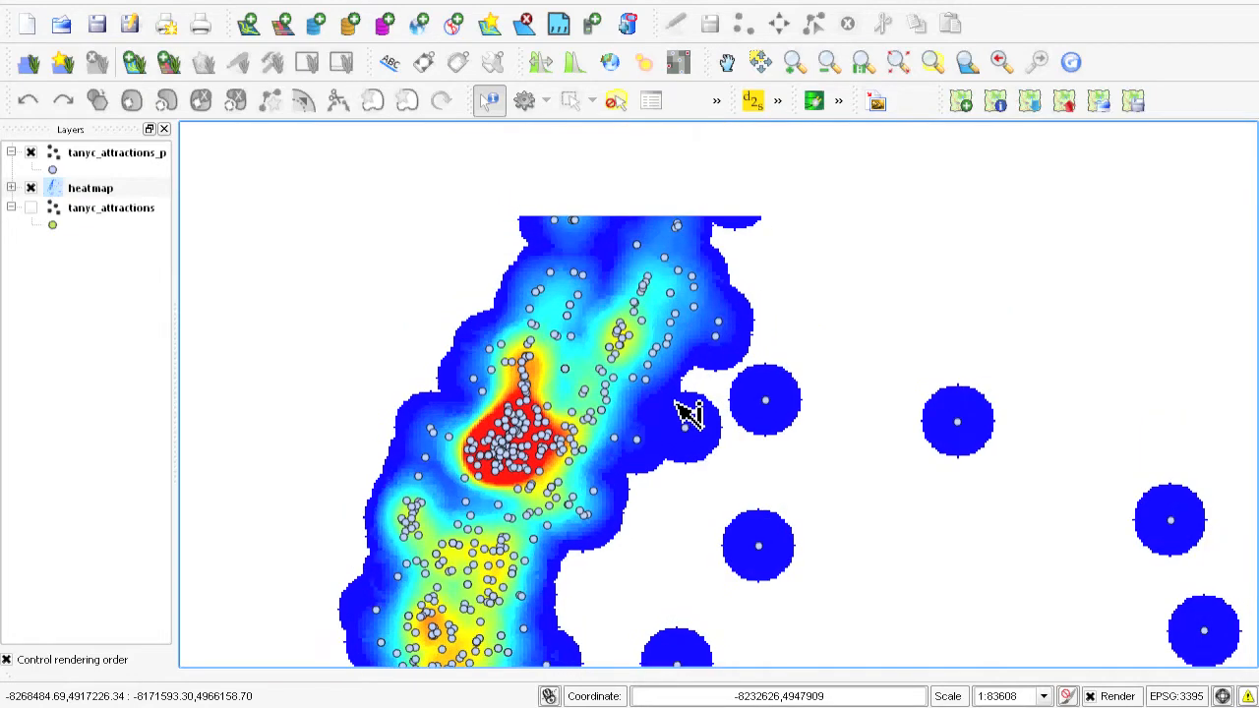
Pan across the heatmap, then switch to the project with the heatmap5 raster and NYC_TA points.
left_click_drag(689, 413, 748, 507)
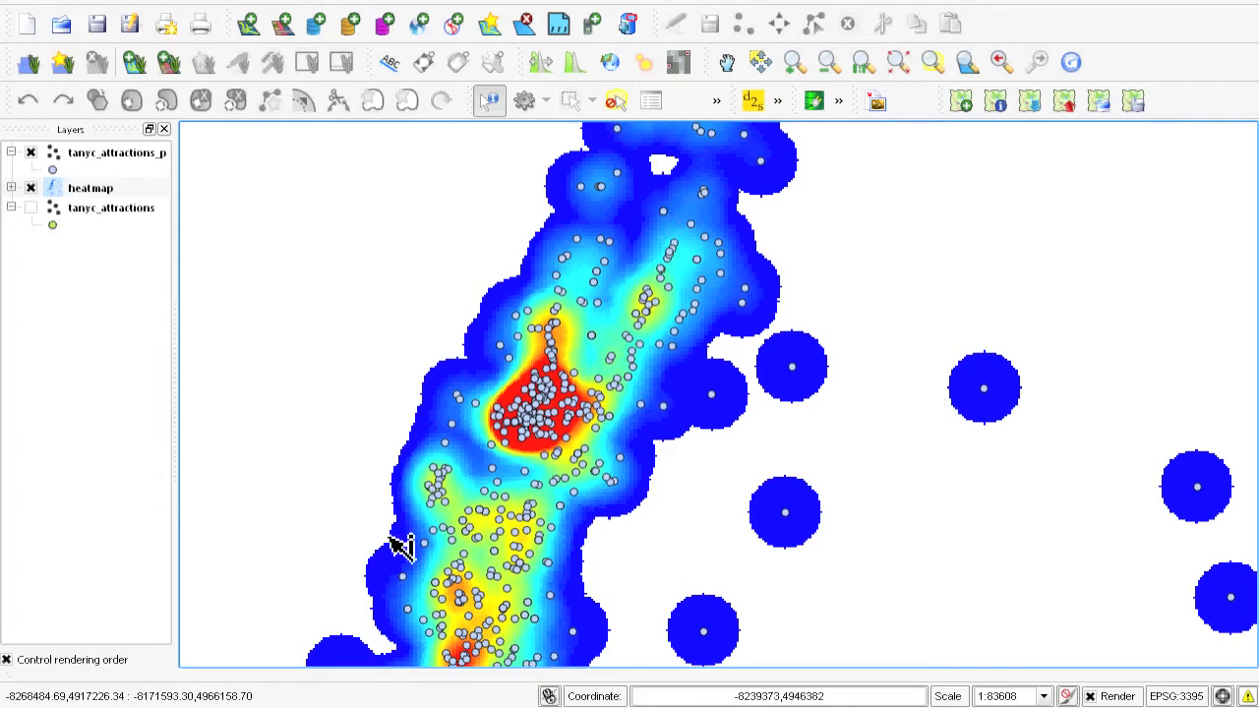
mouse_move(555, 560)
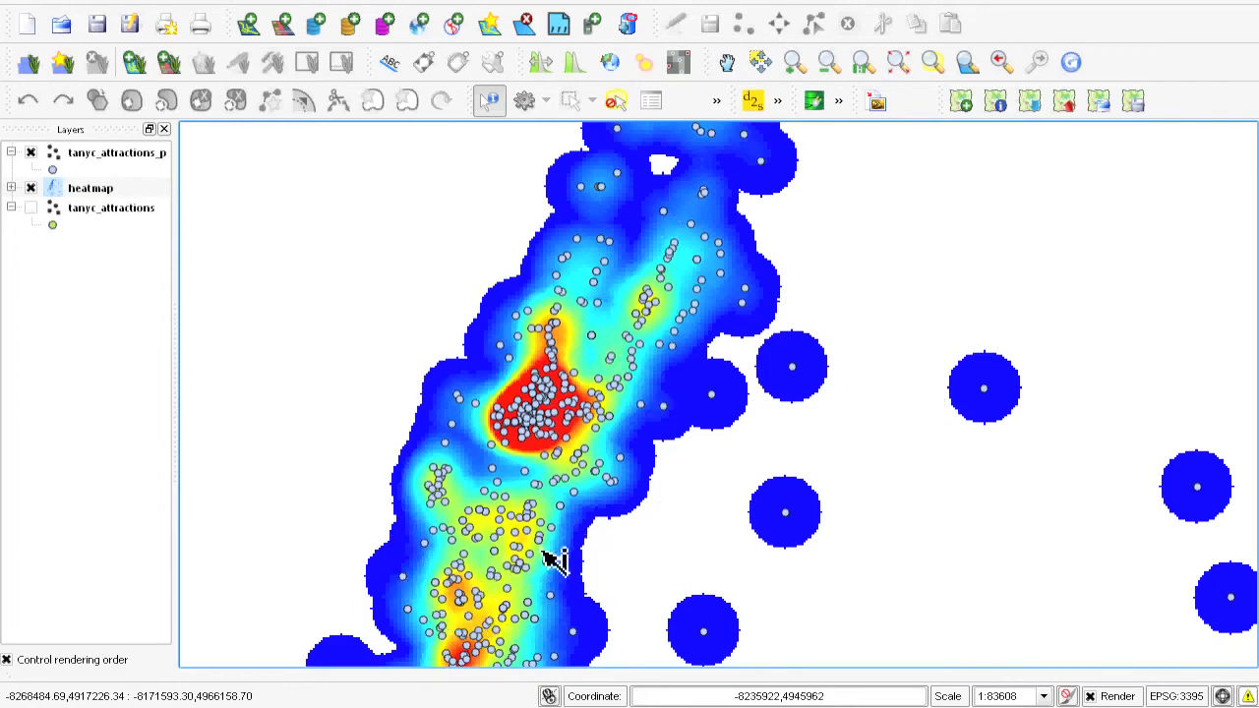
mouse_move(723, 390)
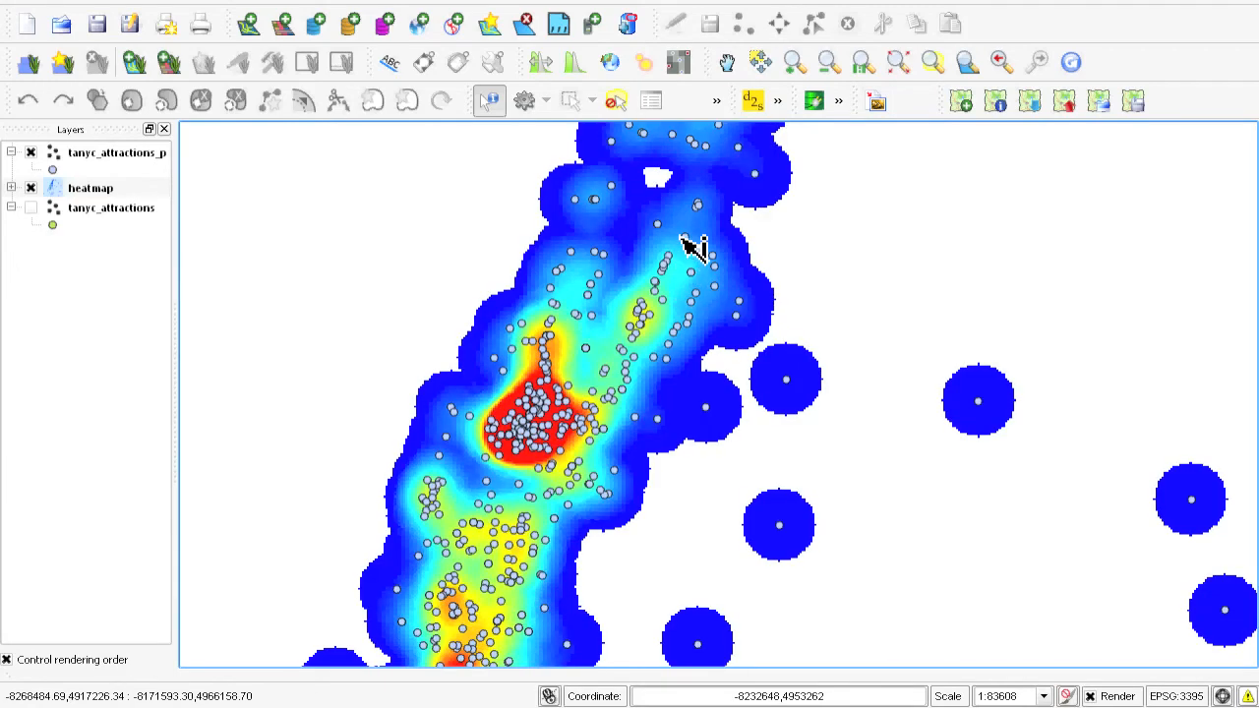
mouse_move(678, 462)
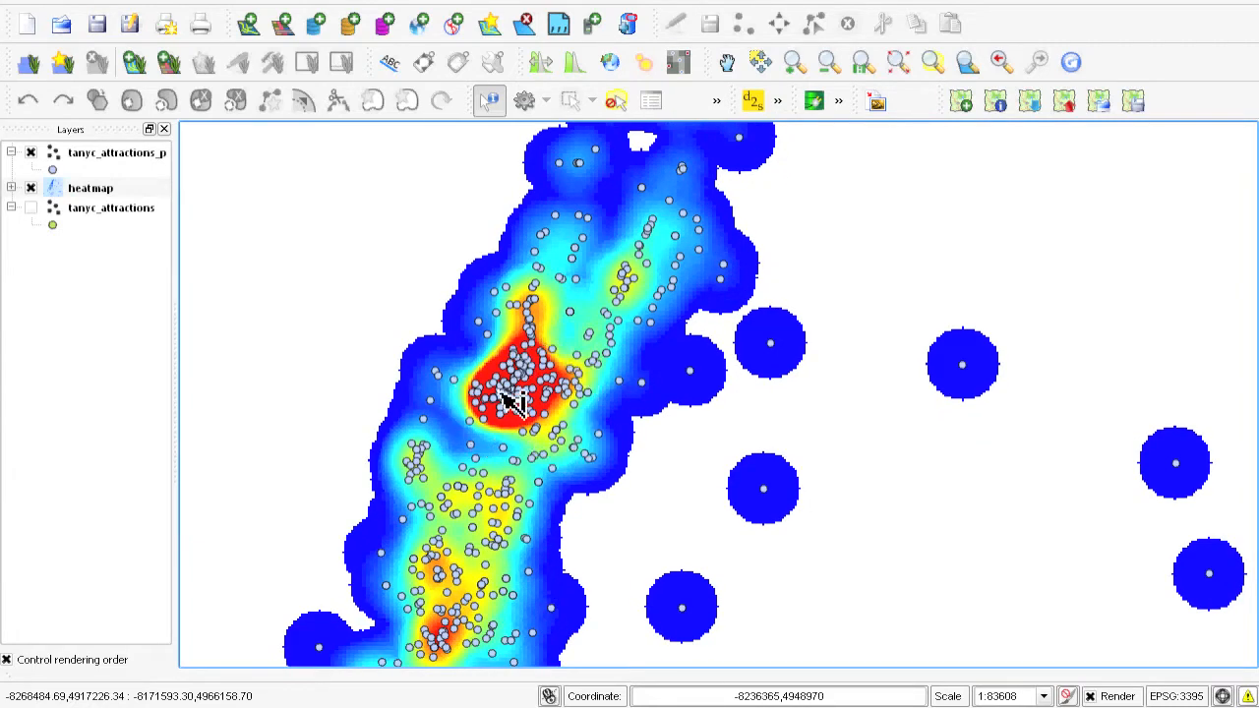
mouse_move(708, 429)
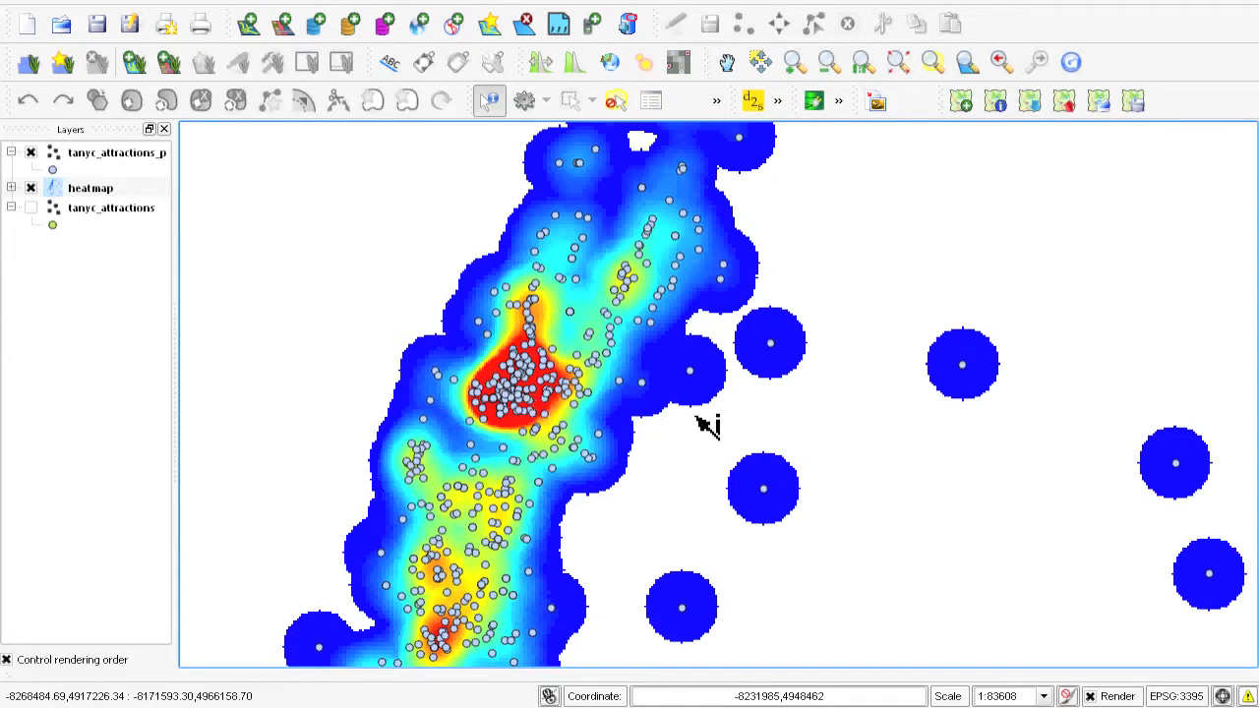
mouse_move(706, 421)
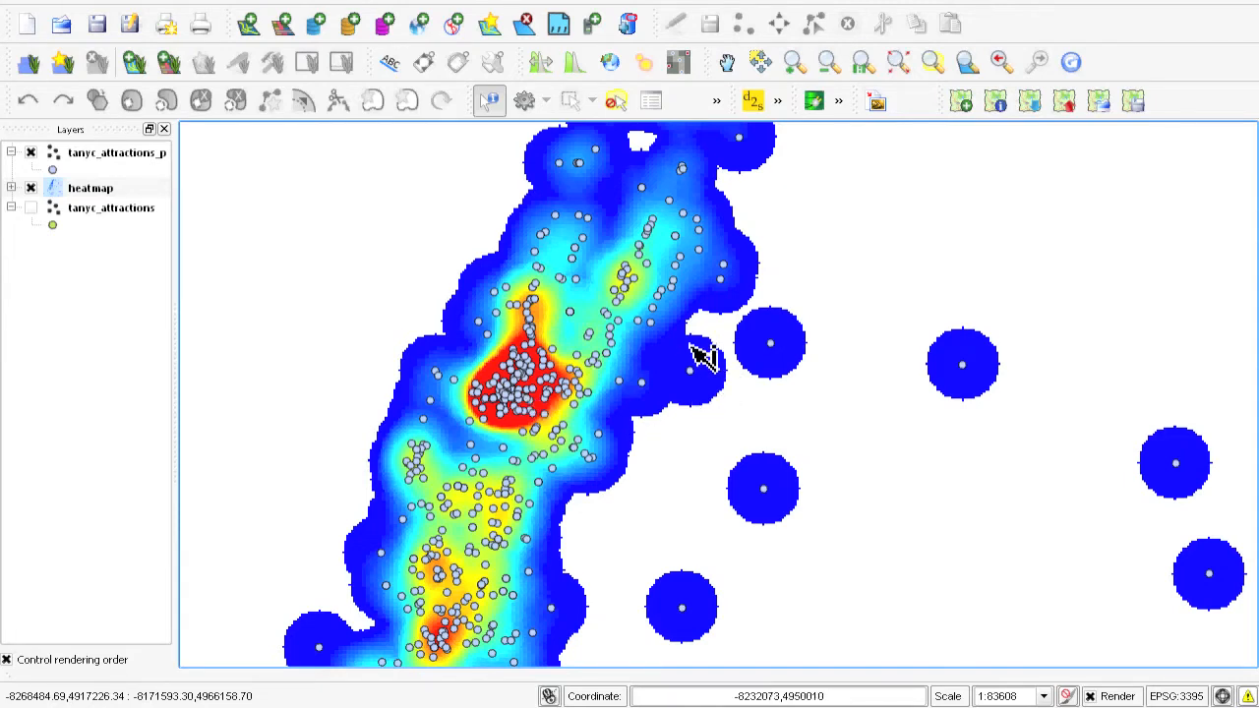
left_click(280, 8)
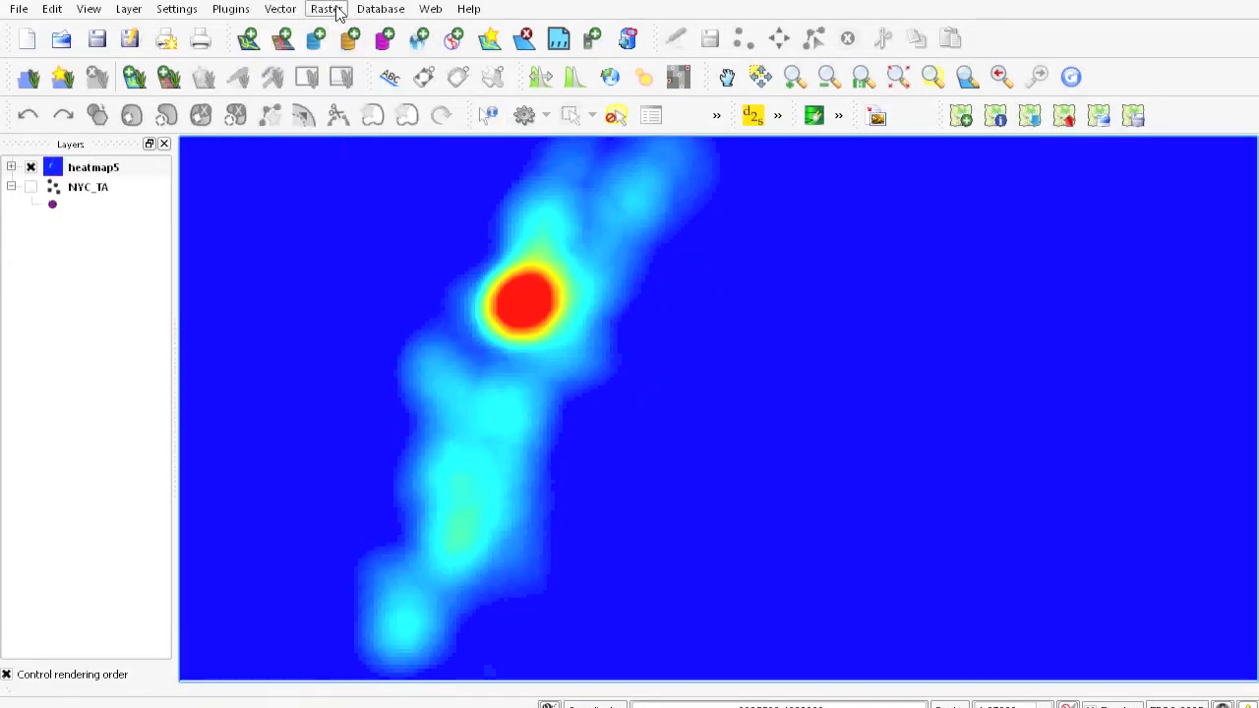
Launch Raster > Extraction > Contour on heatmap5 and begin picking the output location.
left_click(327, 8)
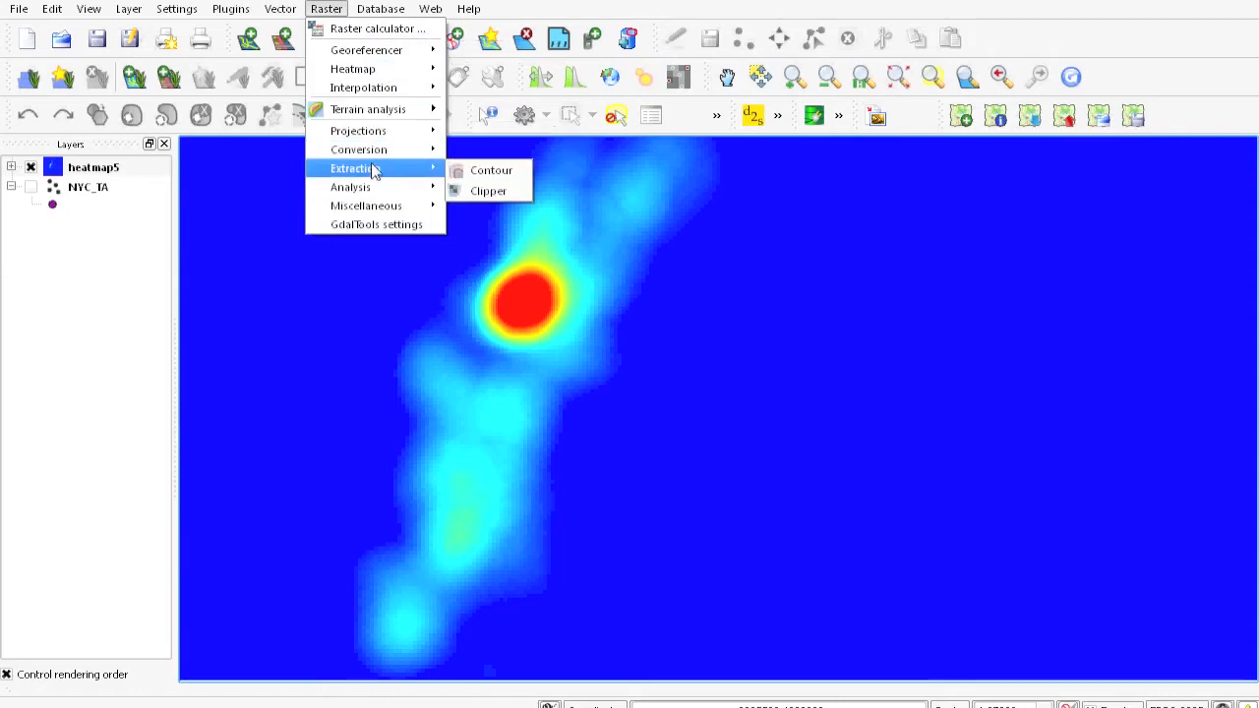
mouse_move(492, 169)
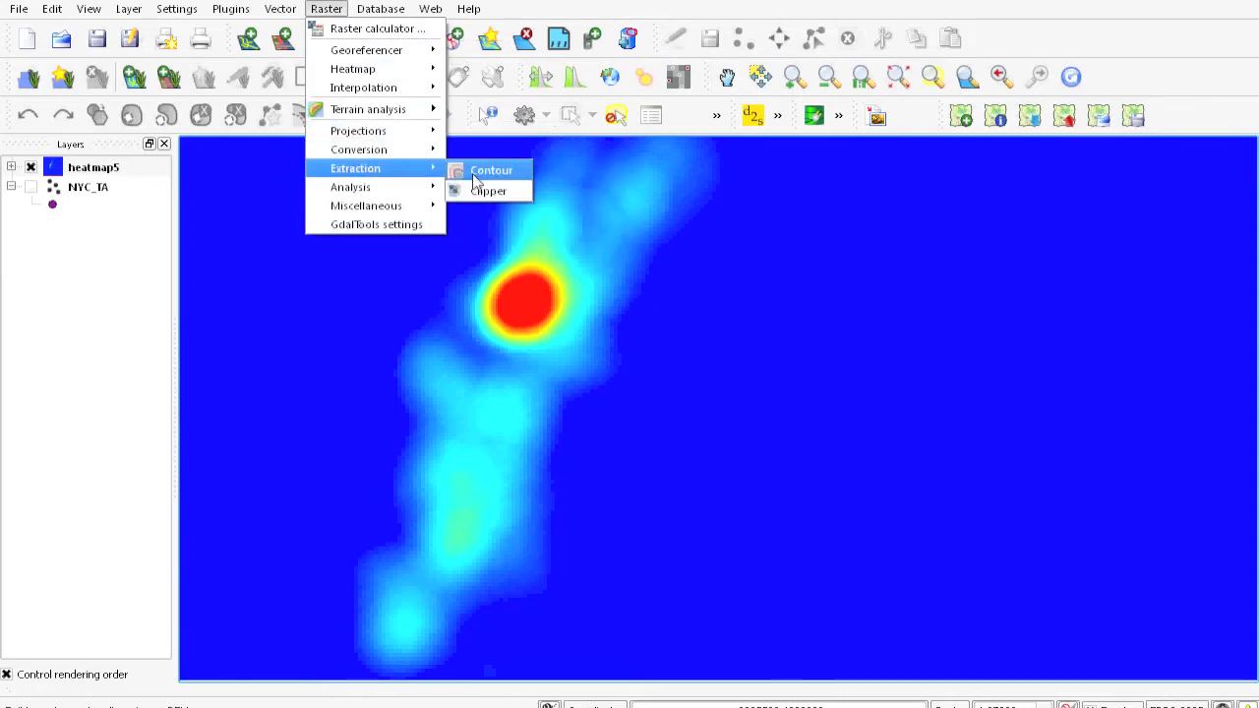
left_click(492, 169)
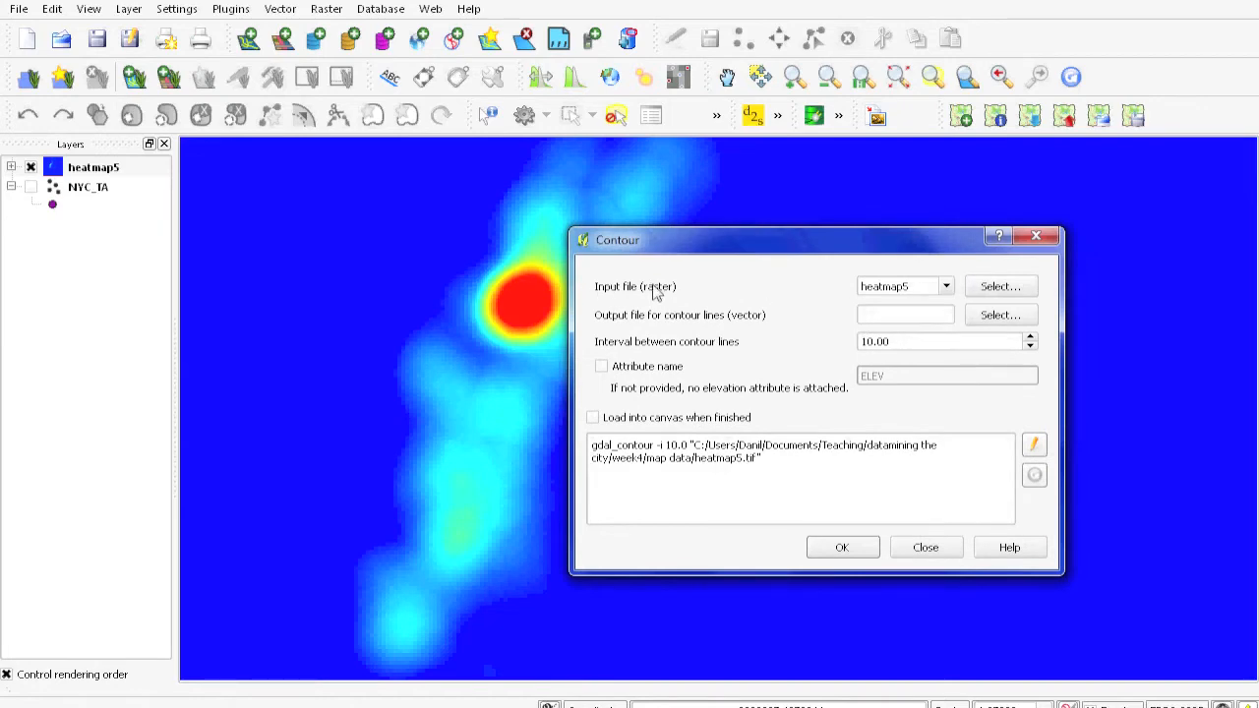
mouse_move(922, 307)
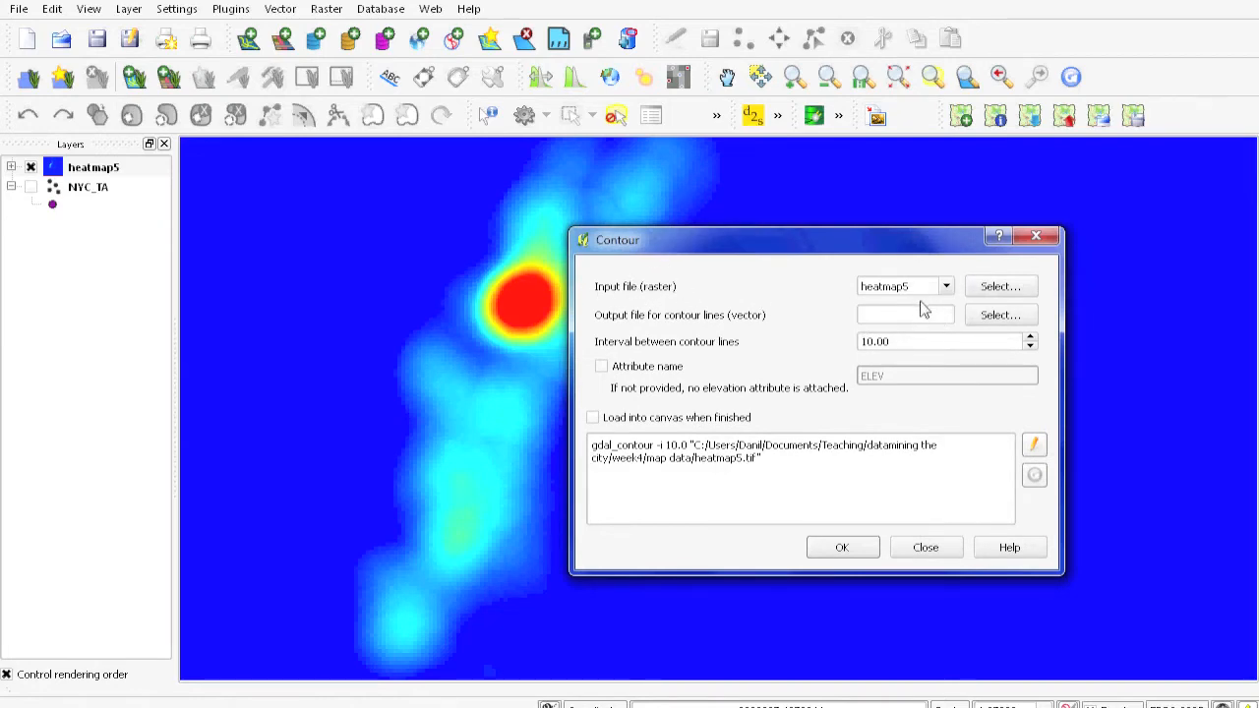
left_click(999, 314)
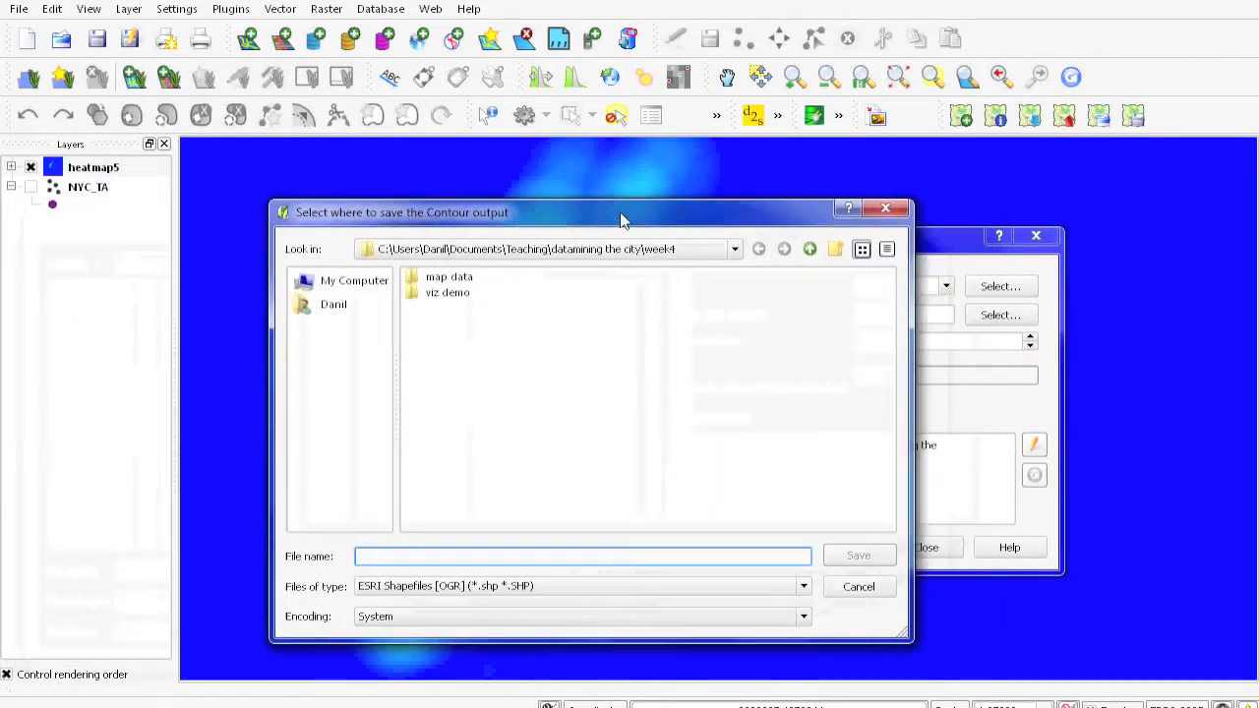
Save the contour output as heatmap_contours.shp inside the viz demo folder.
left_click(448, 291)
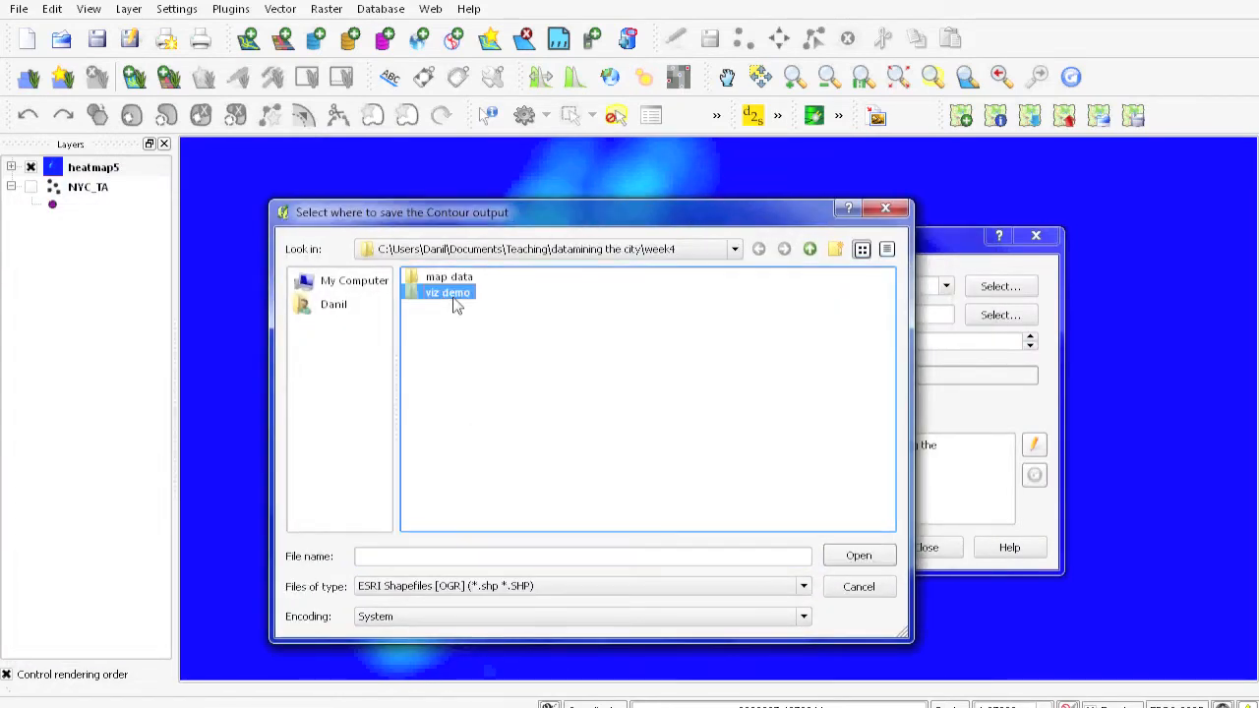
double_click(448, 292)
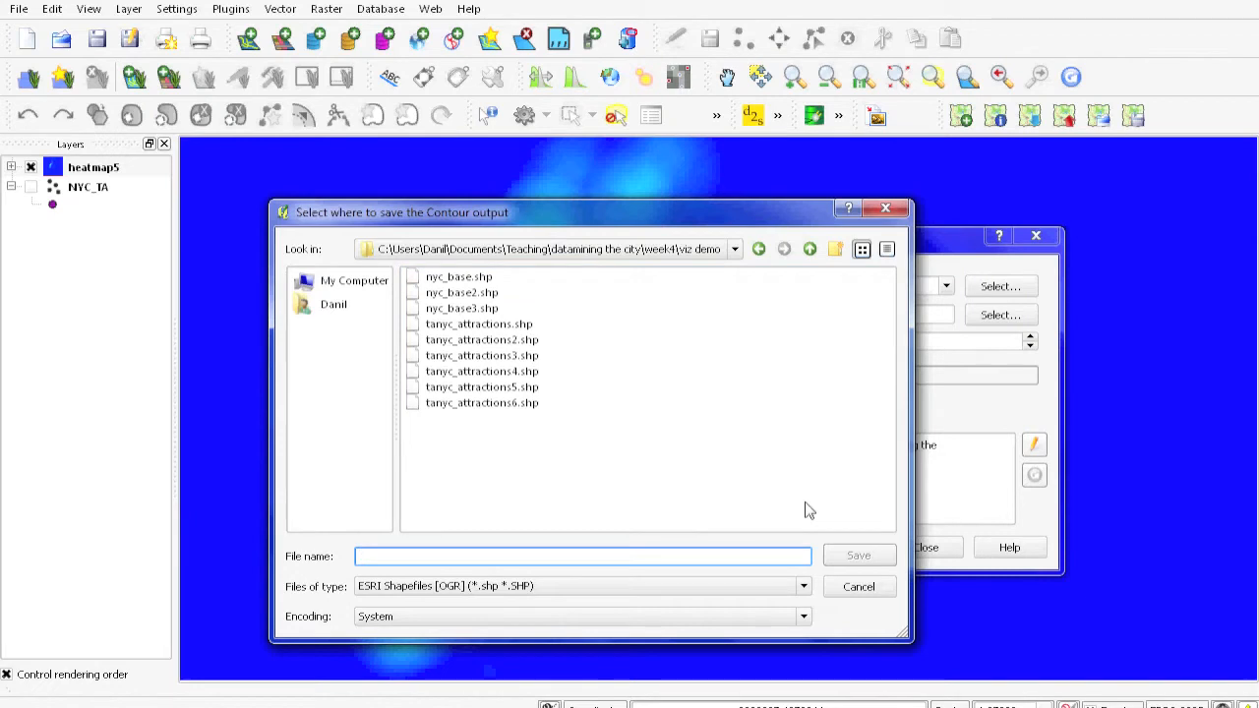
type("heatmap_contours")
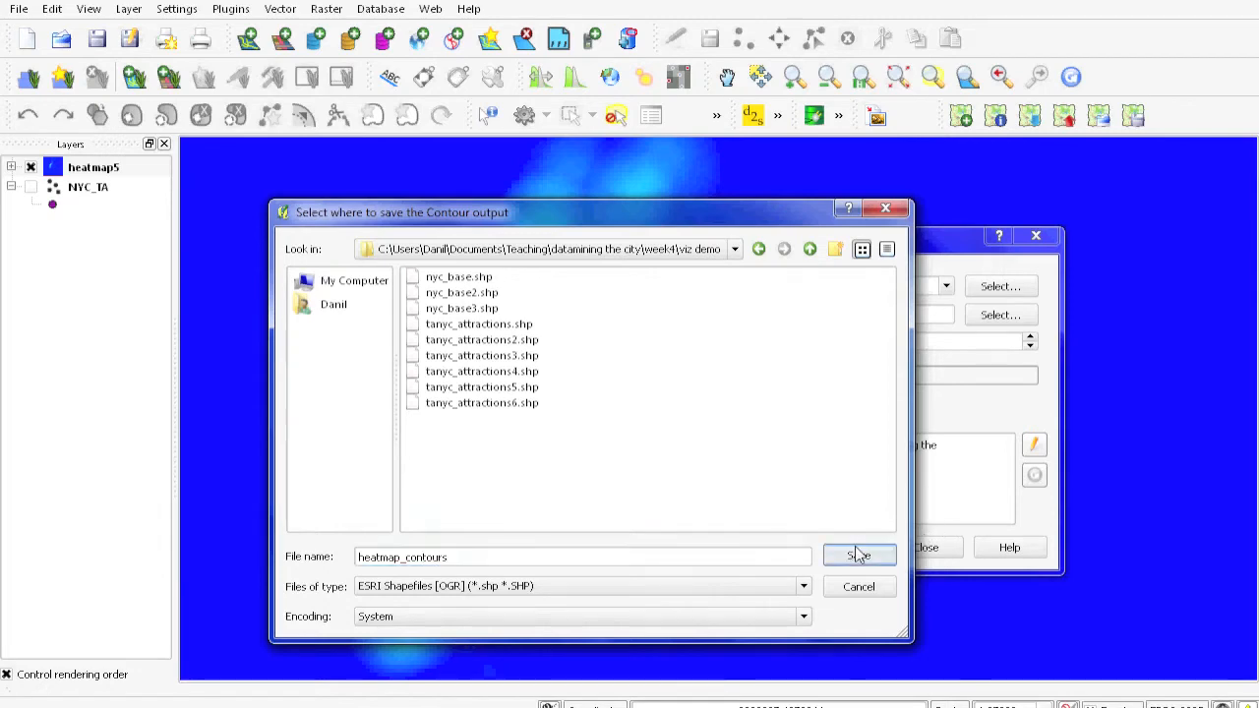
left_click(857, 555)
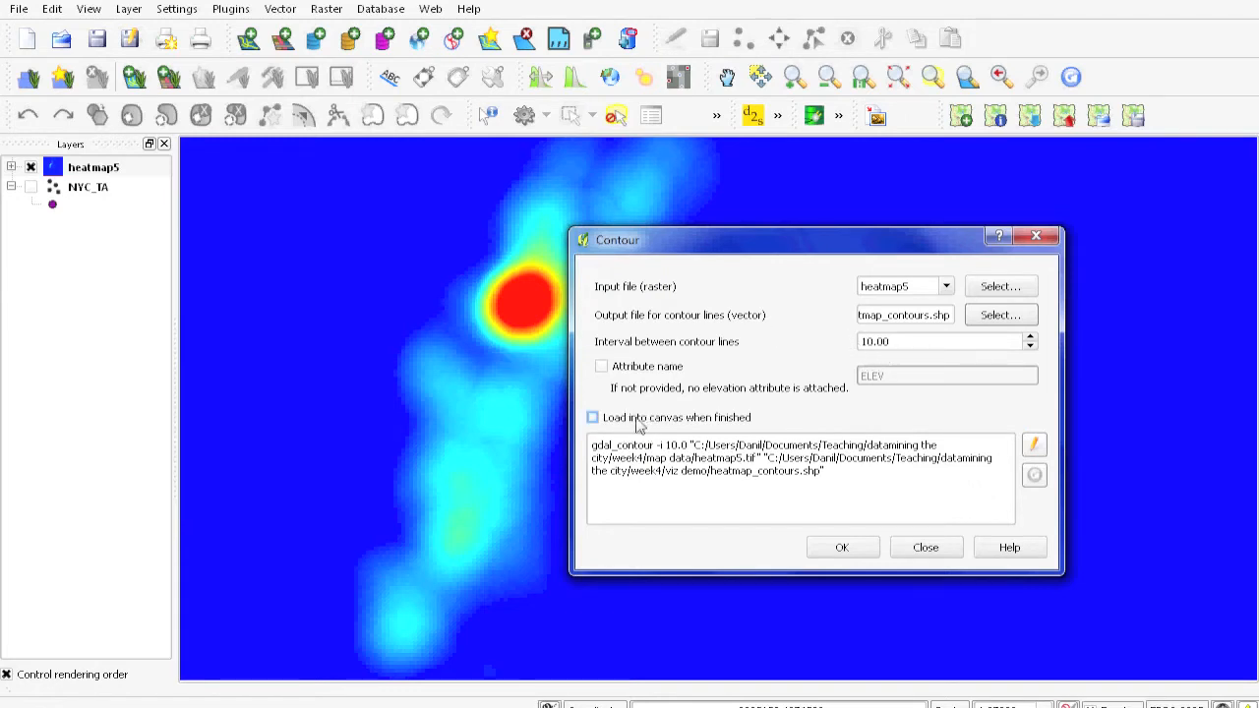
Run contour extraction at interval 5 with ELEV attribute into heatmap_contours2.shp.
left_click(602, 365)
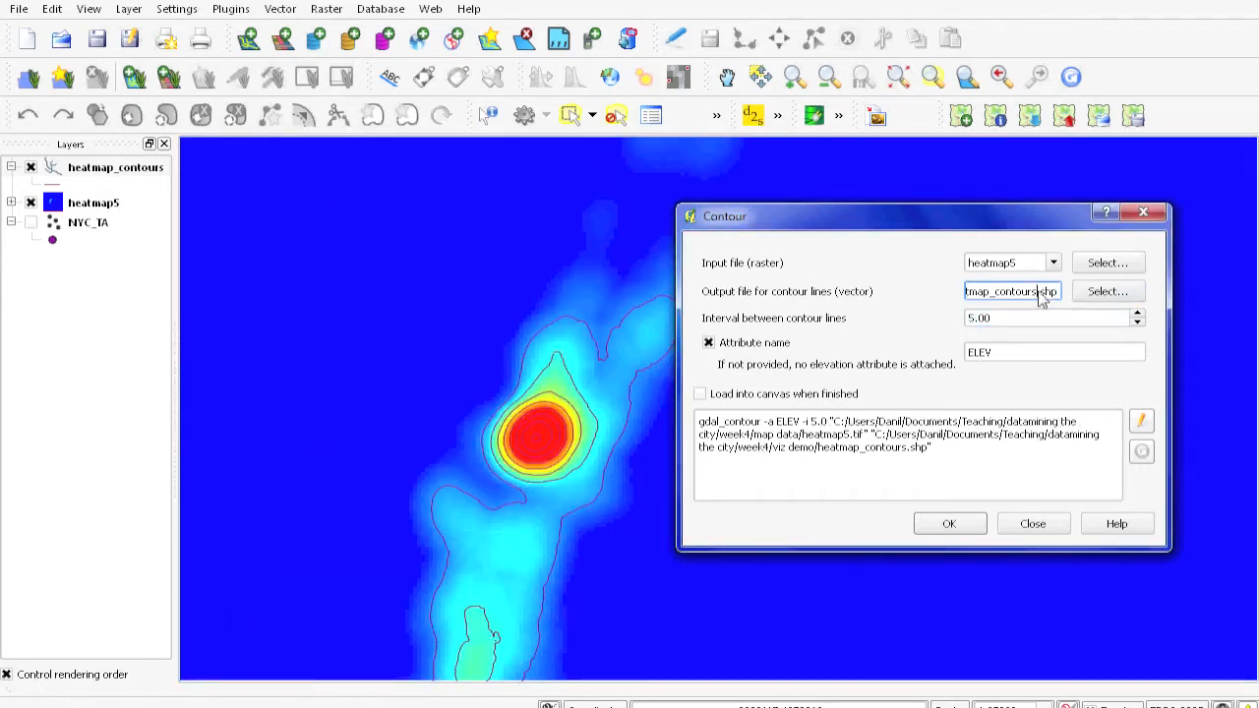
left_click(948, 523)
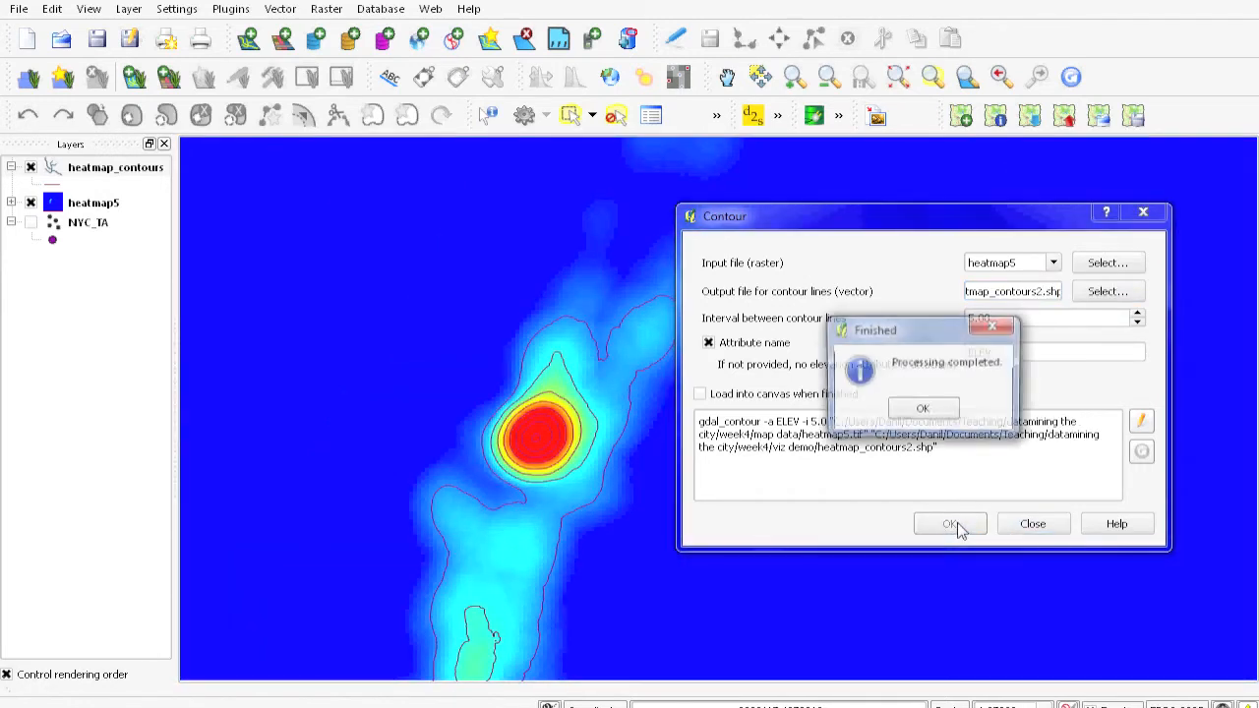
left_click(921, 407)
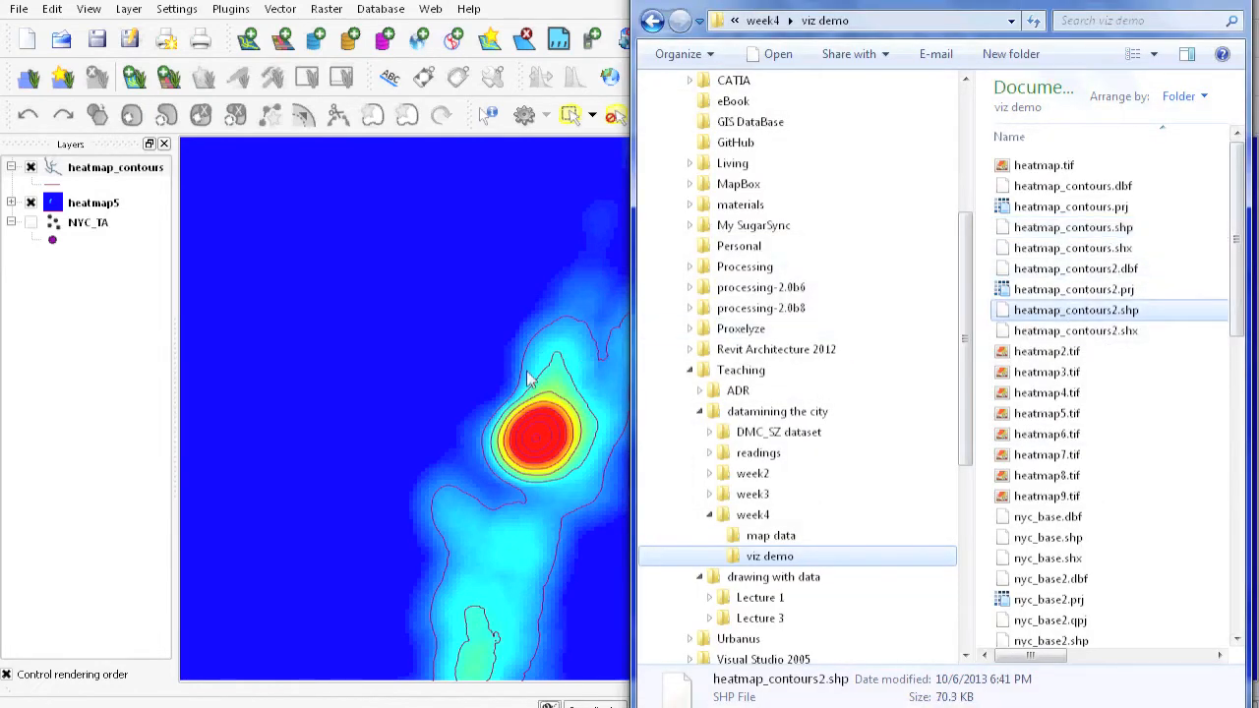
Remove the duplicate contour layer from the Layers panel, leaving one set over heatmap5.
right_click(98, 202)
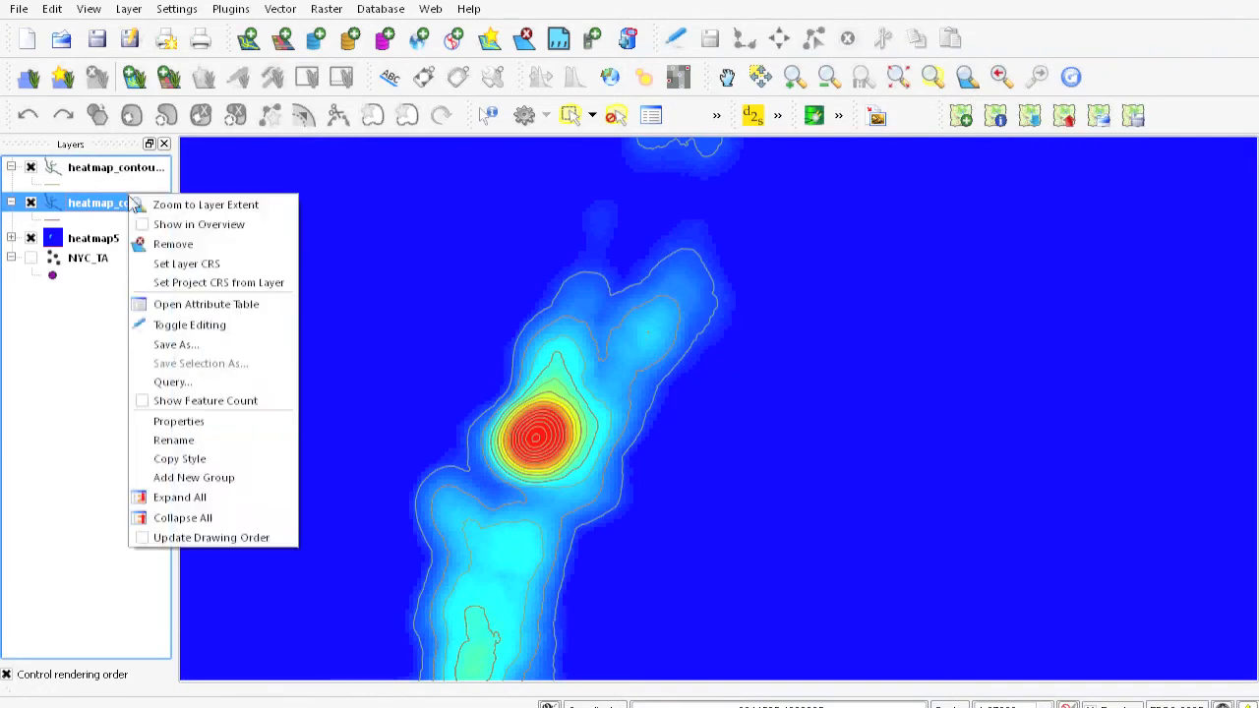
left_click(173, 244)
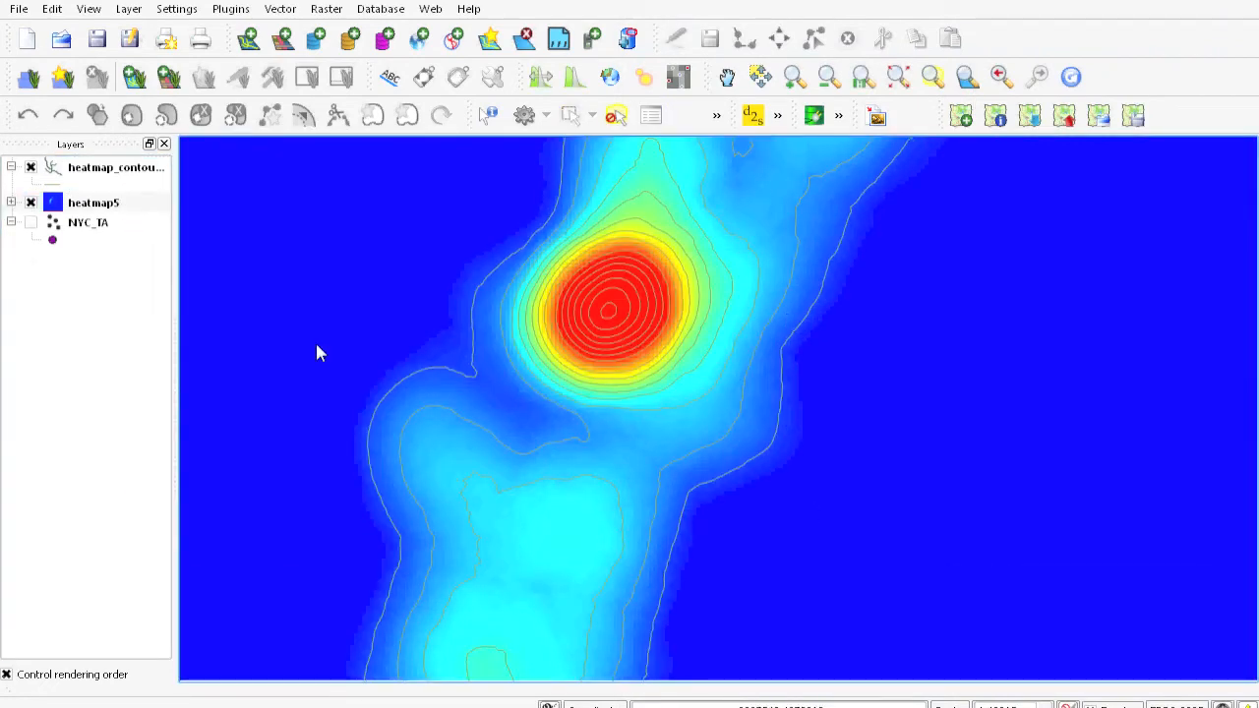
left_click(32, 203)
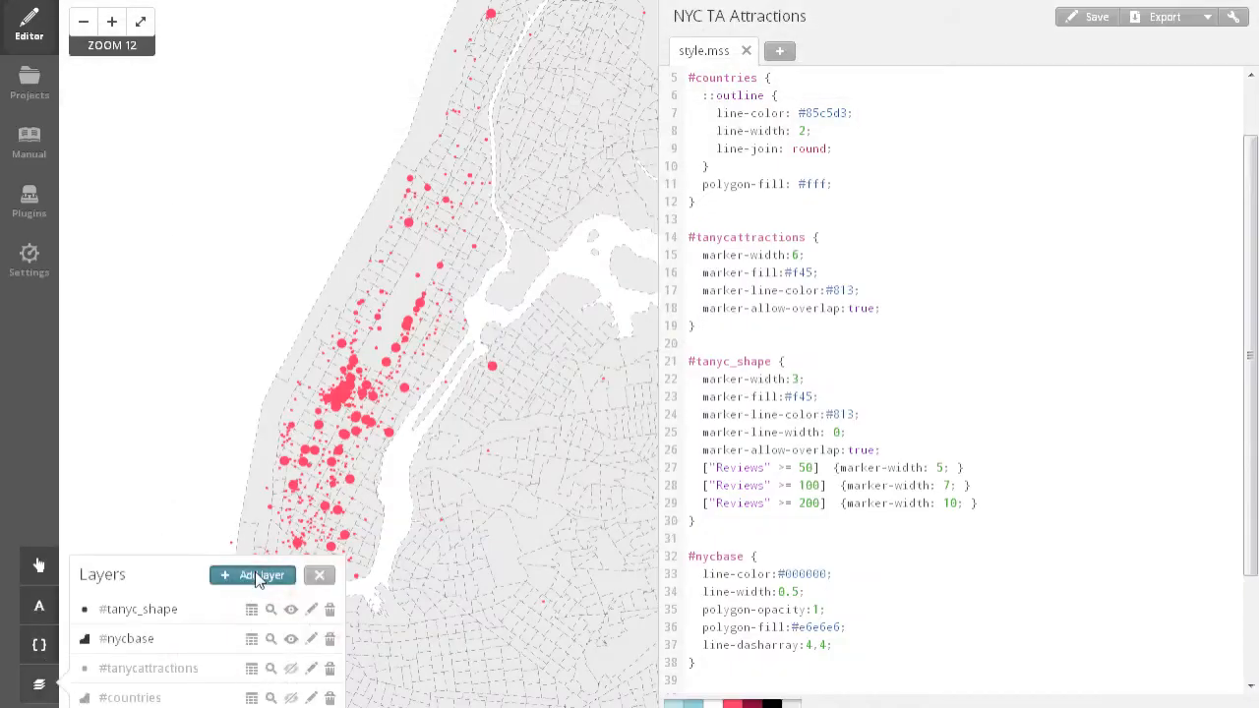
Add heatmap_contours2.shp from viz demo as a new layer and start styling it.
left_click(252, 574)
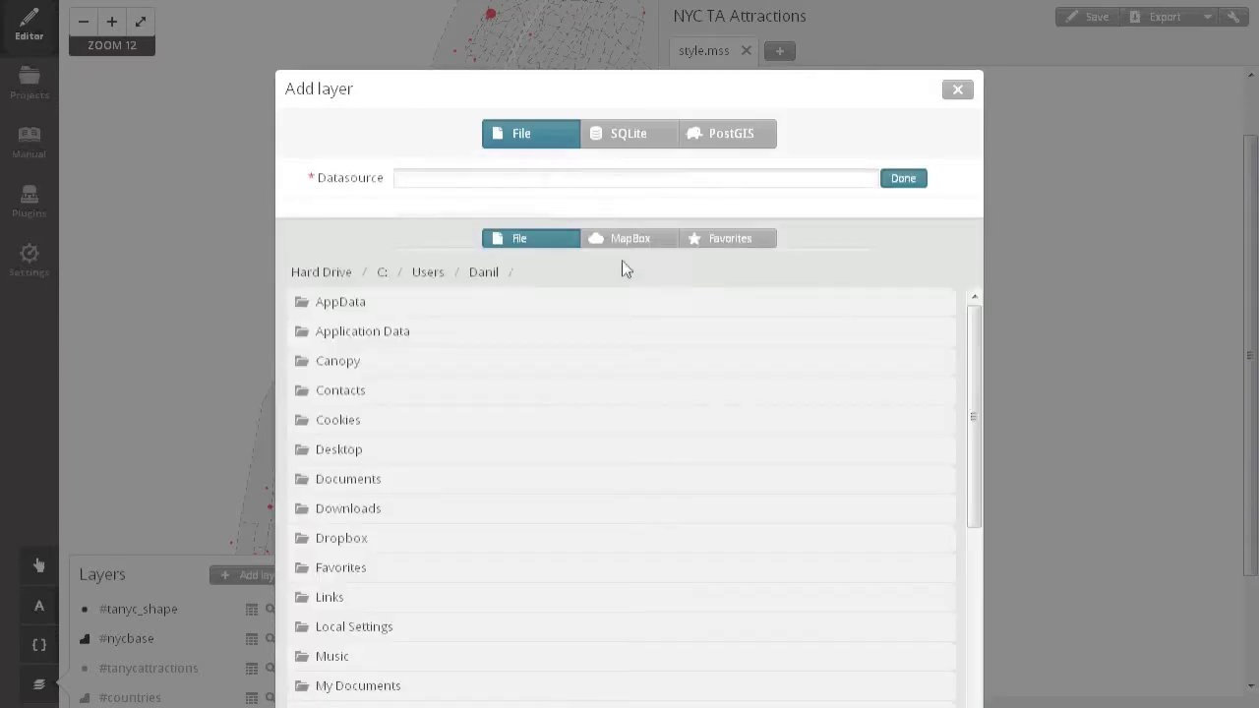
left_click(727, 238)
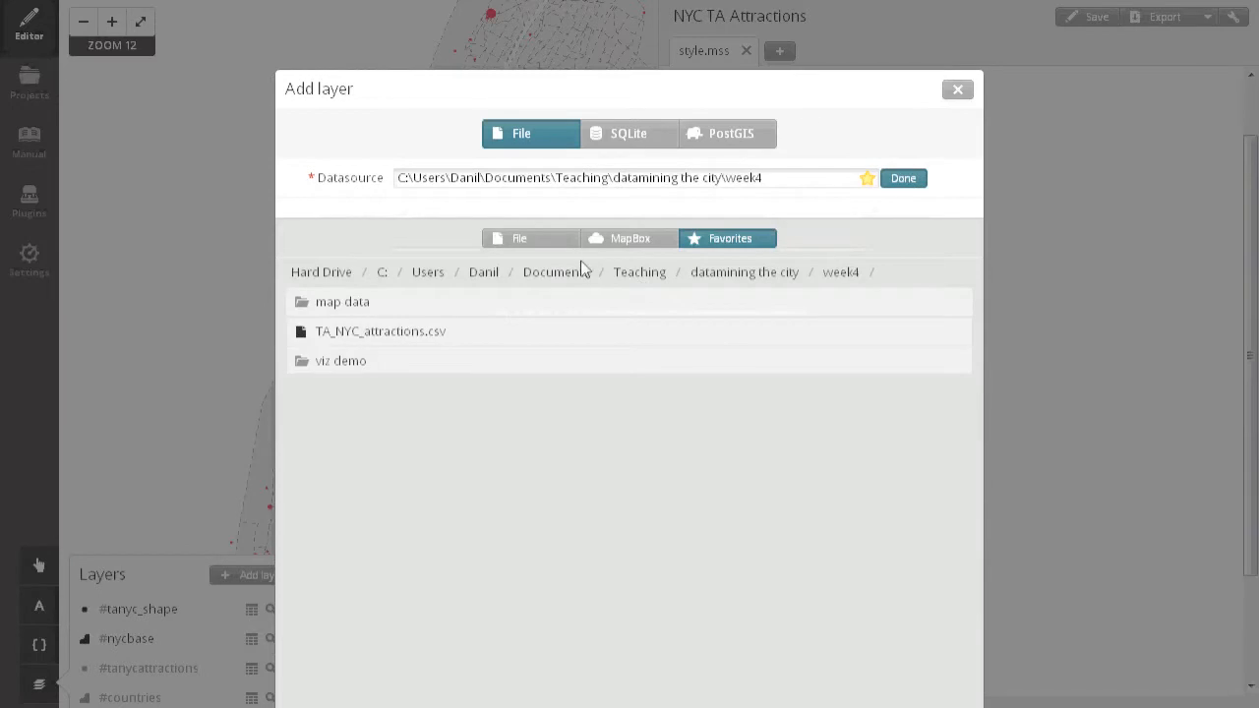
double_click(340, 362)
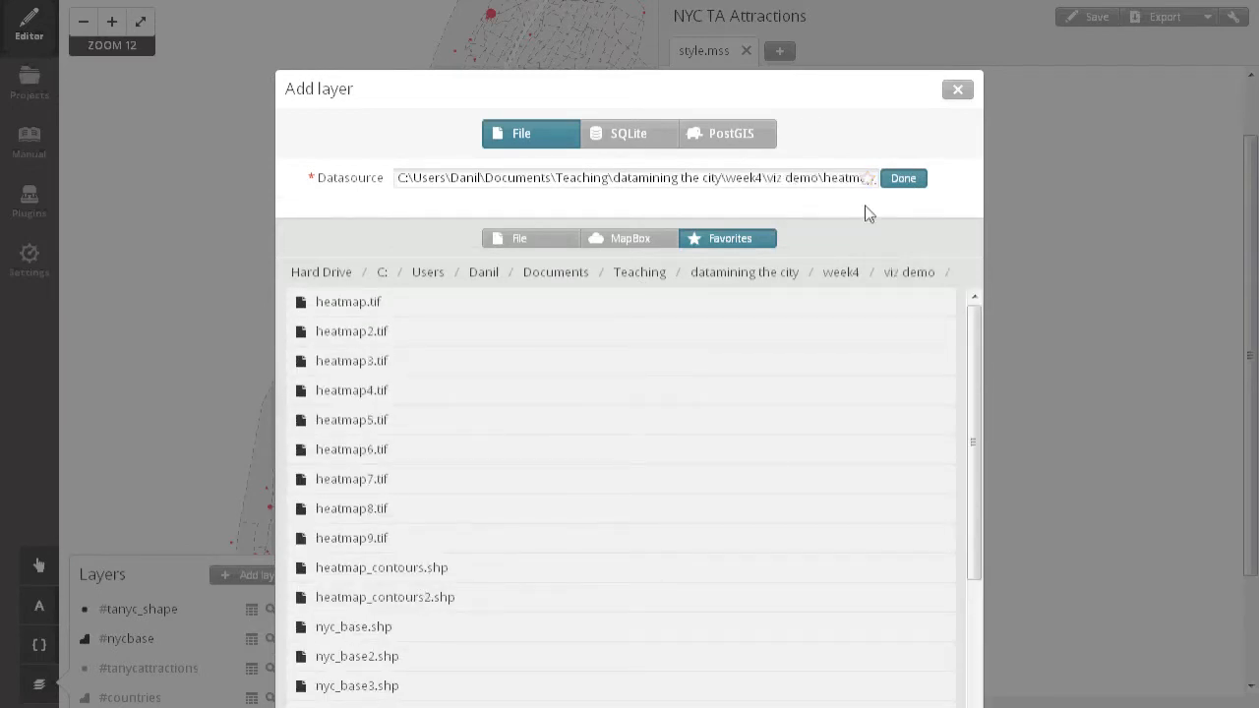
left_click(901, 177)
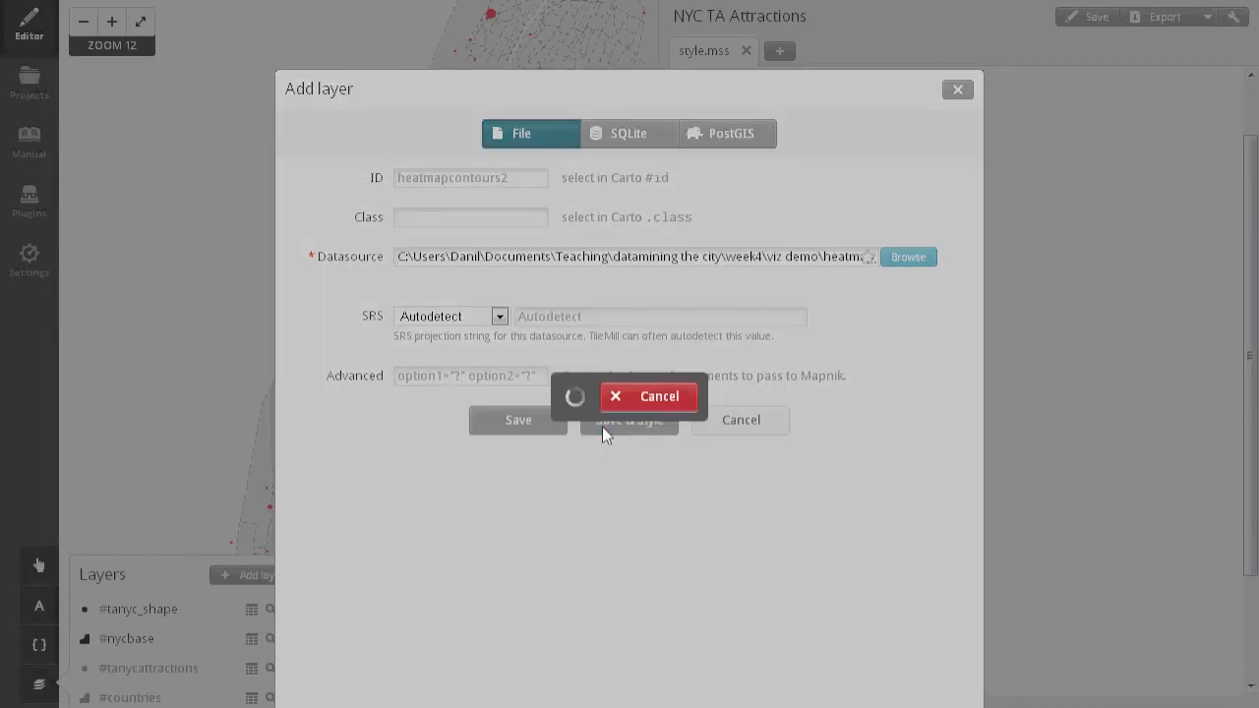
left_click(517, 421)
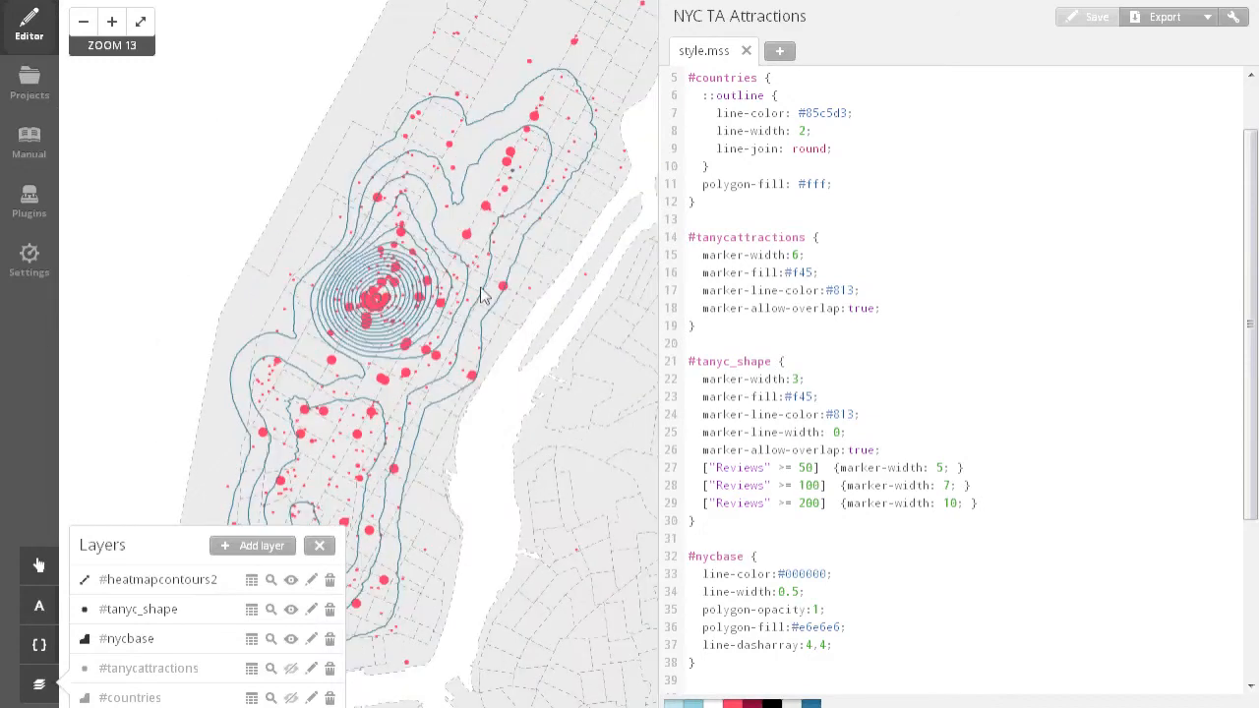
mouse_move(547, 391)
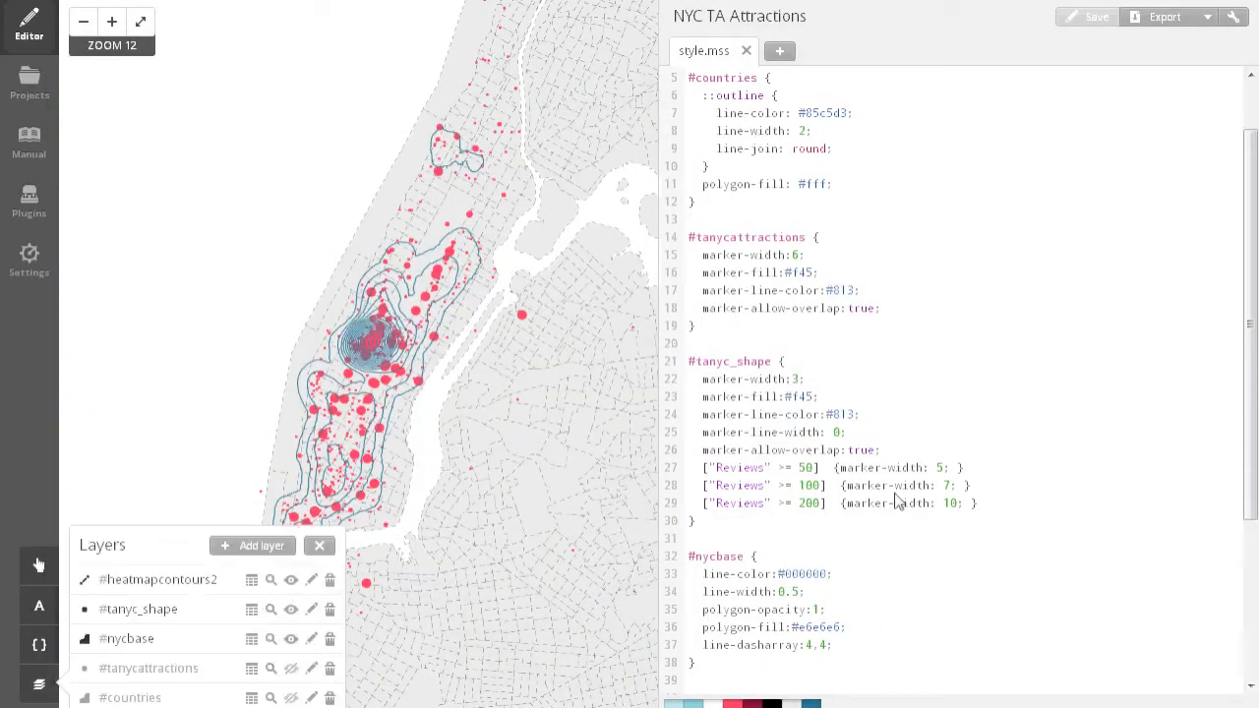
Comment out #nycbase polygon-fill, set polygon-opacity to 0, and save style.mss.
scroll("down", 3)
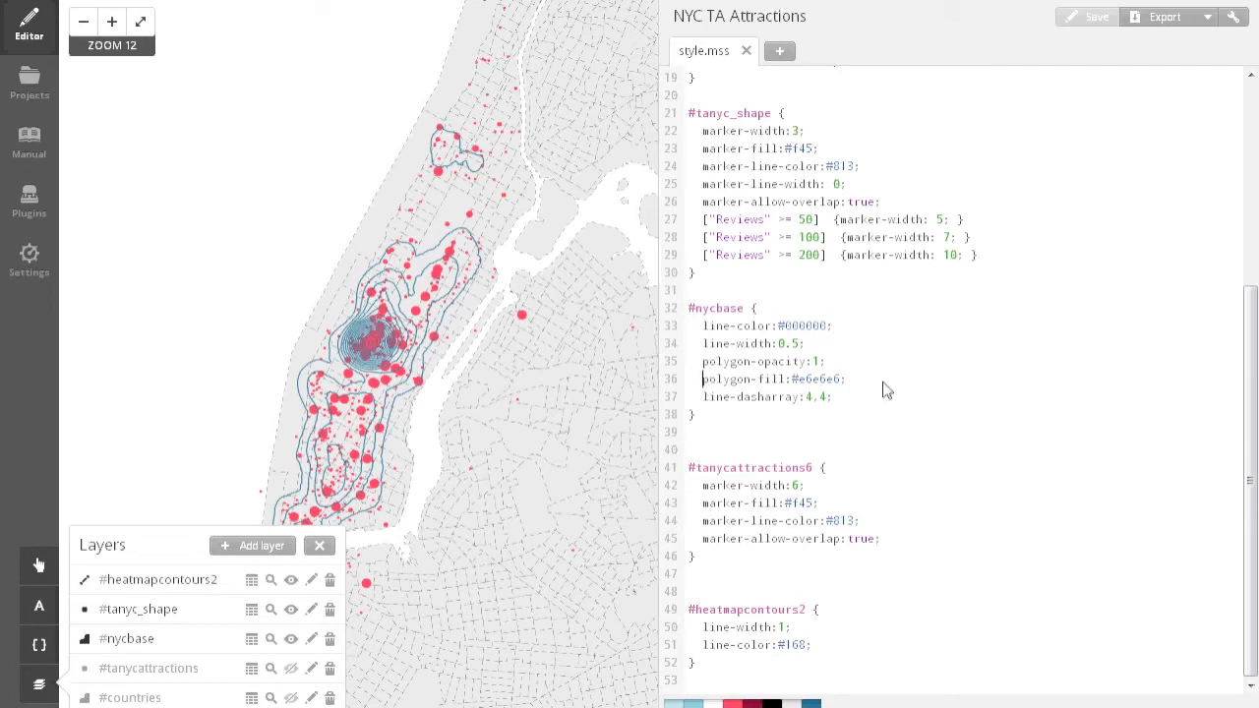
type("//")
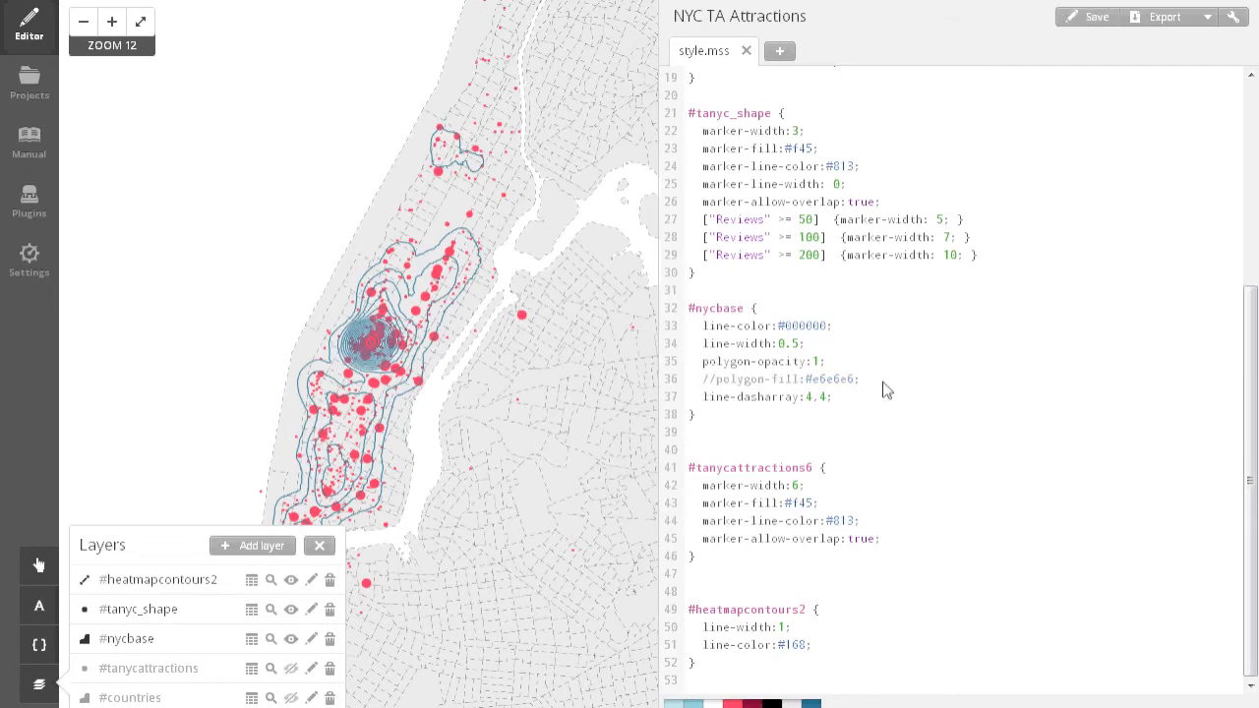
left_click(826, 362)
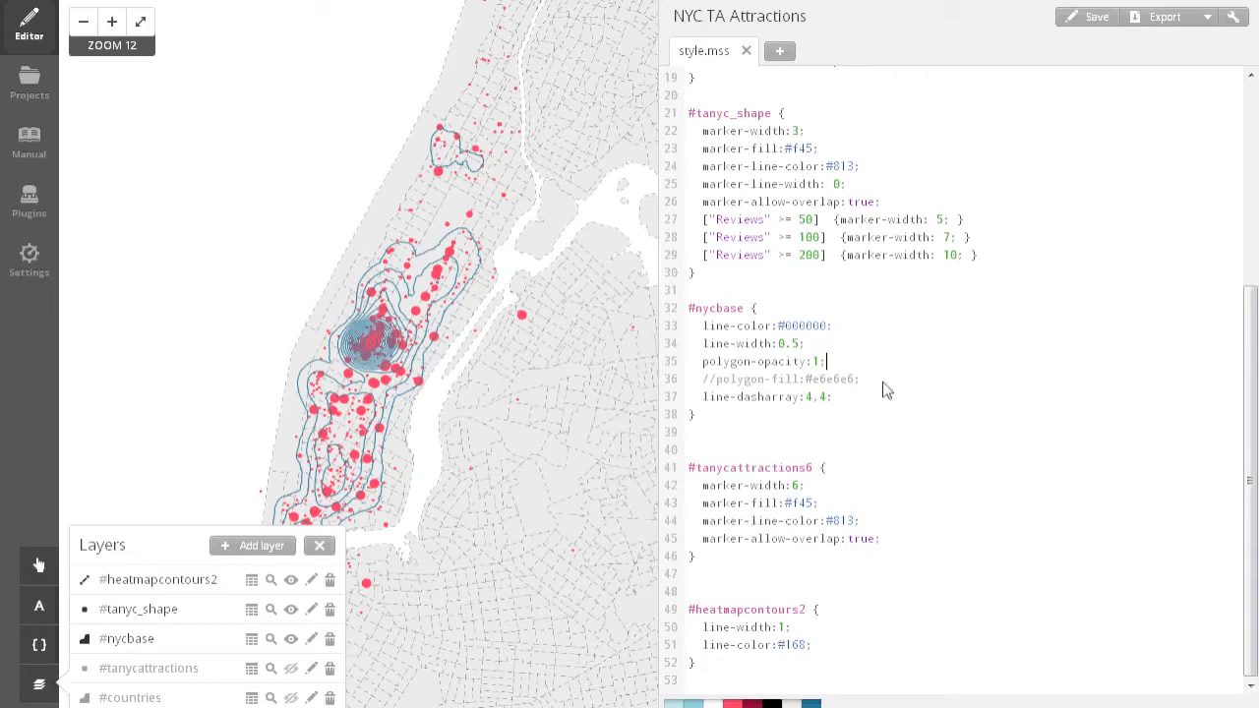
type("0")
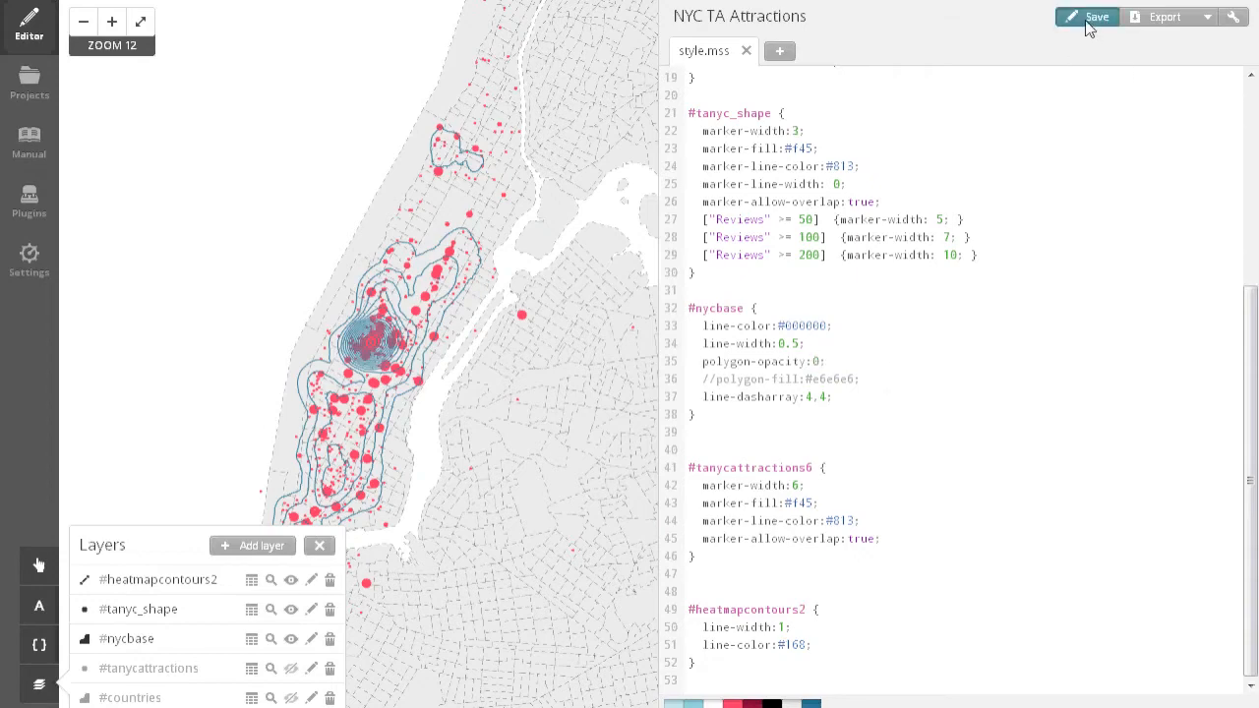
left_click(1096, 16)
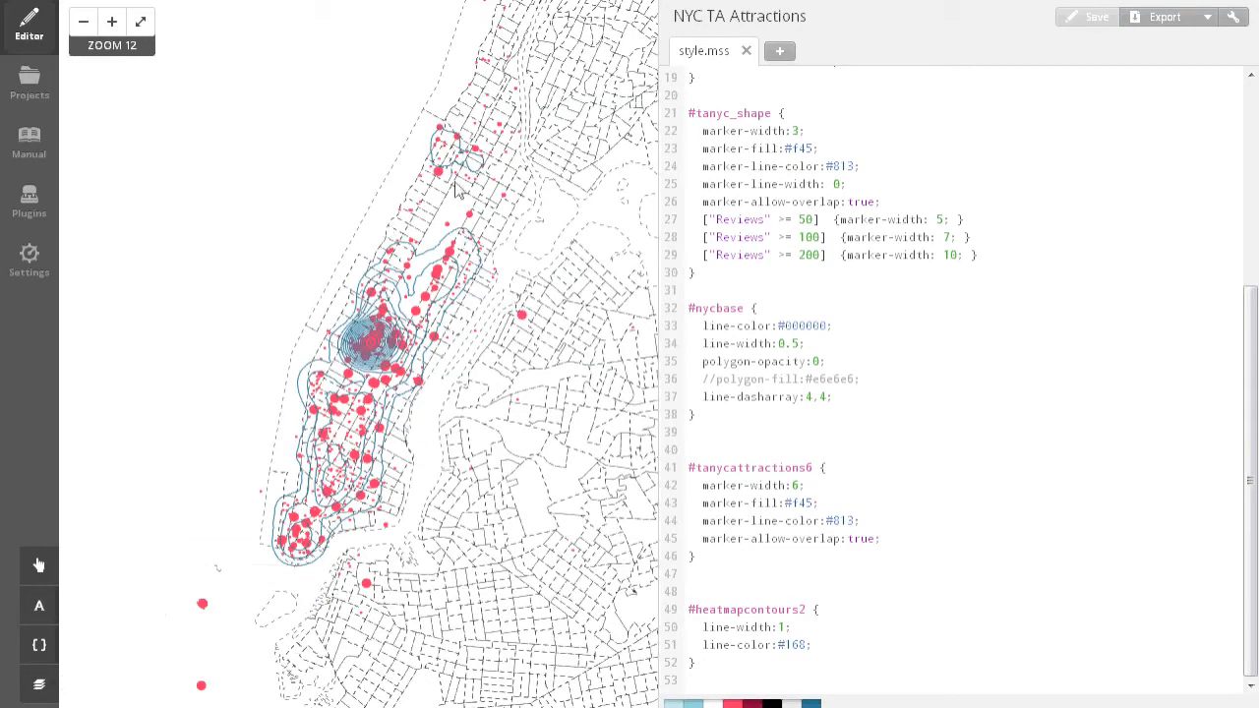
mouse_move(743, 665)
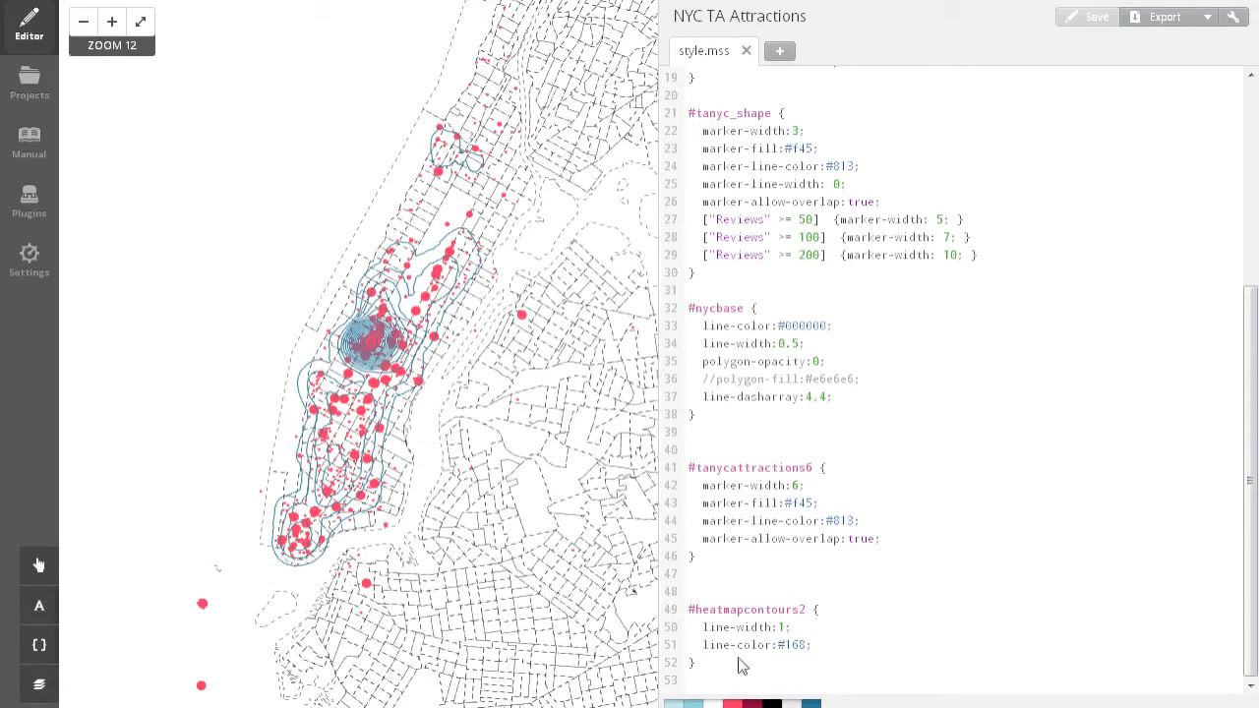
Switch to the browser tab holding the MapBox Untitled map editor.
left_click(98, 8)
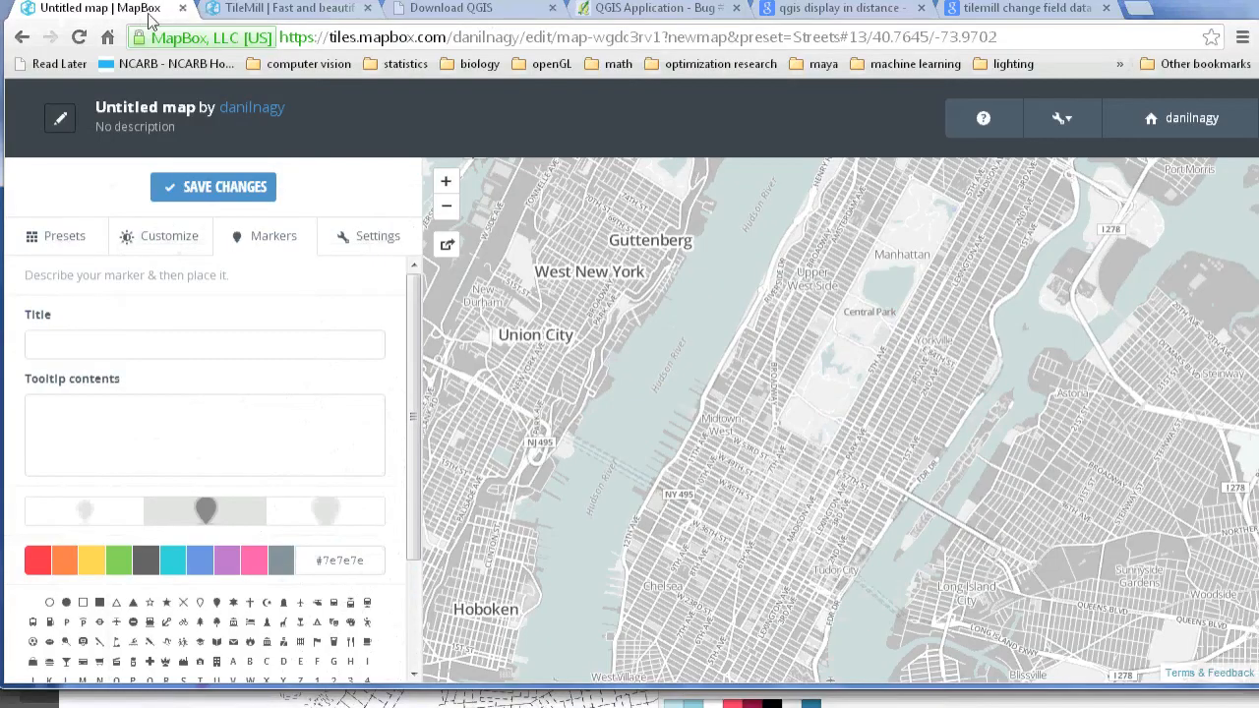
mouse_move(862, 367)
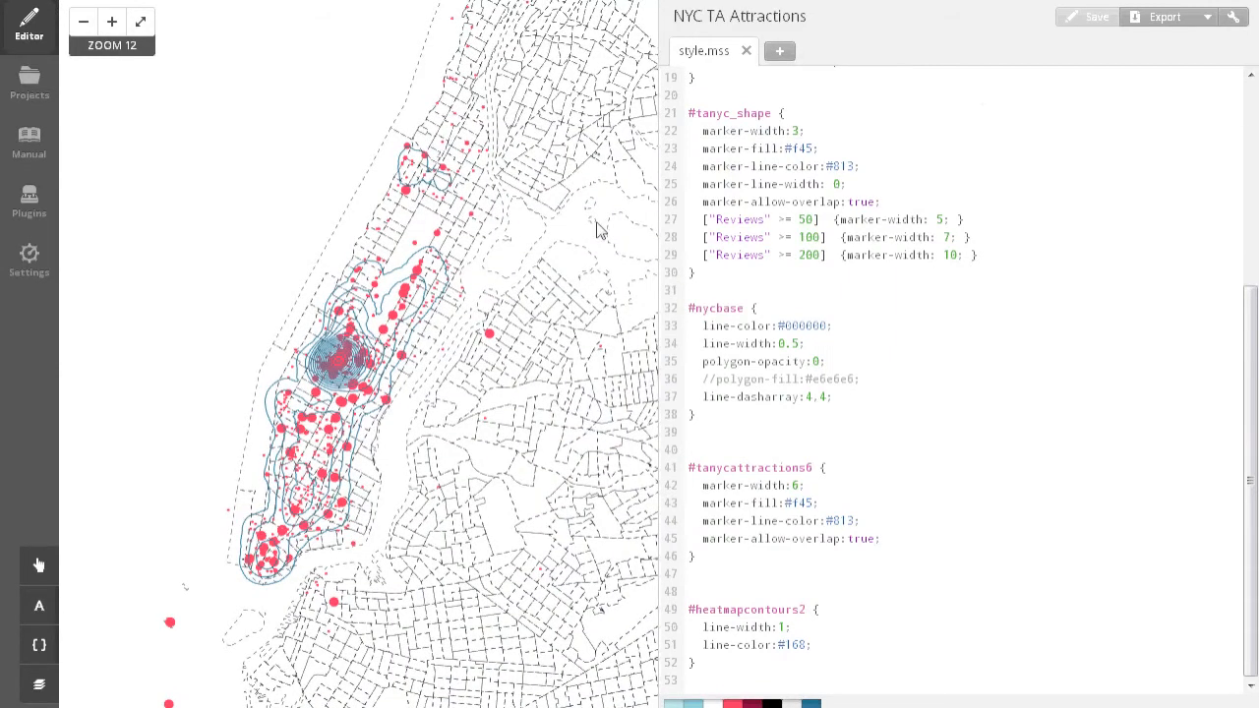
mouse_move(586, 354)
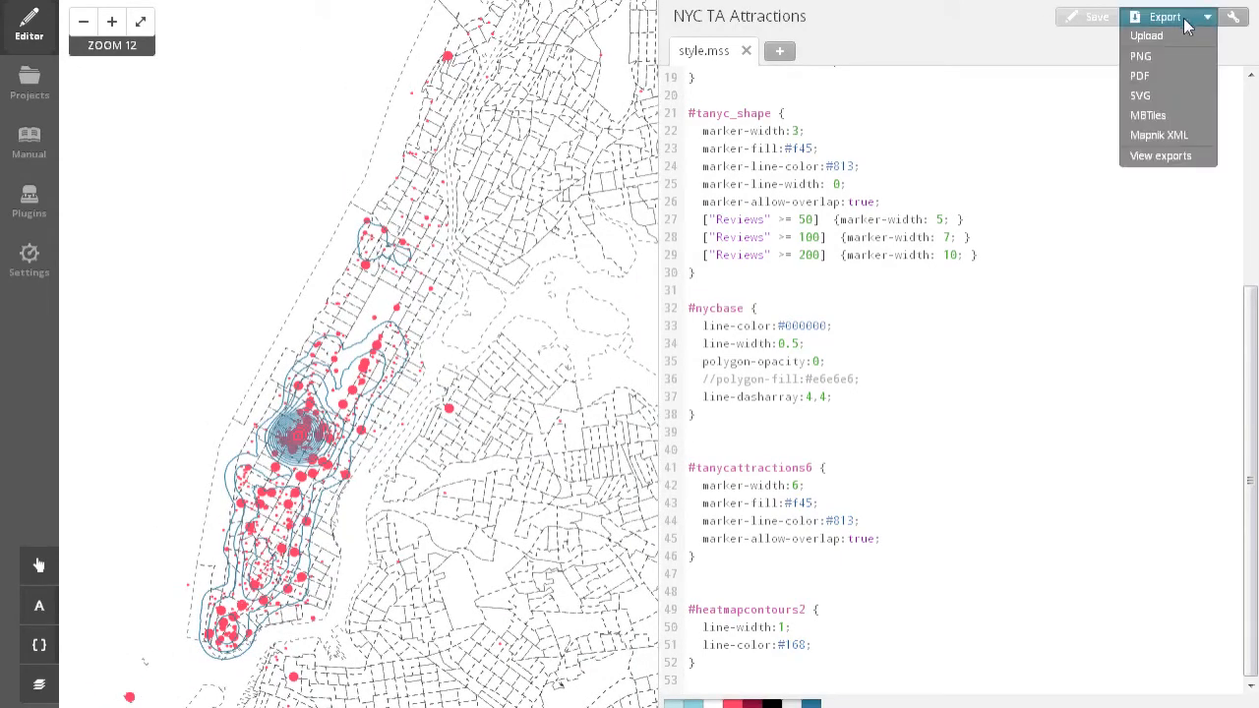
mouse_move(1141, 55)
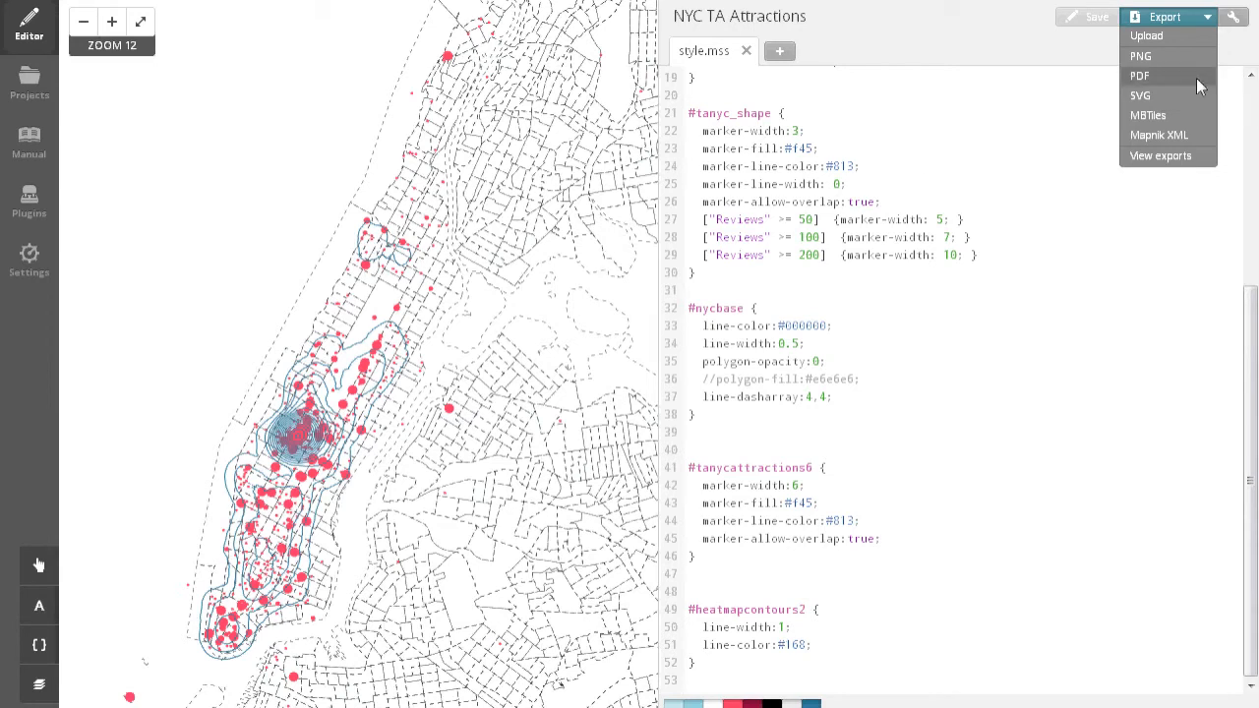
mouse_move(1148, 114)
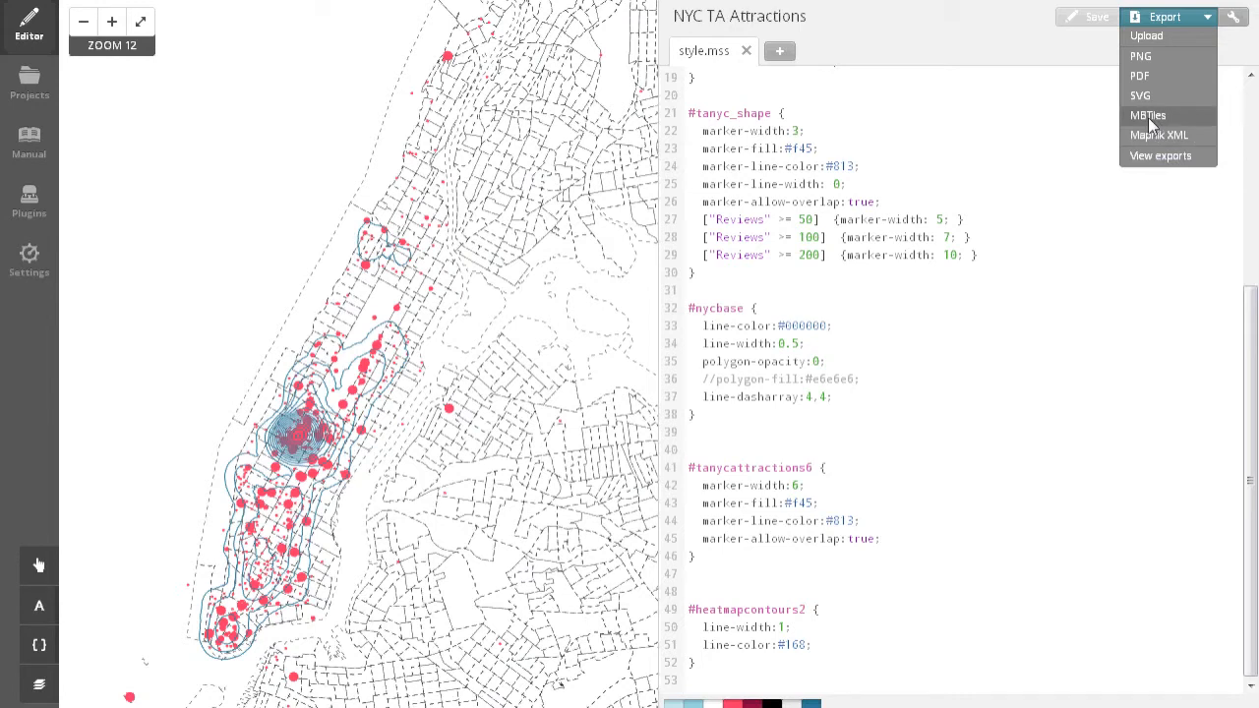
mouse_move(1149, 114)
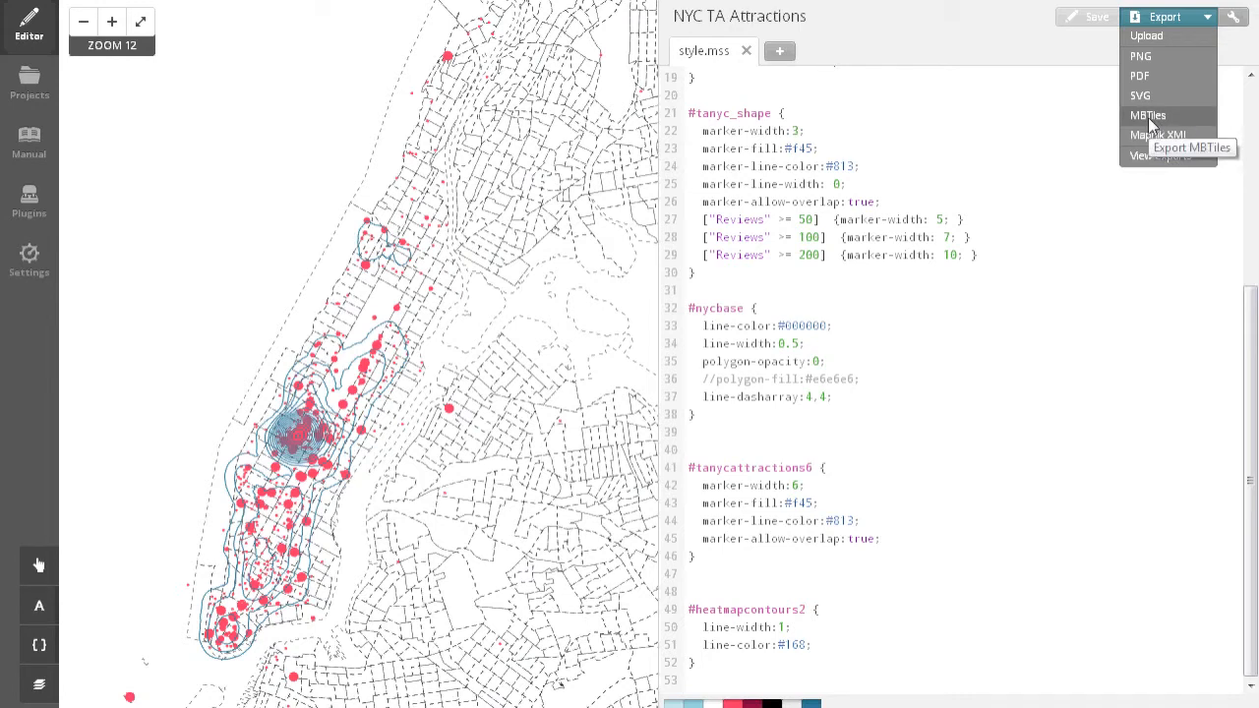
mouse_move(1141, 94)
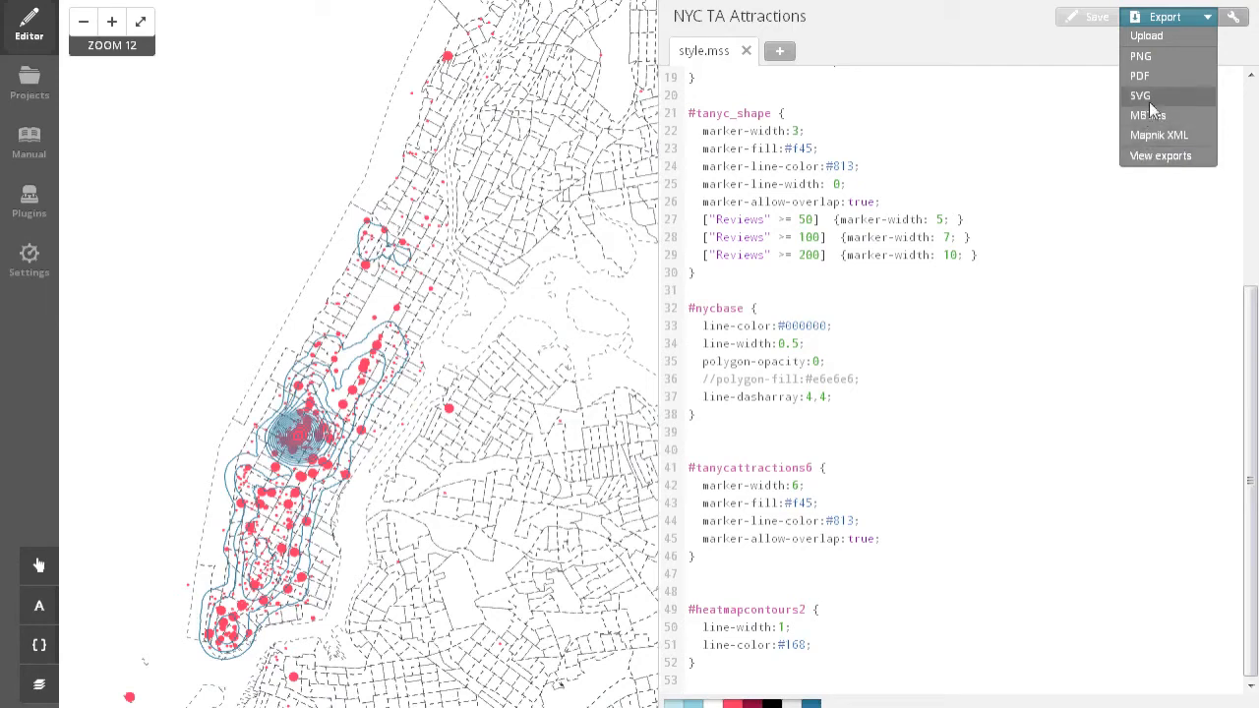
Choose MBTiles from the Export menu for the NYC TA Attractions project.
left_click(1149, 114)
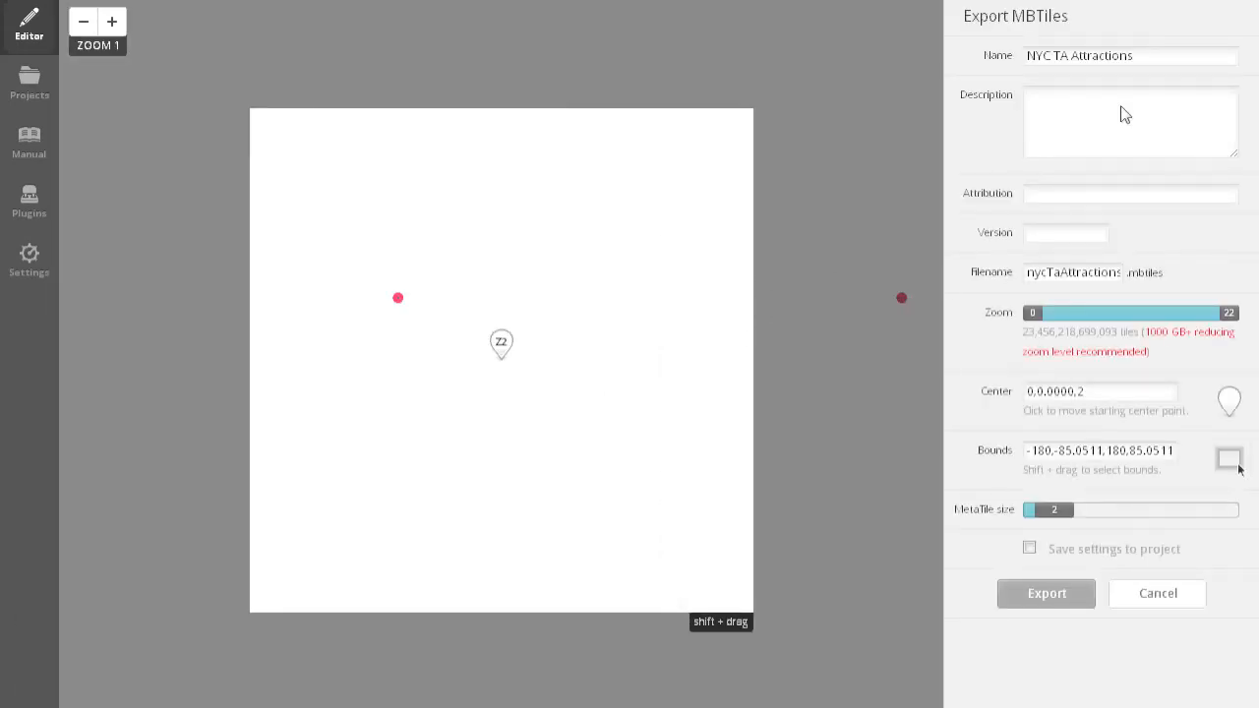
mouse_move(1141, 87)
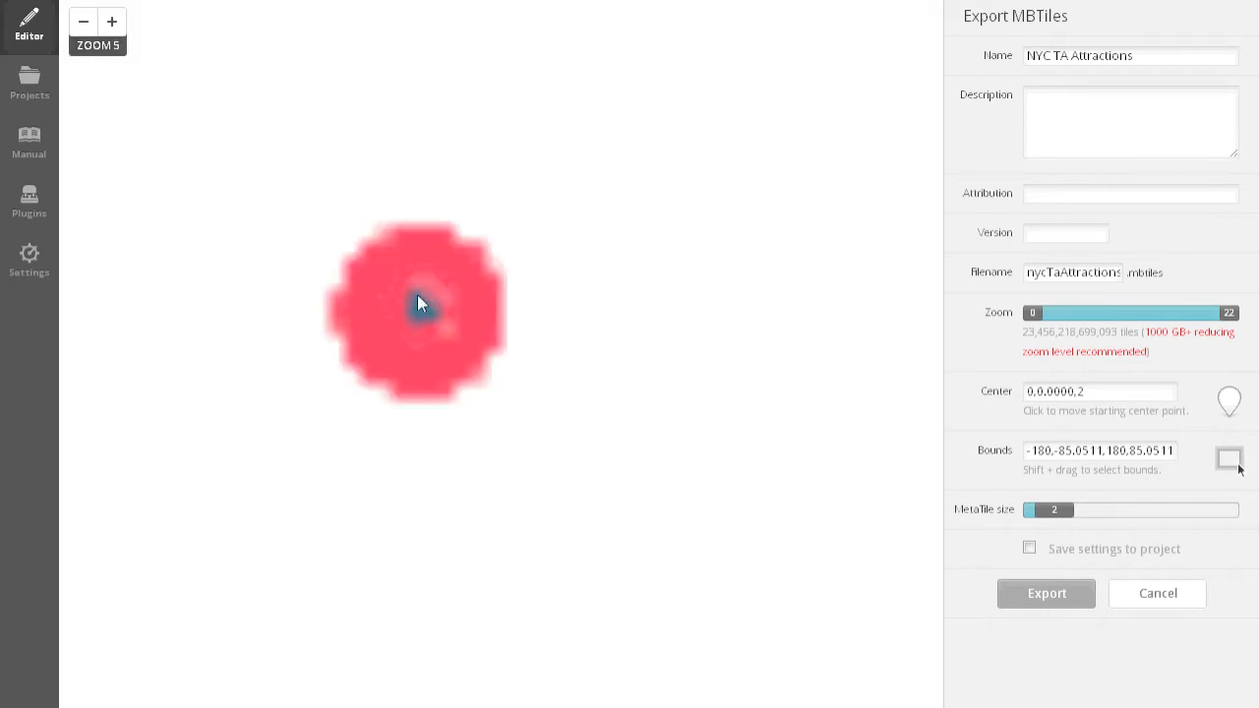
Frame the export bounds around New York City and set the minimum zoom to 10.
left_click(110, 22)
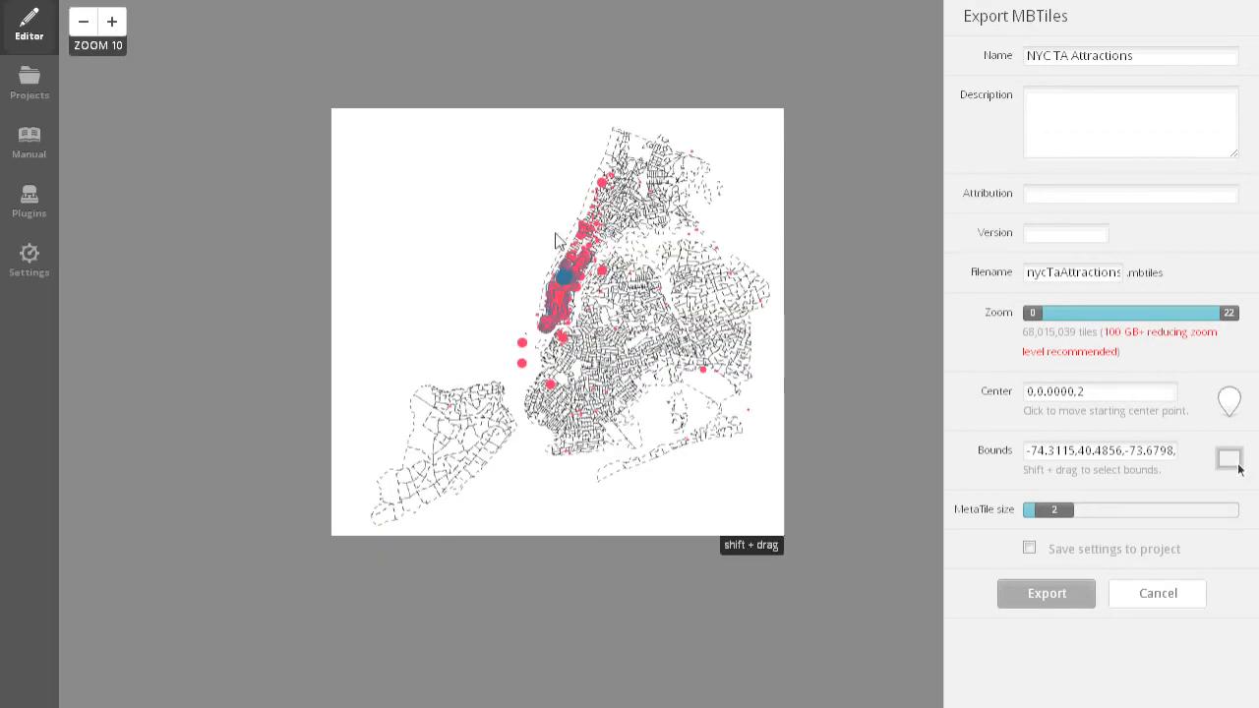
mouse_move(511, 248)
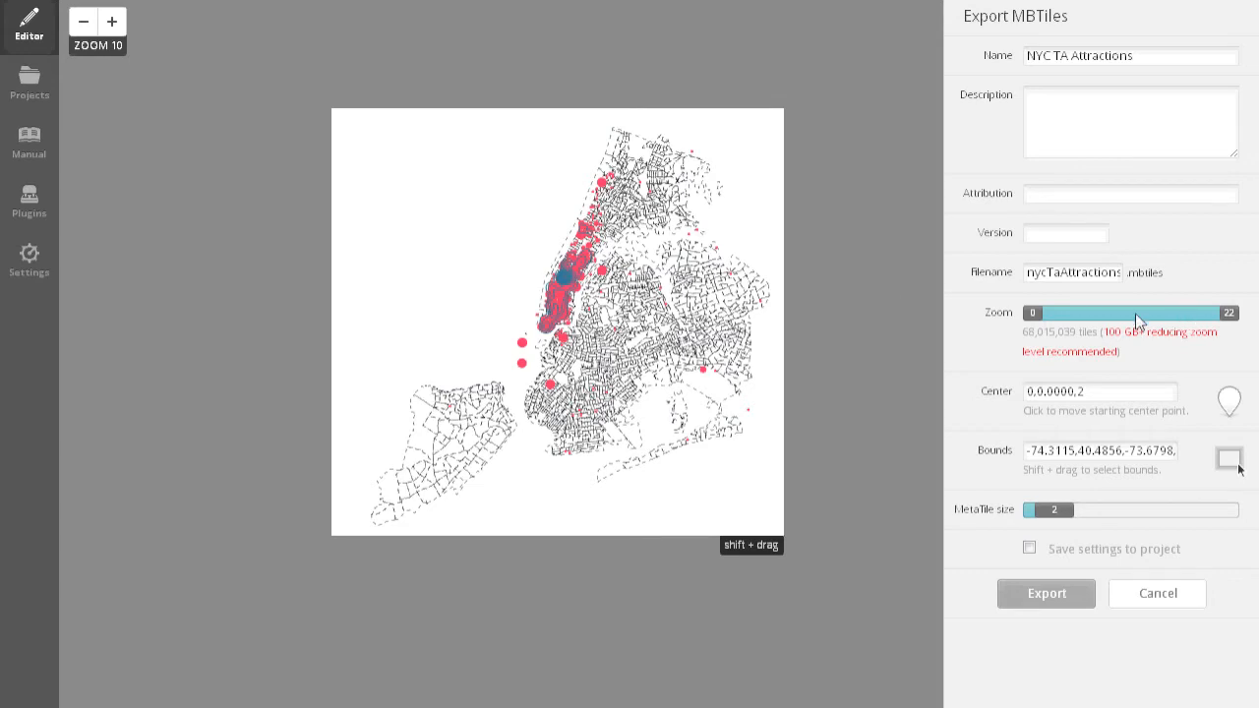
left_click_drag(1031, 313, 1051, 312)
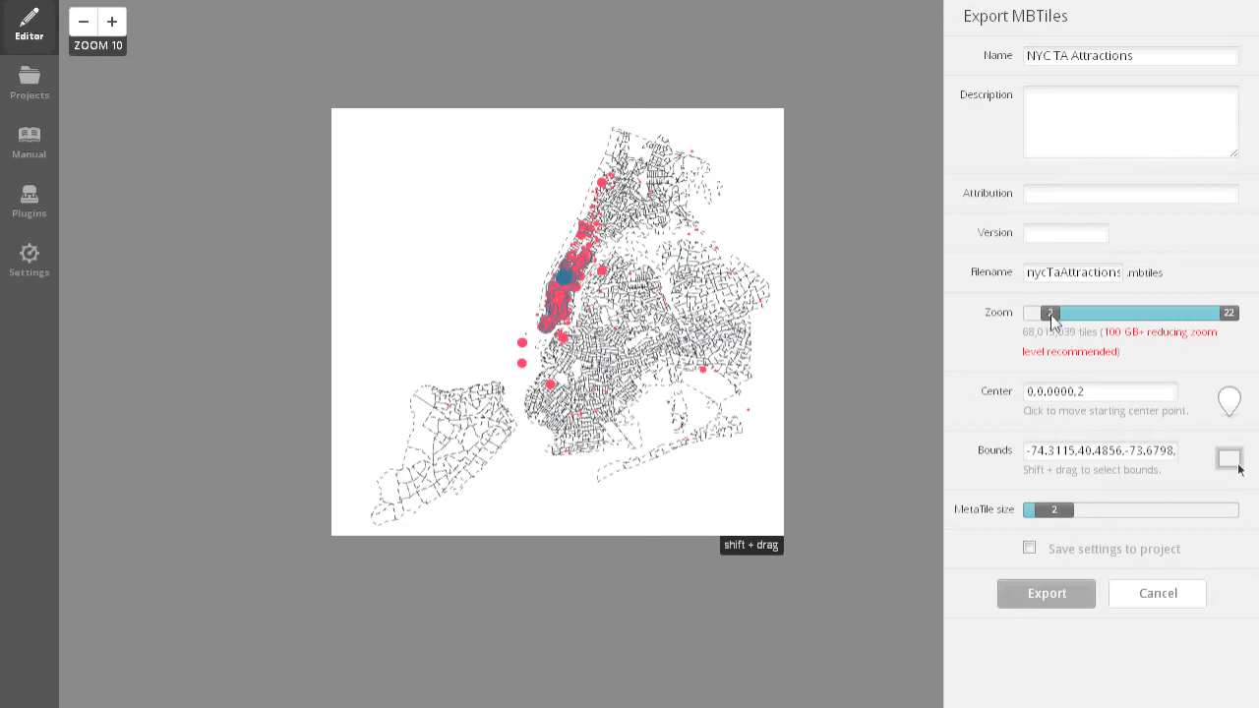
left_click_drag(1050, 313, 1032, 313)
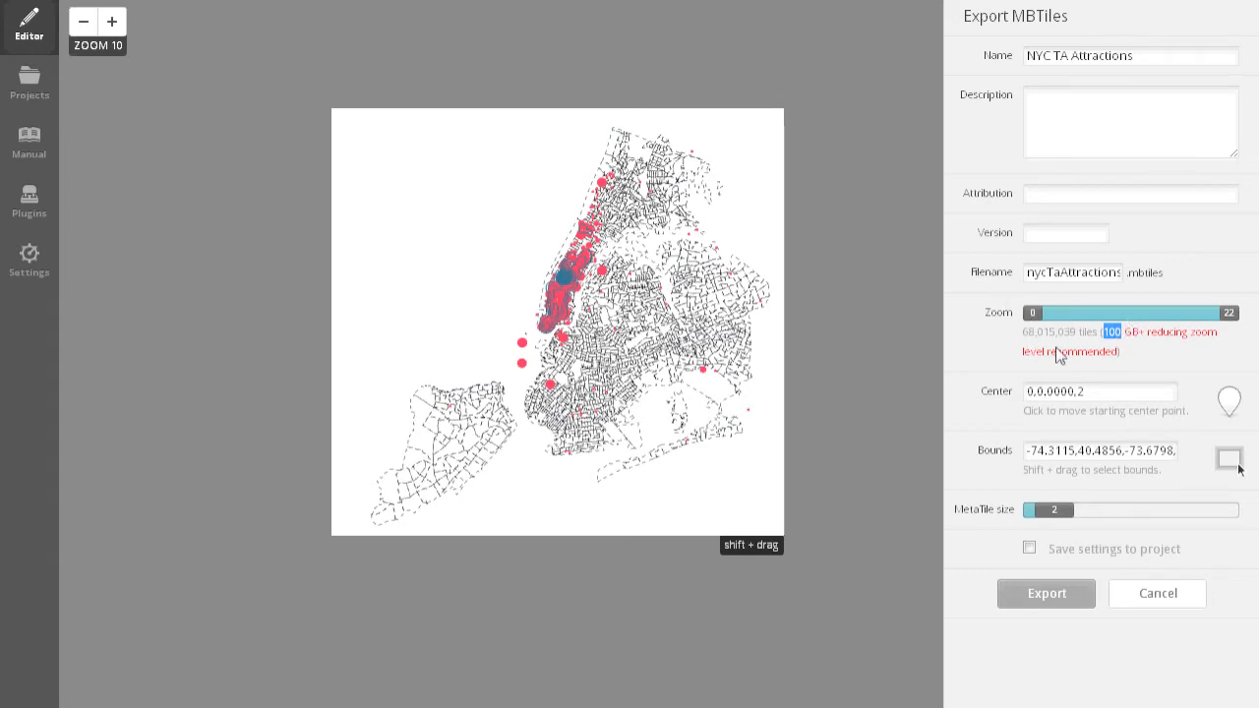
mouse_move(940, 364)
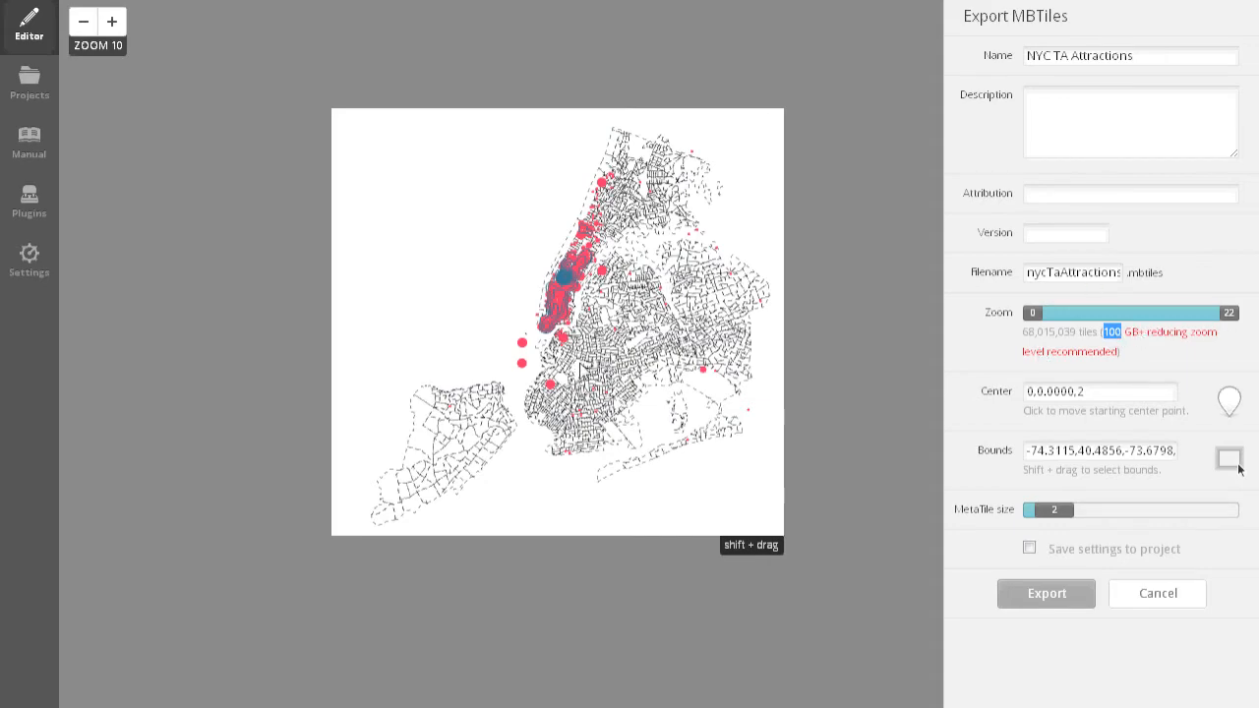
left_click(110, 20)
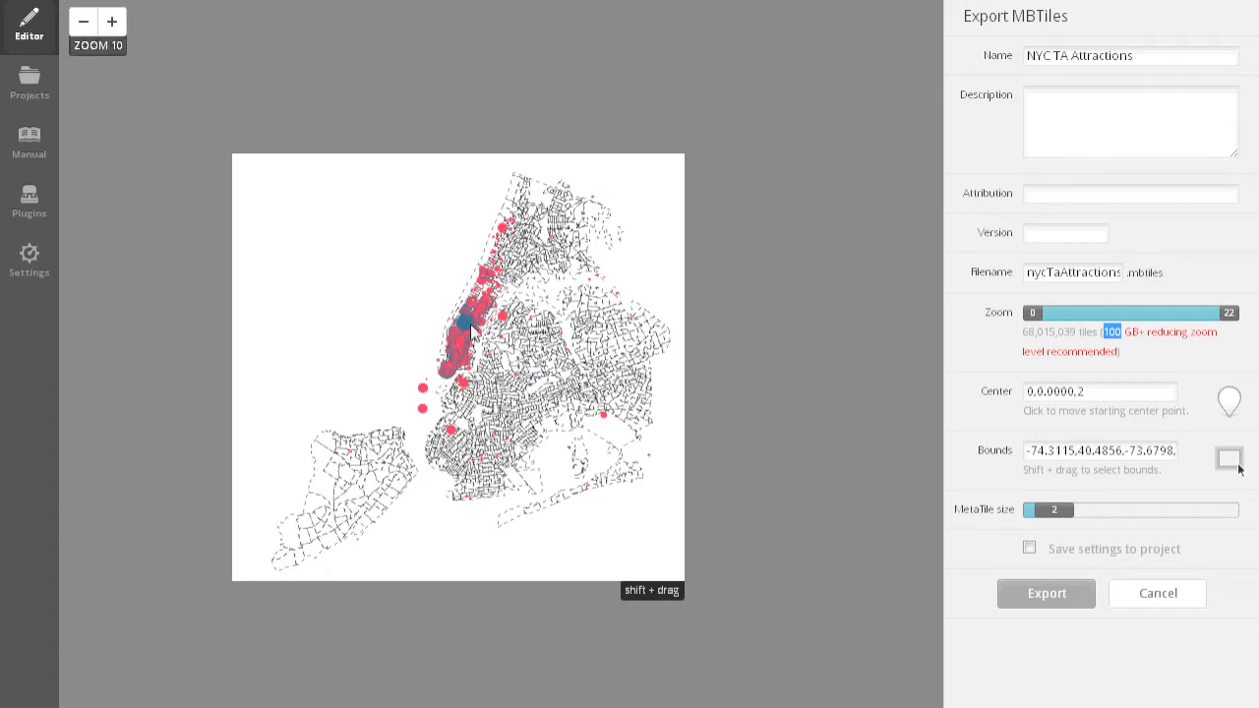
mouse_move(423, 323)
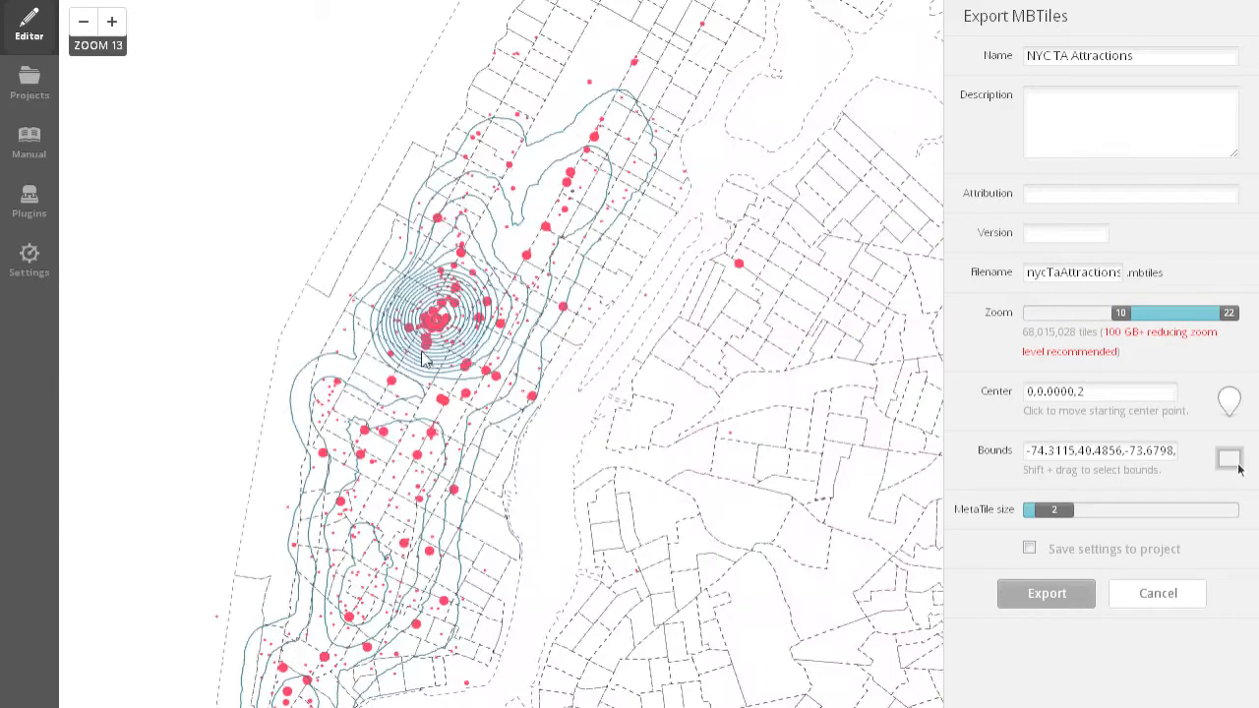
Cap the maximum export zoom at 15 and center the map on the Midtown contour peak.
left_click(111, 22)
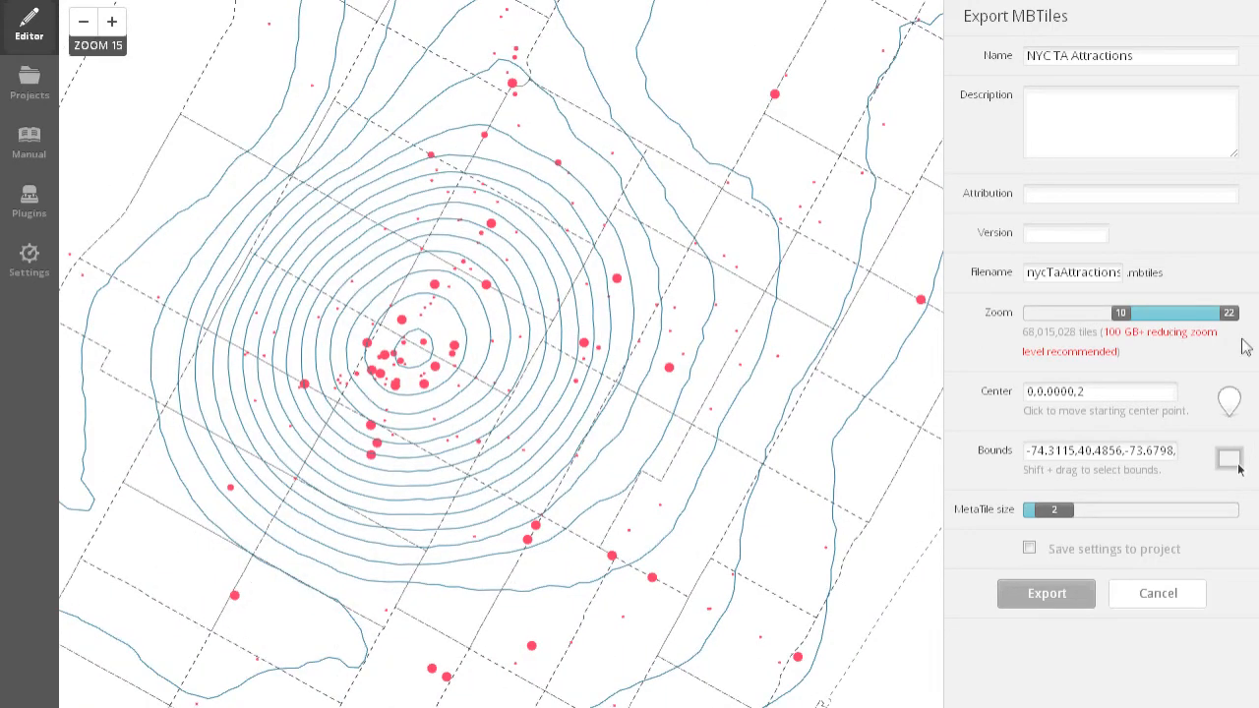
left_click_drag(1227, 312, 1166, 313)
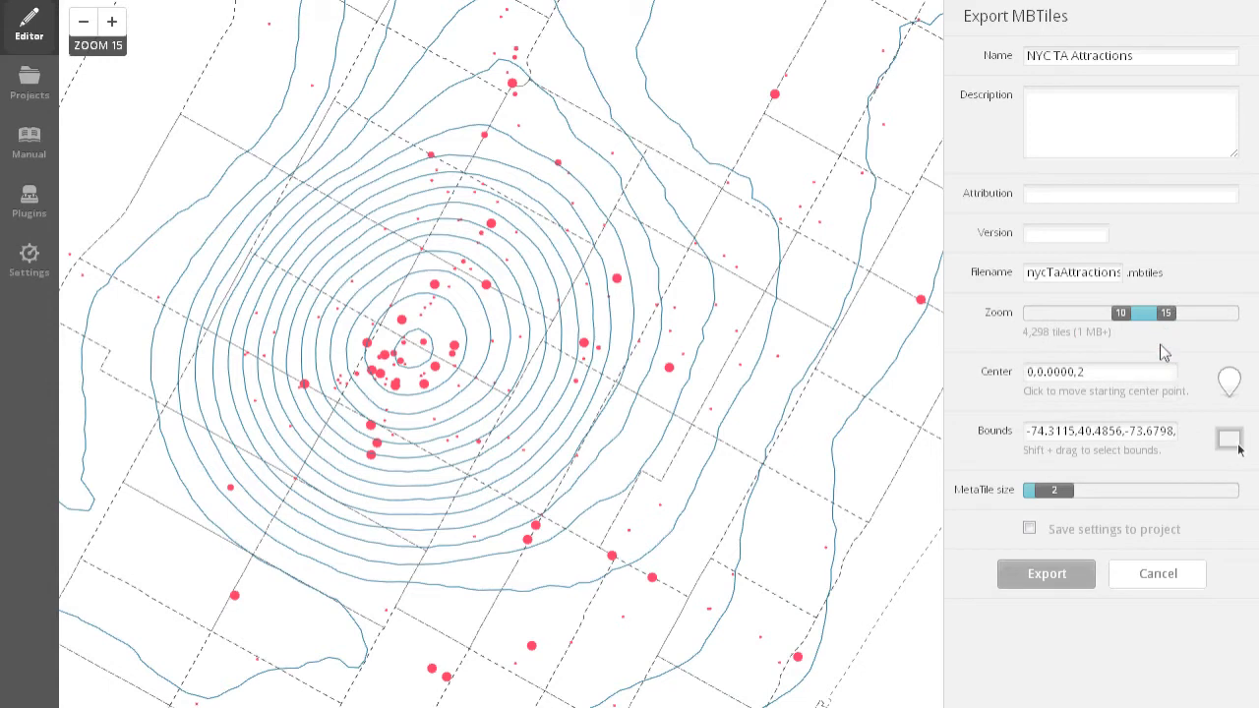
mouse_move(1019, 358)
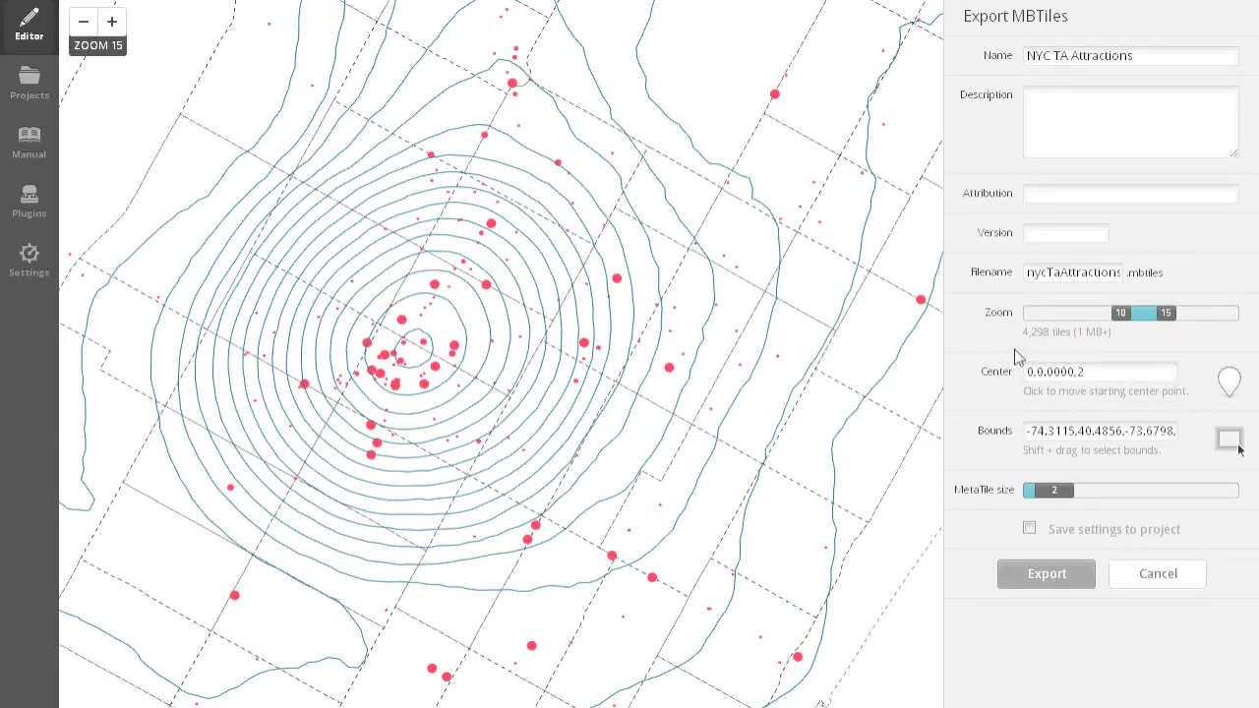
mouse_move(1078, 346)
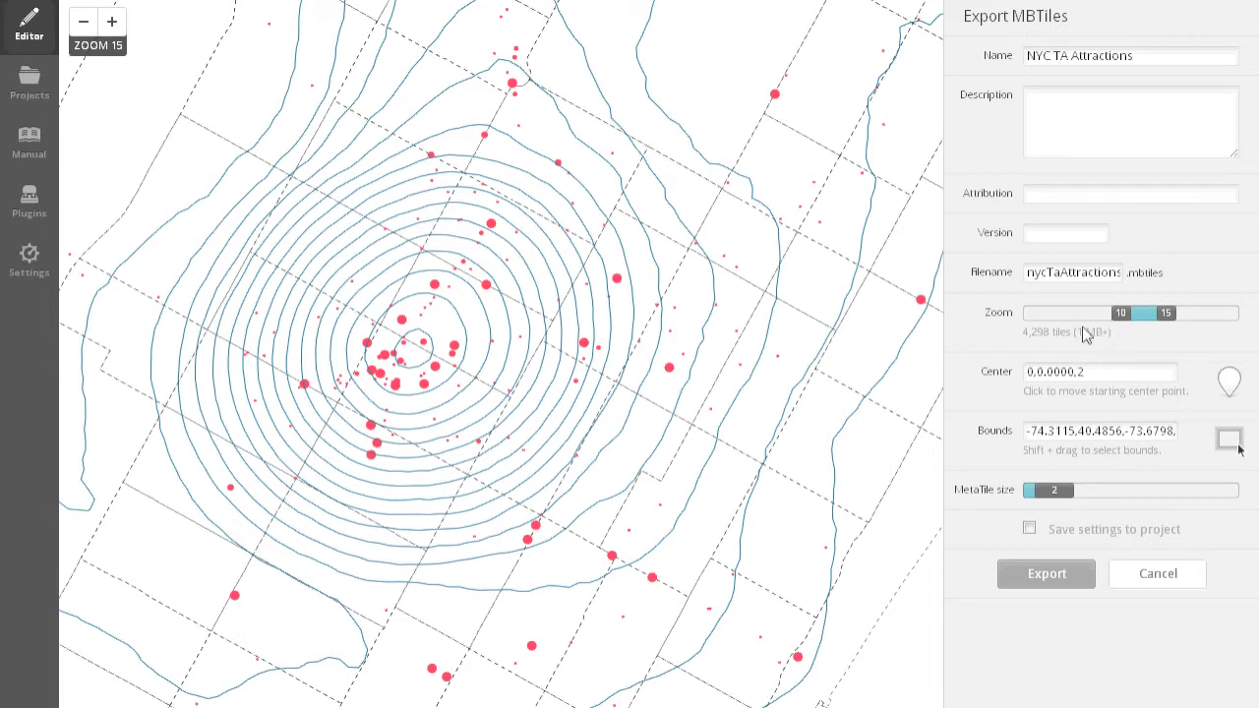
mouse_move(1142, 366)
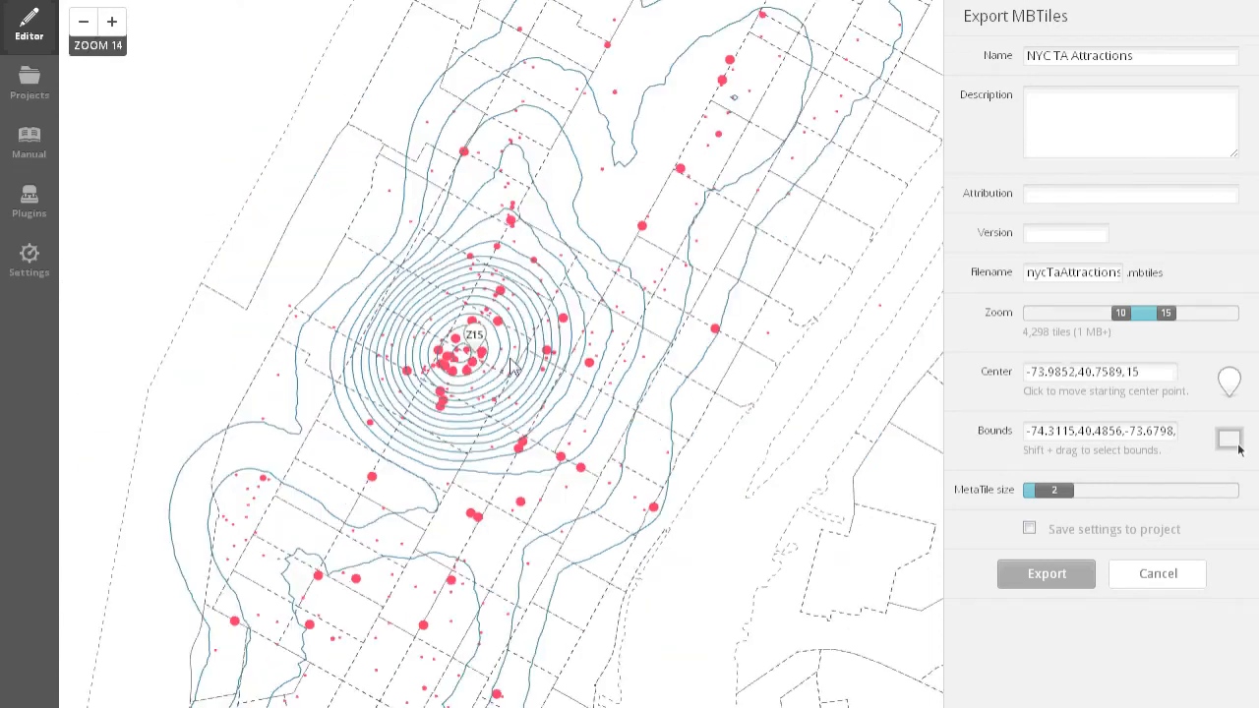
left_click(110, 22)
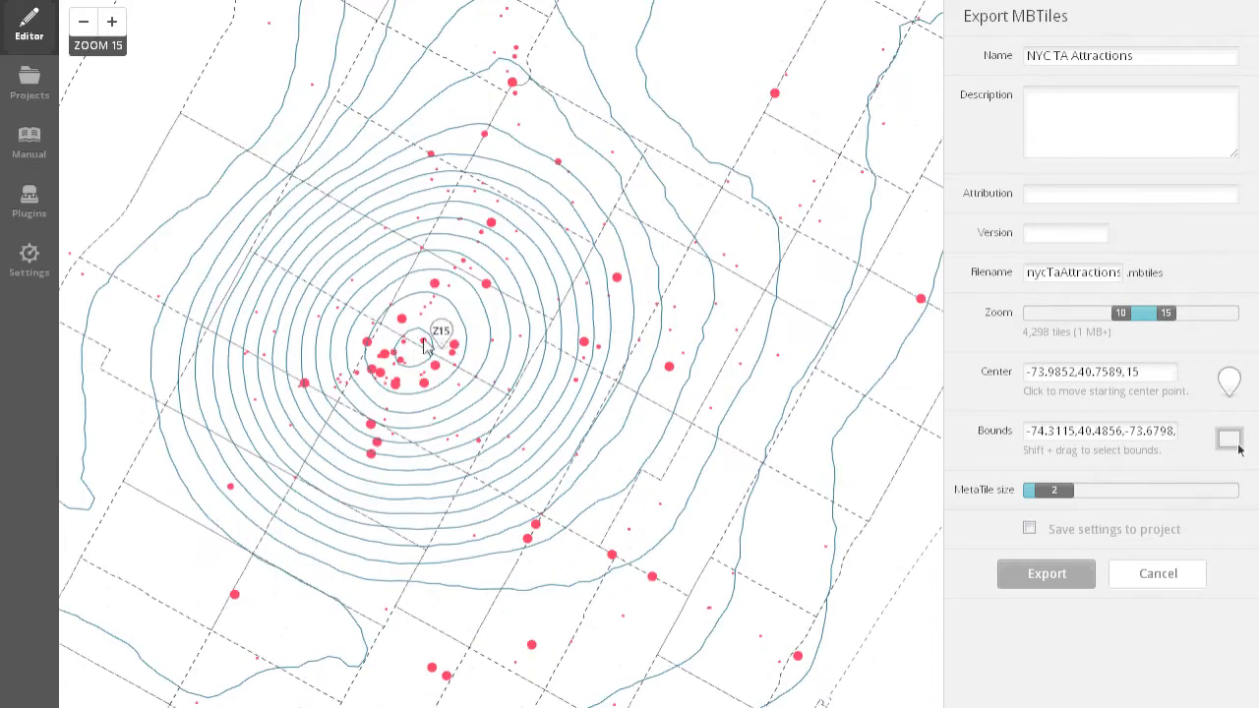
mouse_move(849, 480)
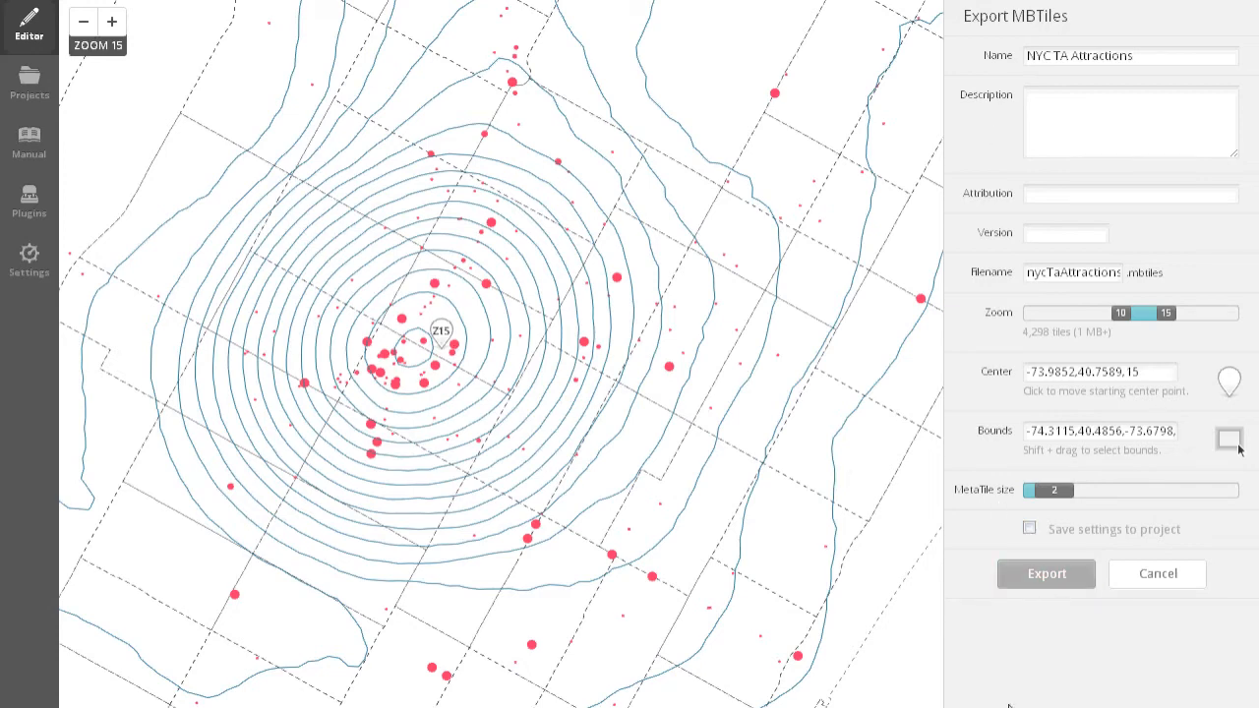
mouse_move(1046, 574)
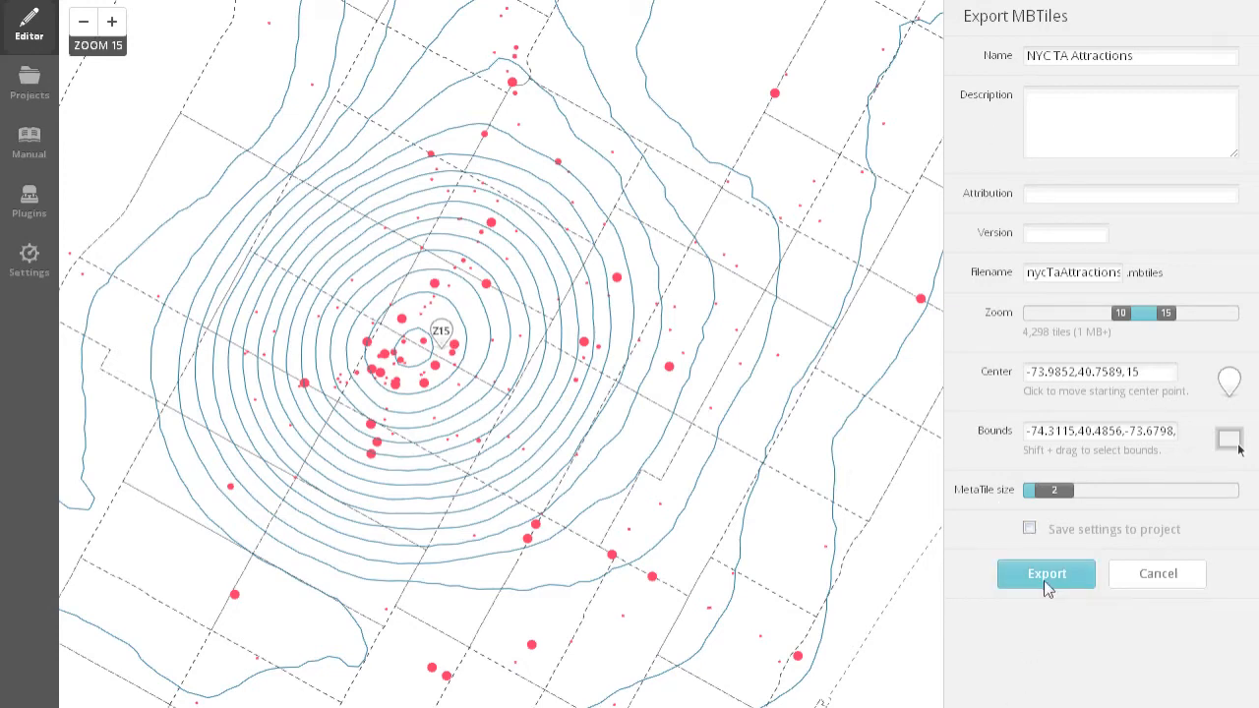
Export the project as the nycTaAttractions MBTiles file.
left_click(1046, 574)
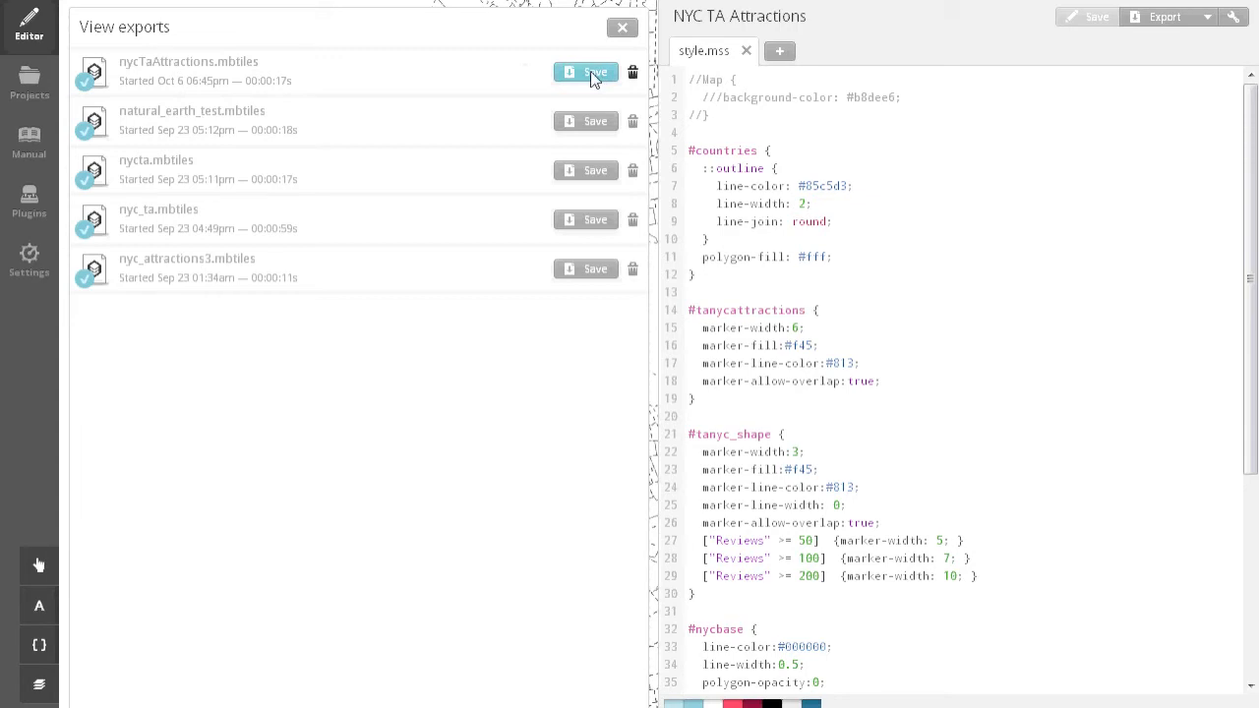
Download nycTaAttractions.mbtiles from the exports list and confirm it sits in the Documents library.
left_click(586, 71)
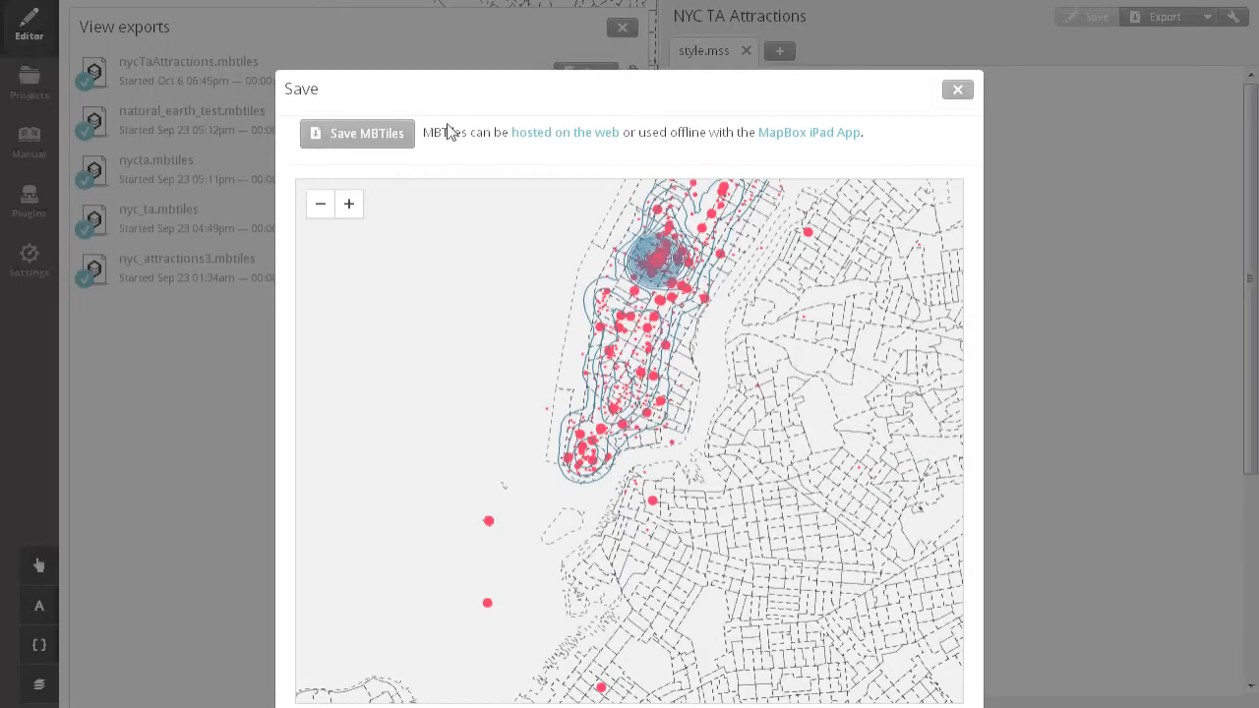
left_click(358, 134)
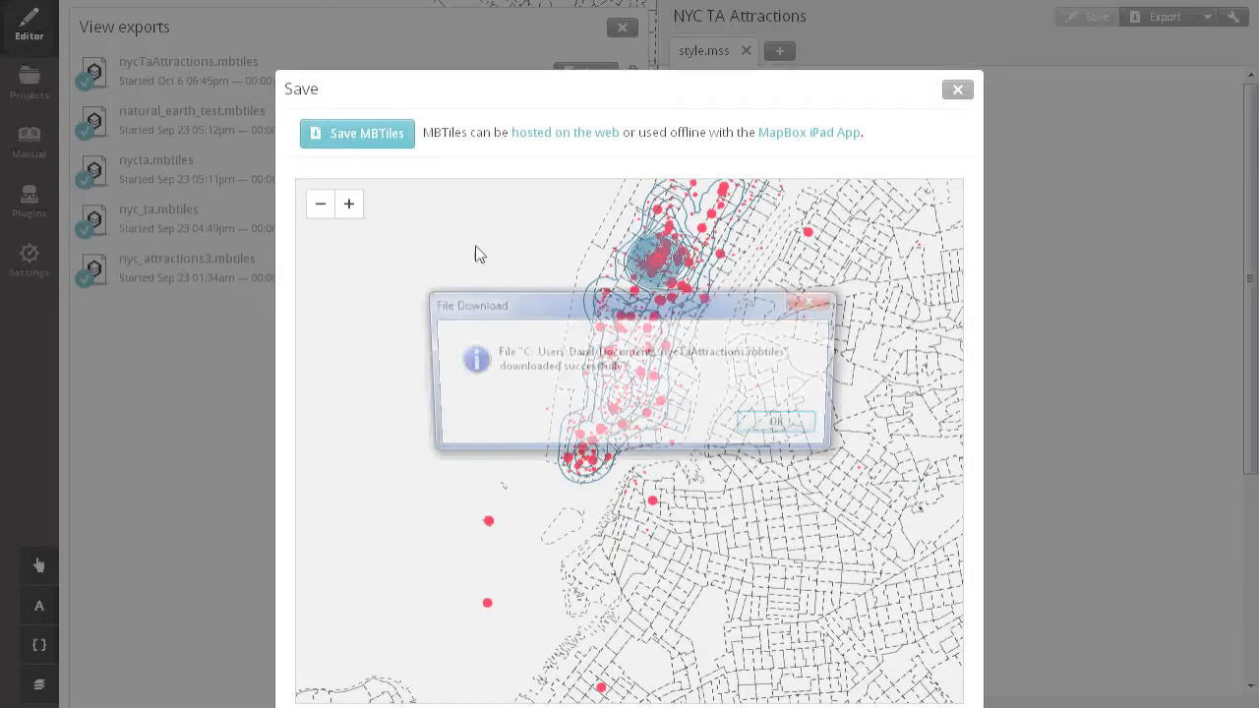
left_click(775, 421)
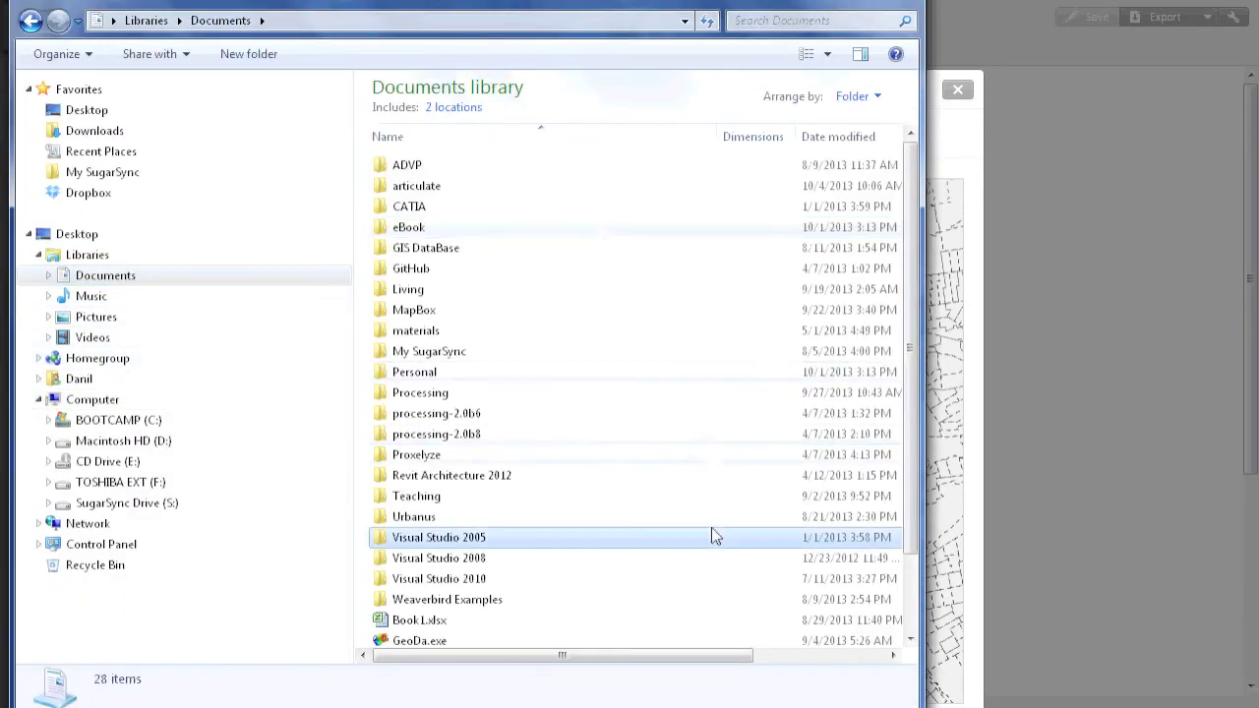
scroll("down", 3)
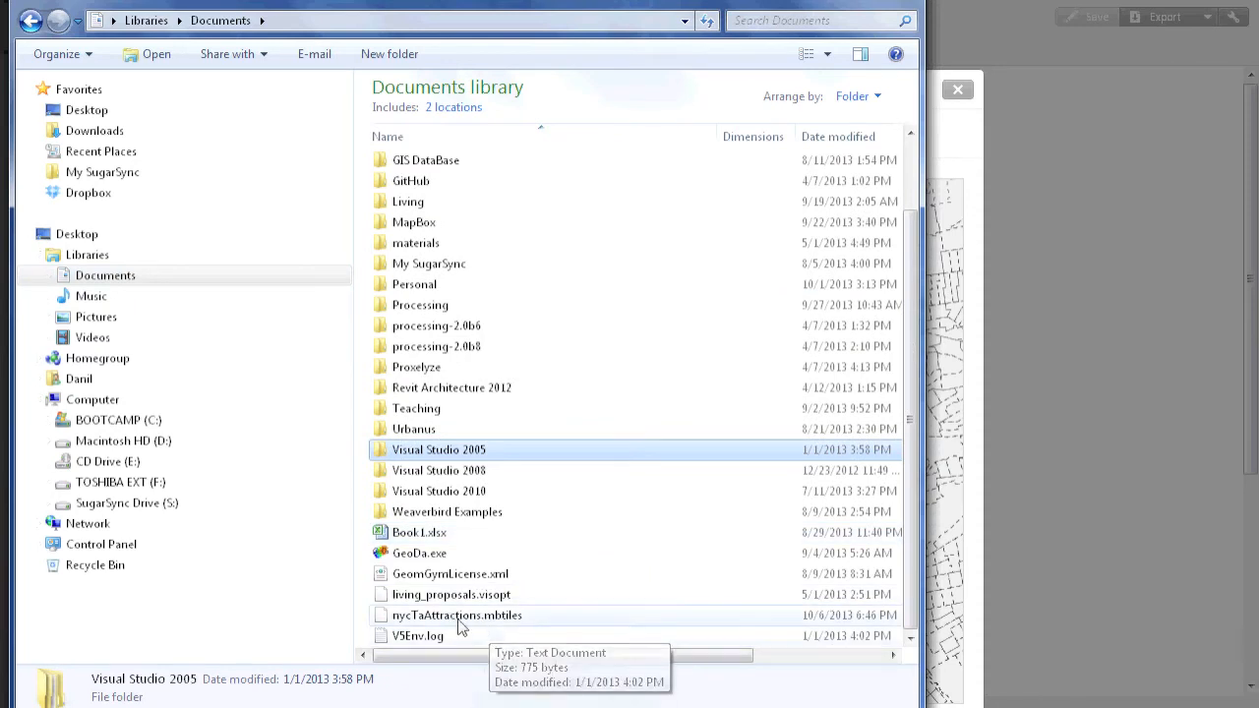
left_click(457, 614)
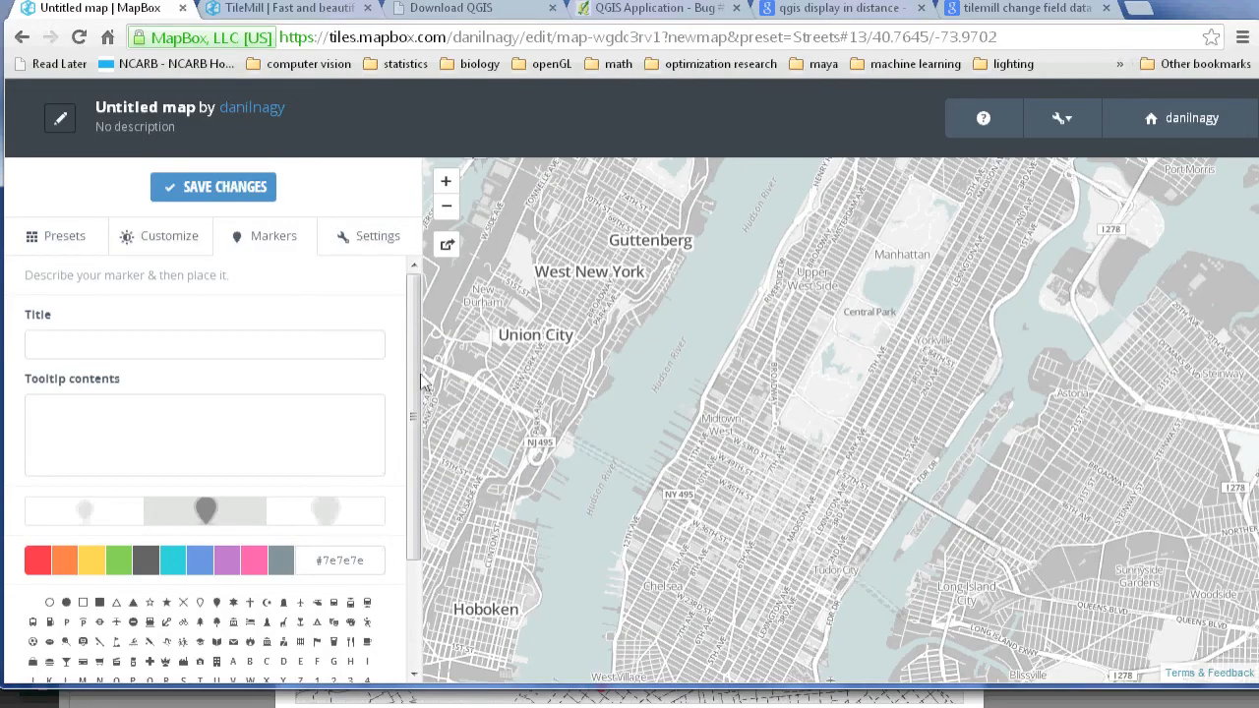
Upload nycTaAttractions.mbtiles as a new layer through the MapBox account actions.
left_click(1062, 119)
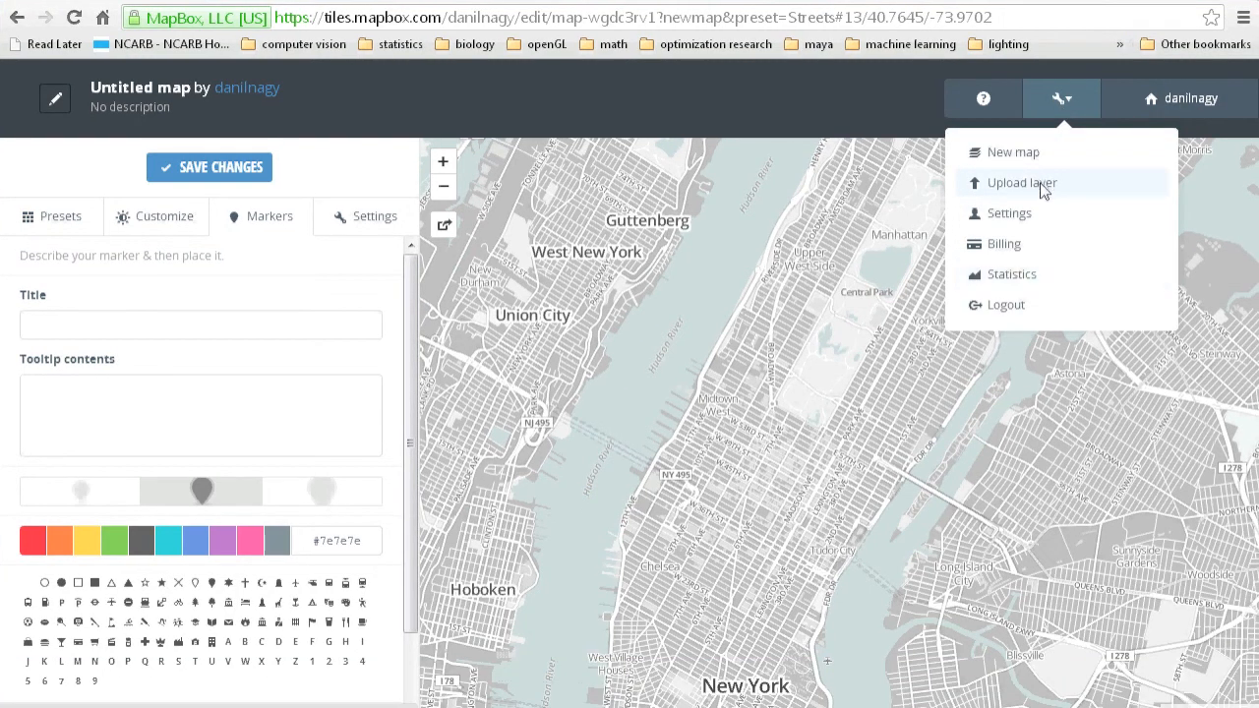
left_click(1023, 181)
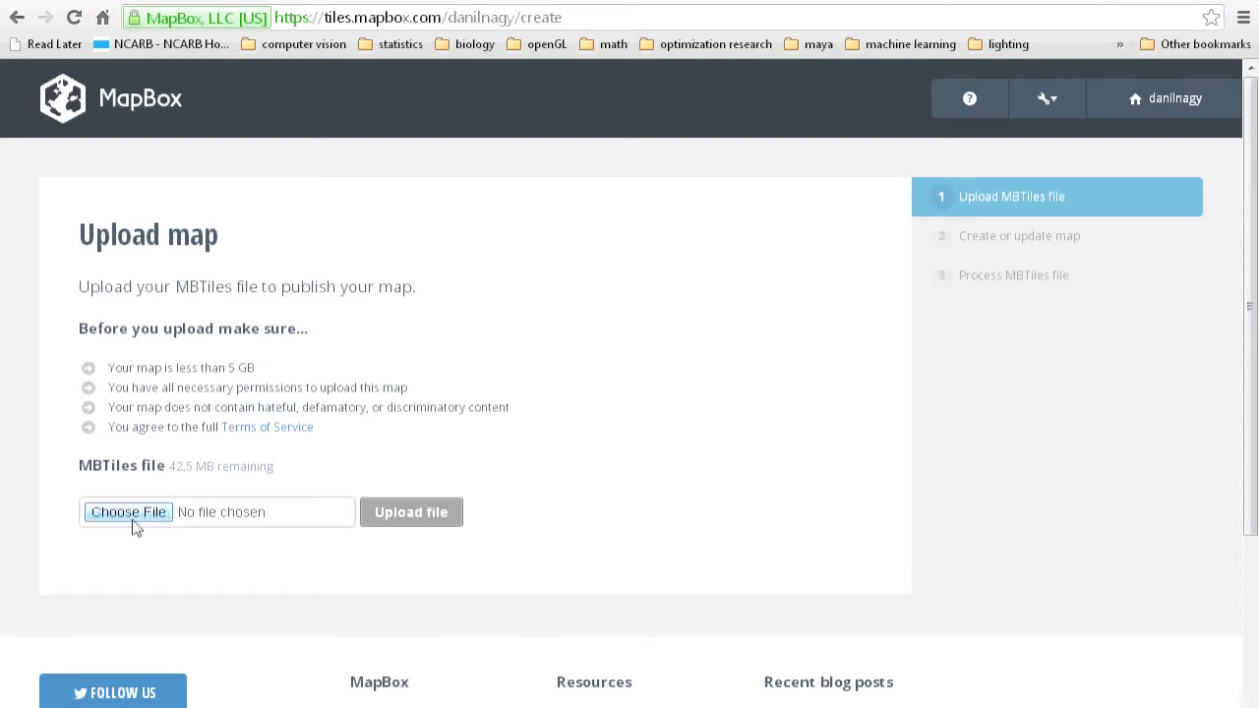
left_click(126, 511)
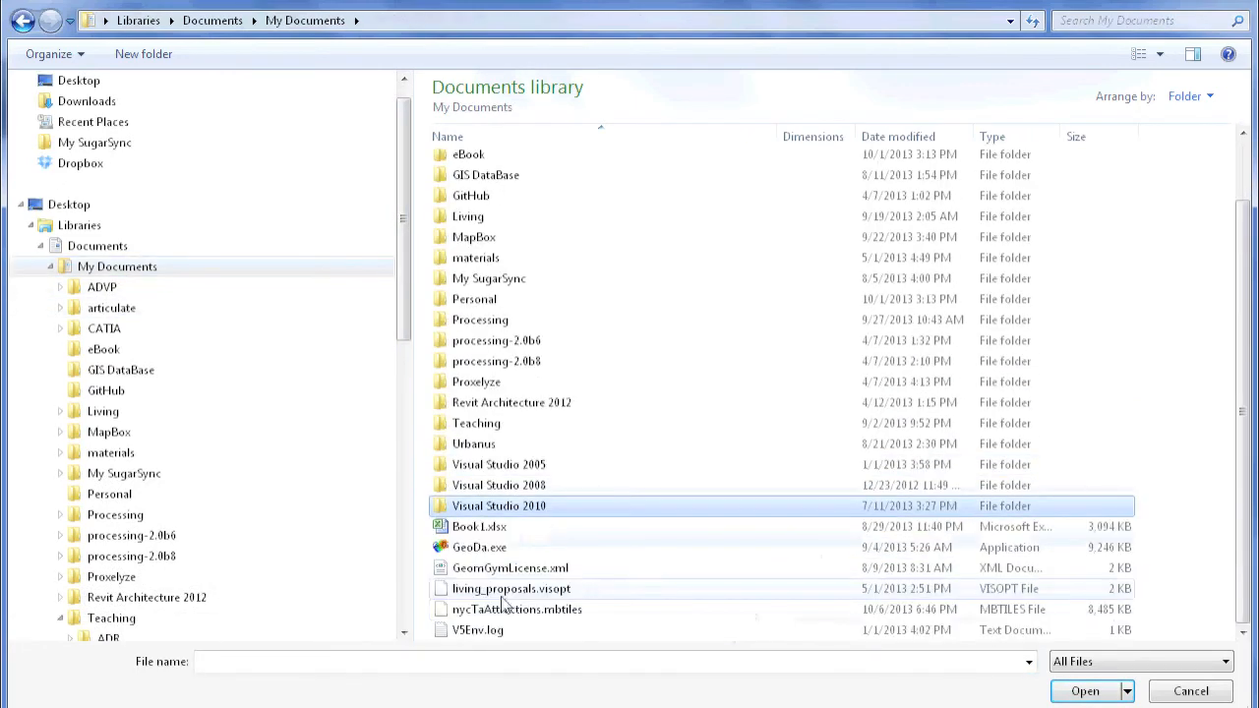
left_click(517, 610)
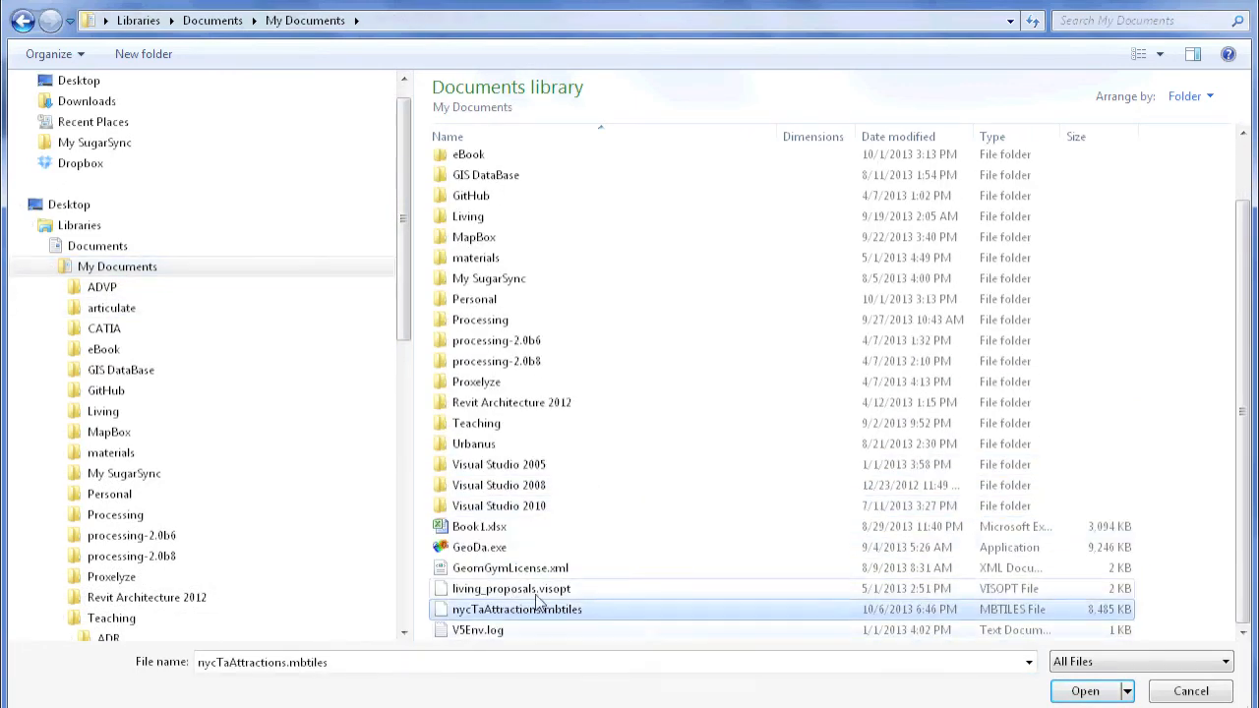
left_click(1085, 690)
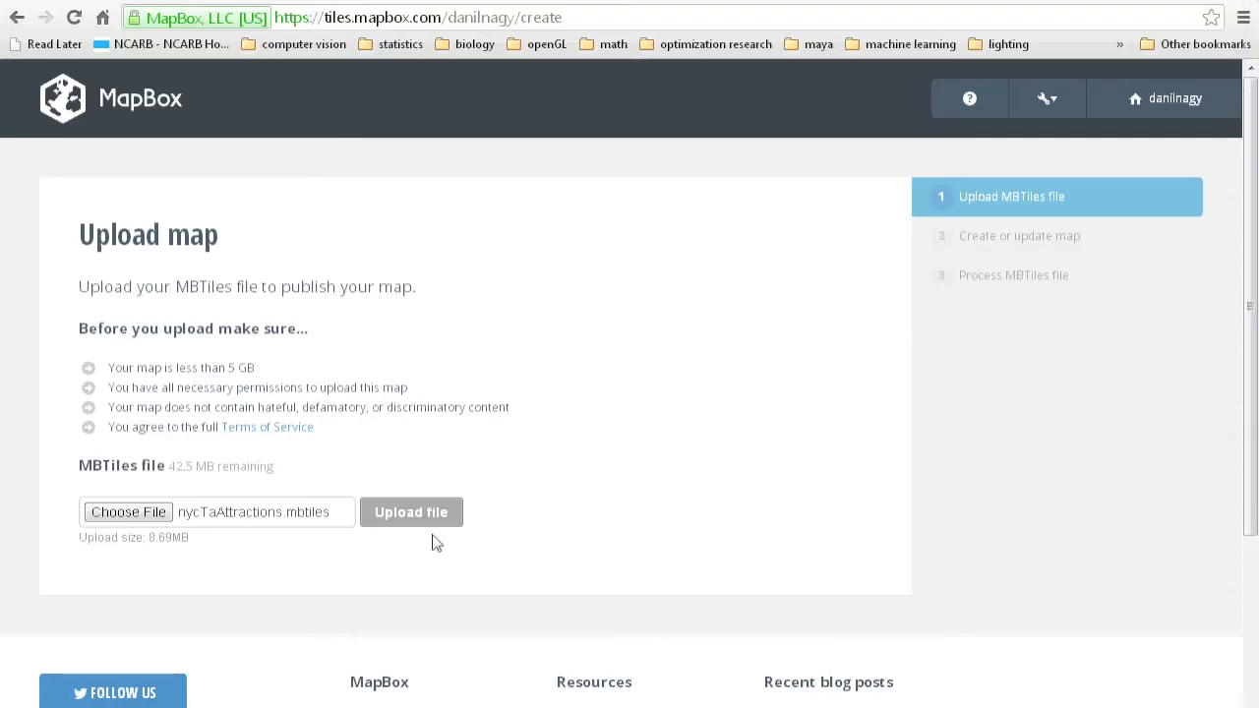
left_click(411, 512)
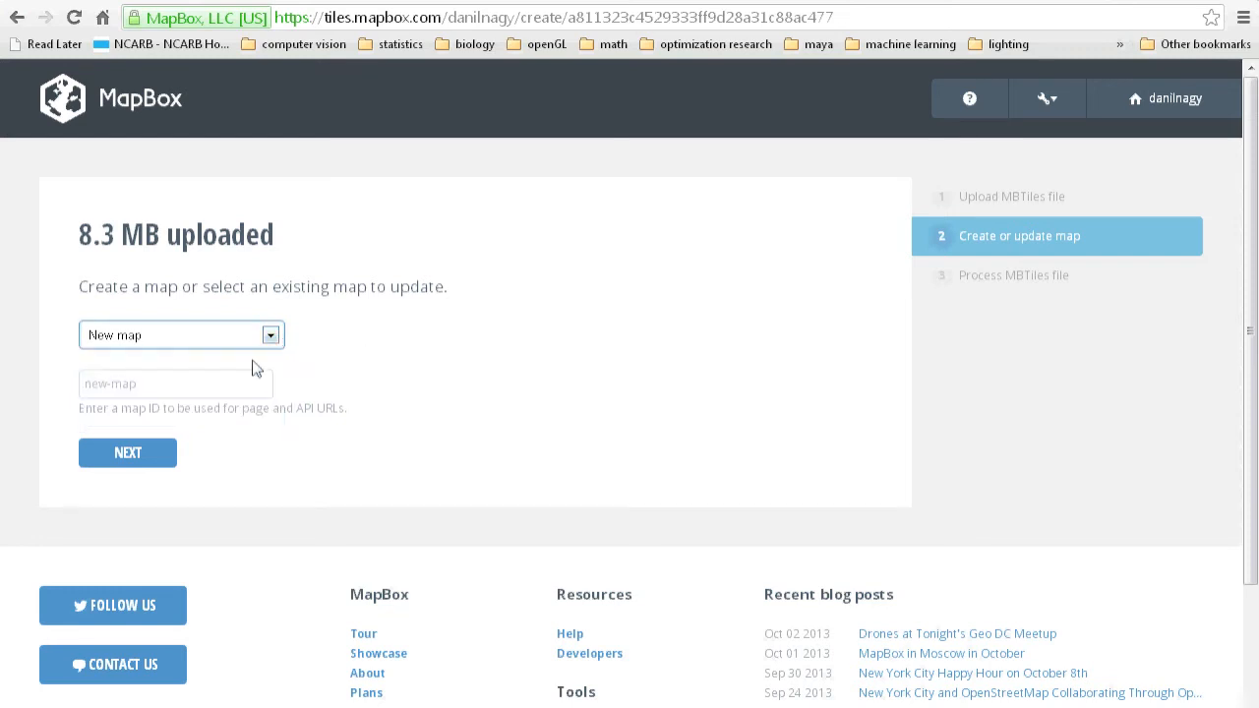
Create a new map with ID 'tany' from the upload and return to the map dashboard.
left_click(177, 383)
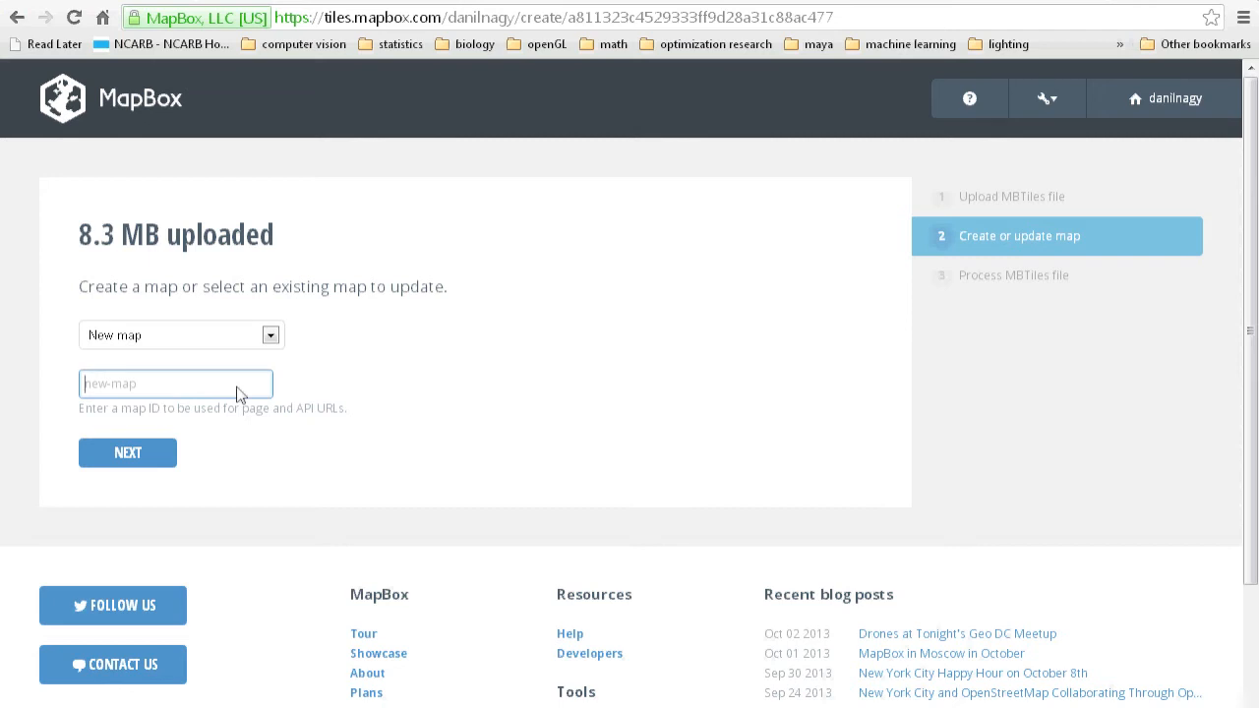
type("tany")
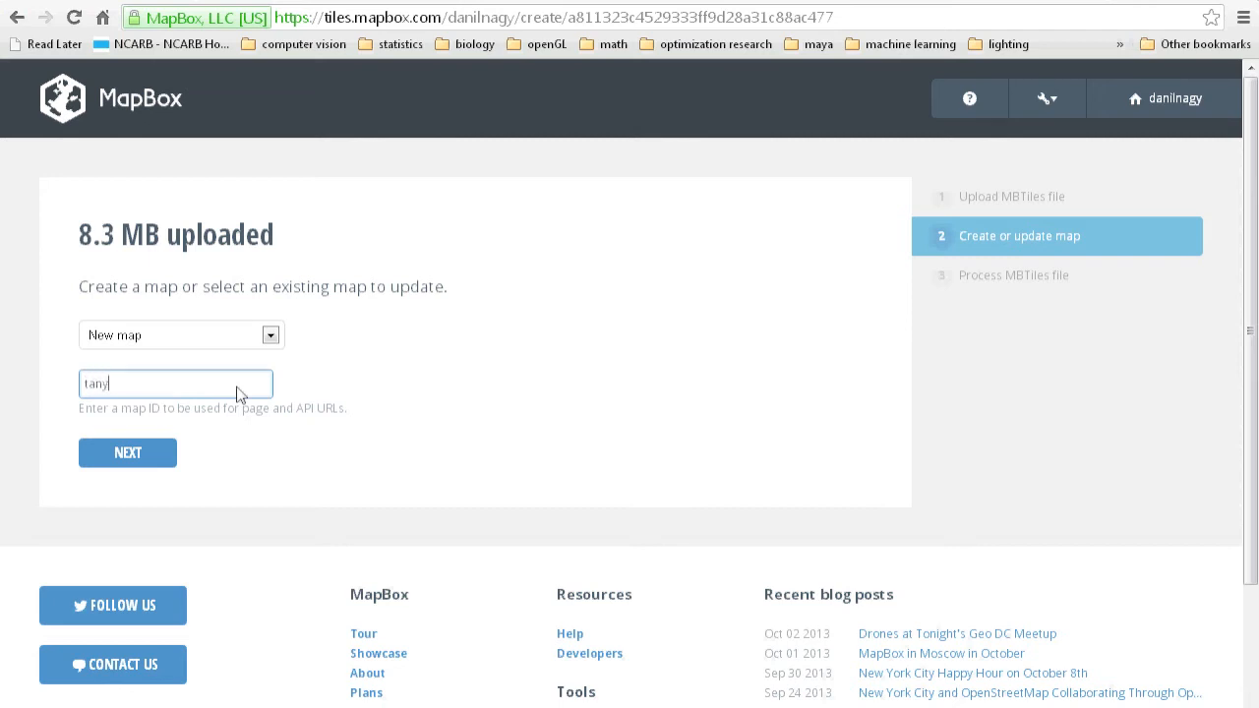
left_click(126, 453)
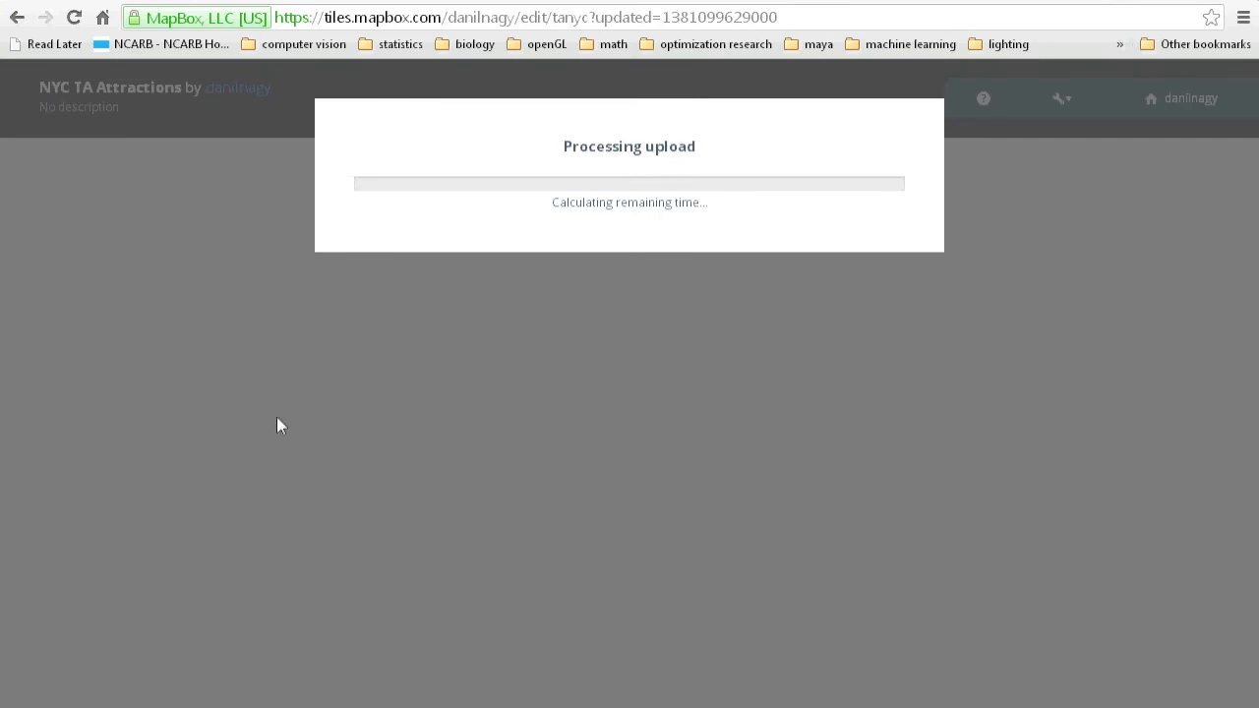
mouse_move(584, 576)
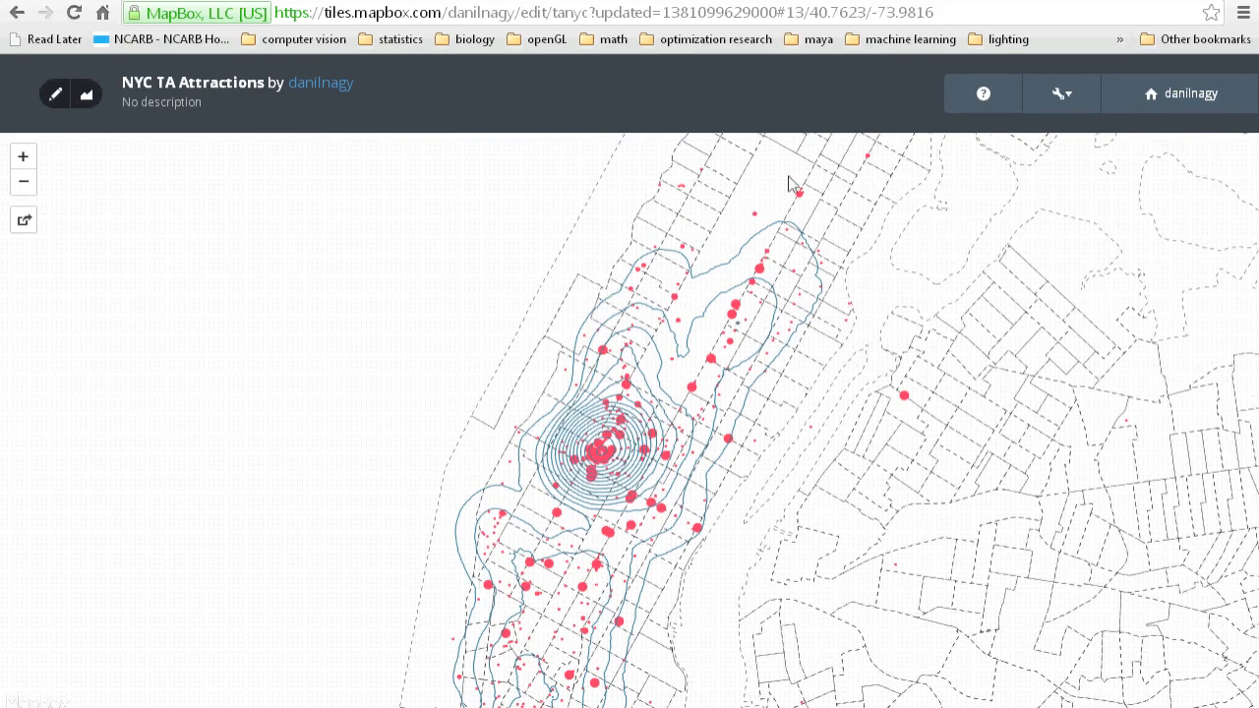
mouse_move(413, 399)
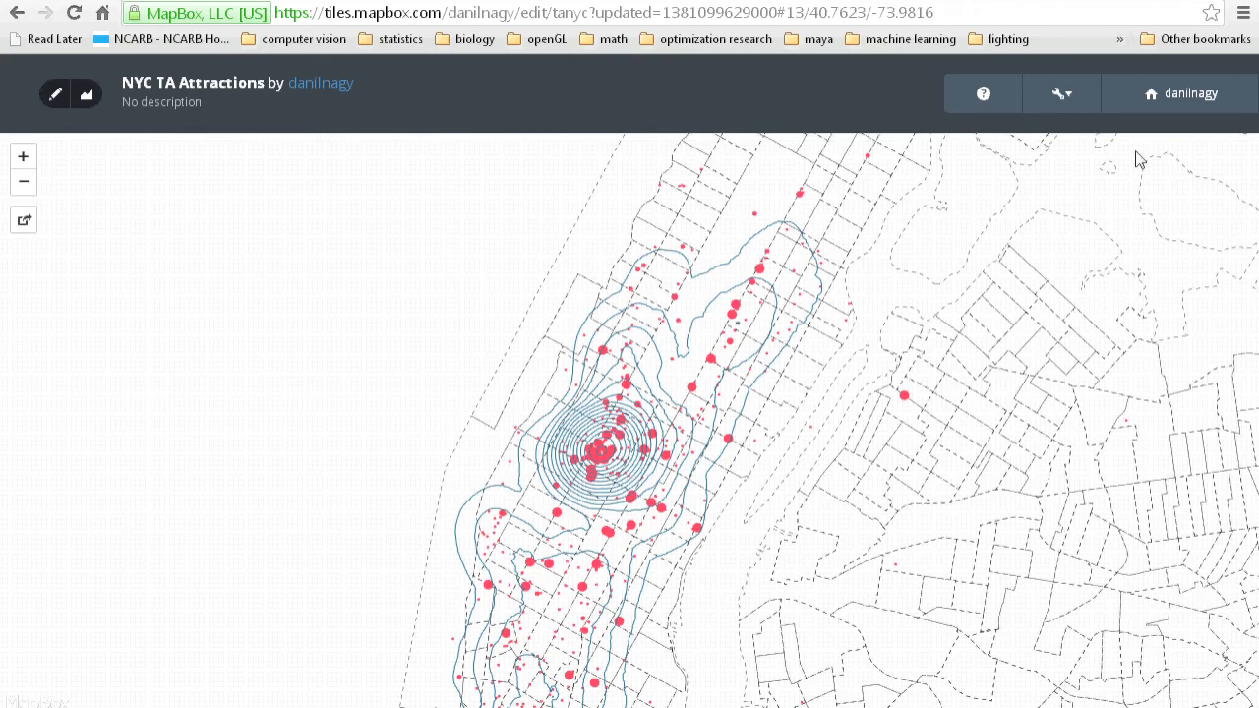
left_click(1176, 93)
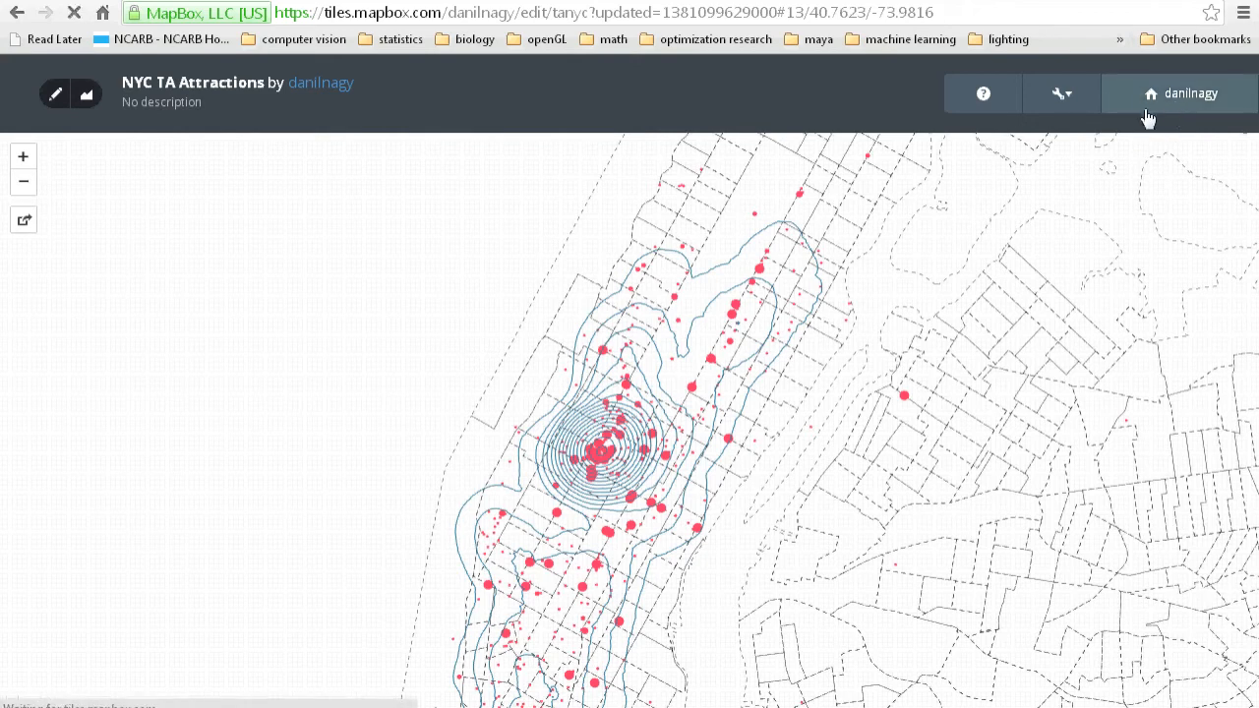
Add NYC TA Attractions from My maps as a custom layer on the Trip Advisor base map.
left_click(1180, 93)
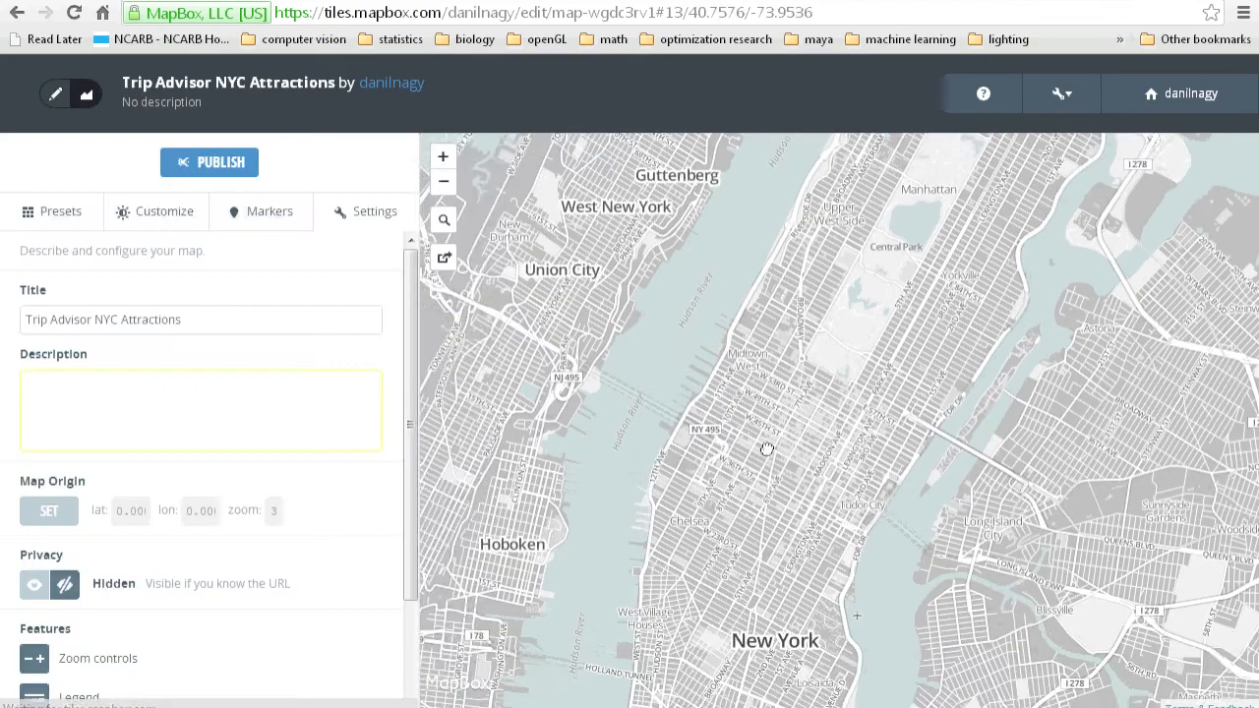
left_click(165, 210)
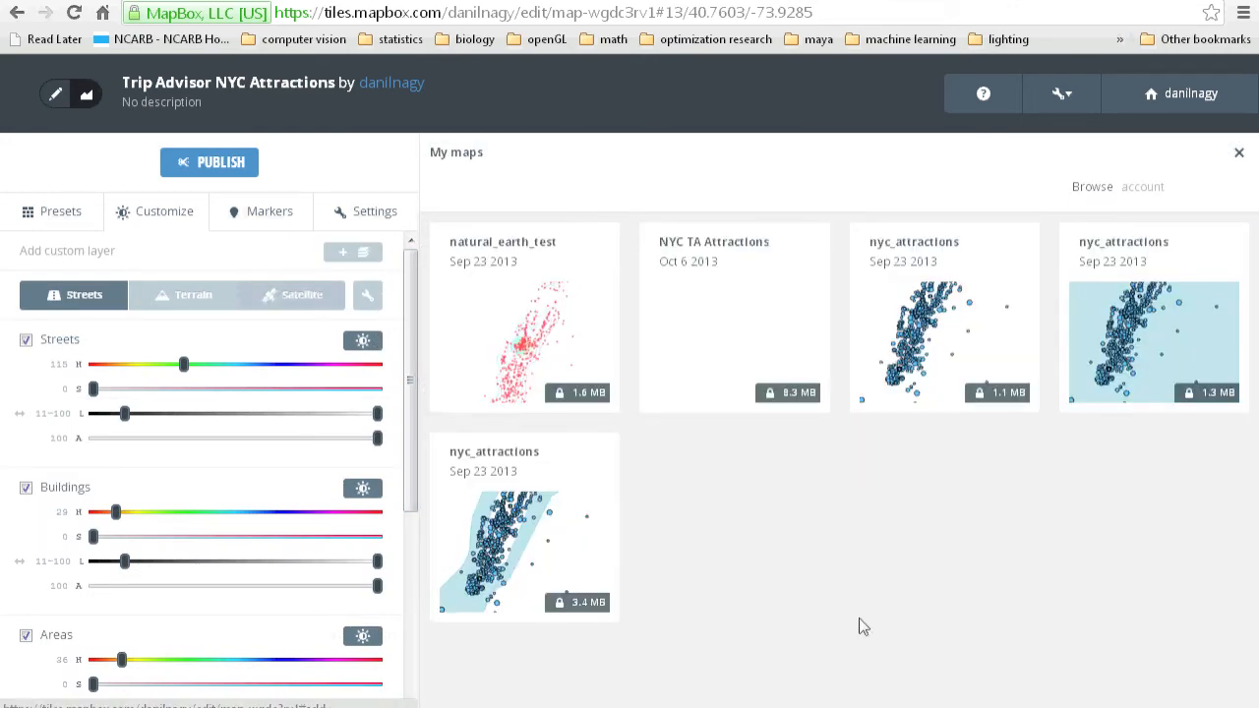
mouse_move(547, 273)
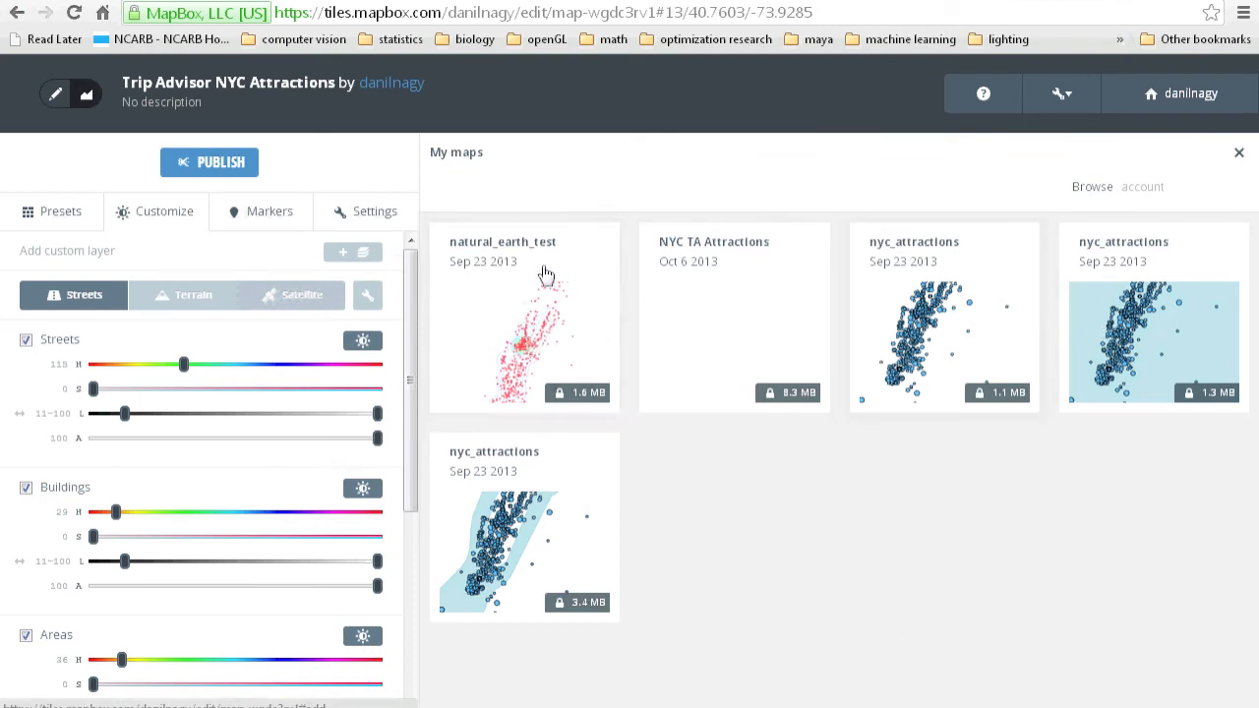
mouse_move(665, 425)
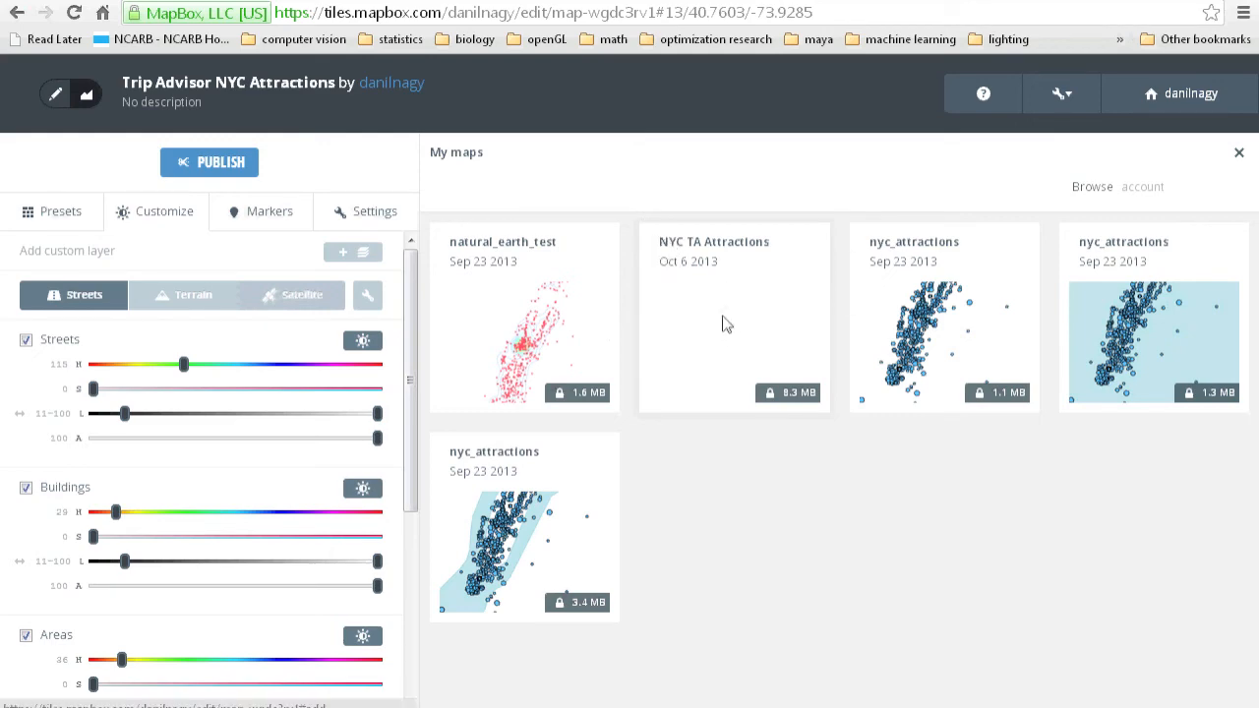
left_click(731, 315)
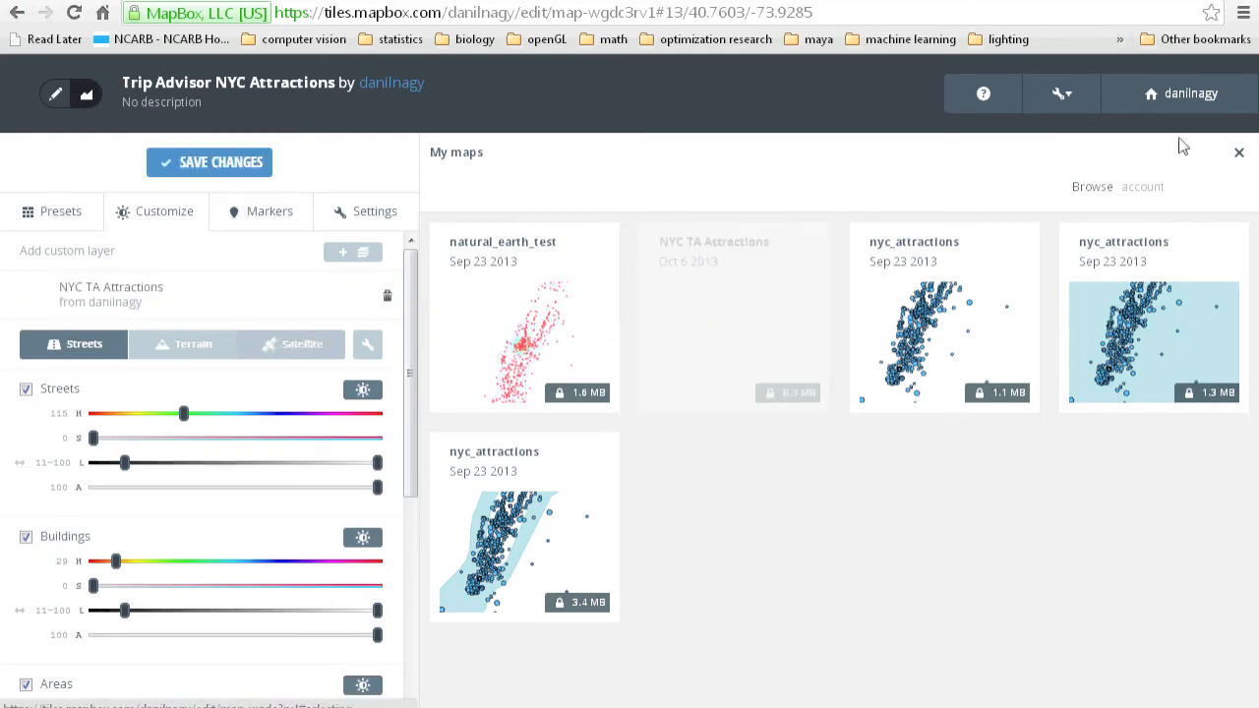
left_click(1239, 153)
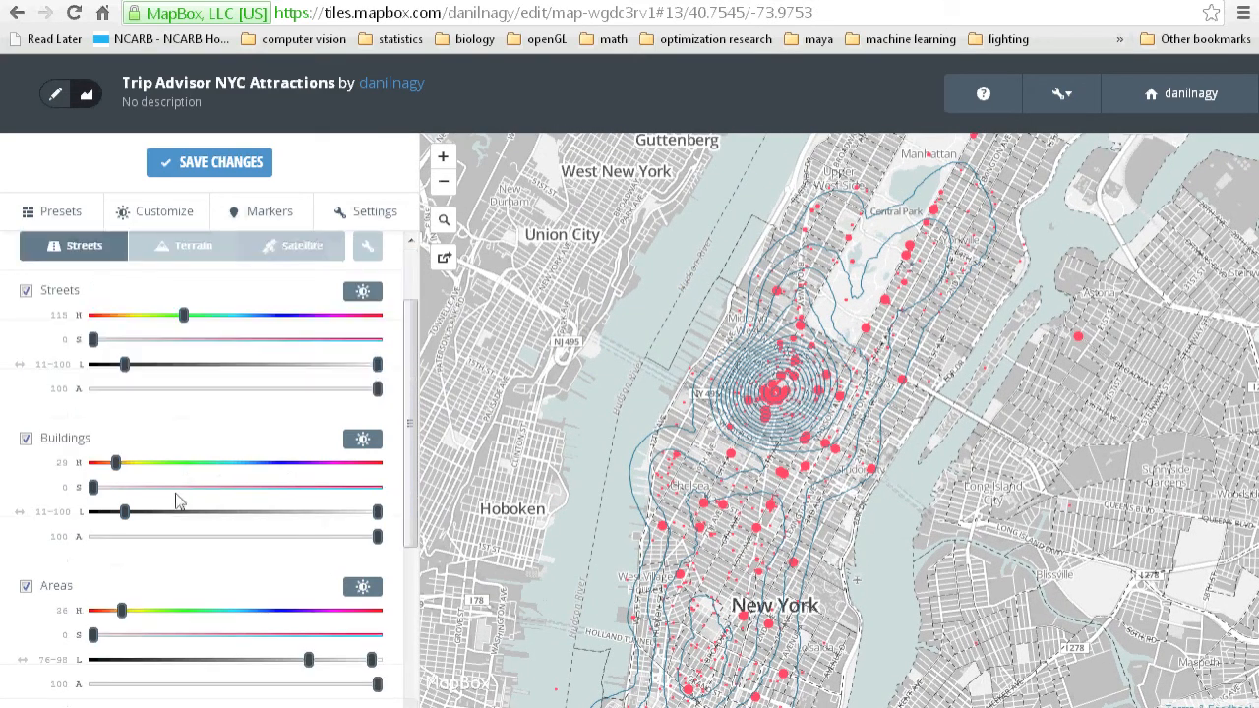
Drag the Buildings hue slider to a warm tan tint and save the map changes.
left_click_drag(94, 488, 224, 488)
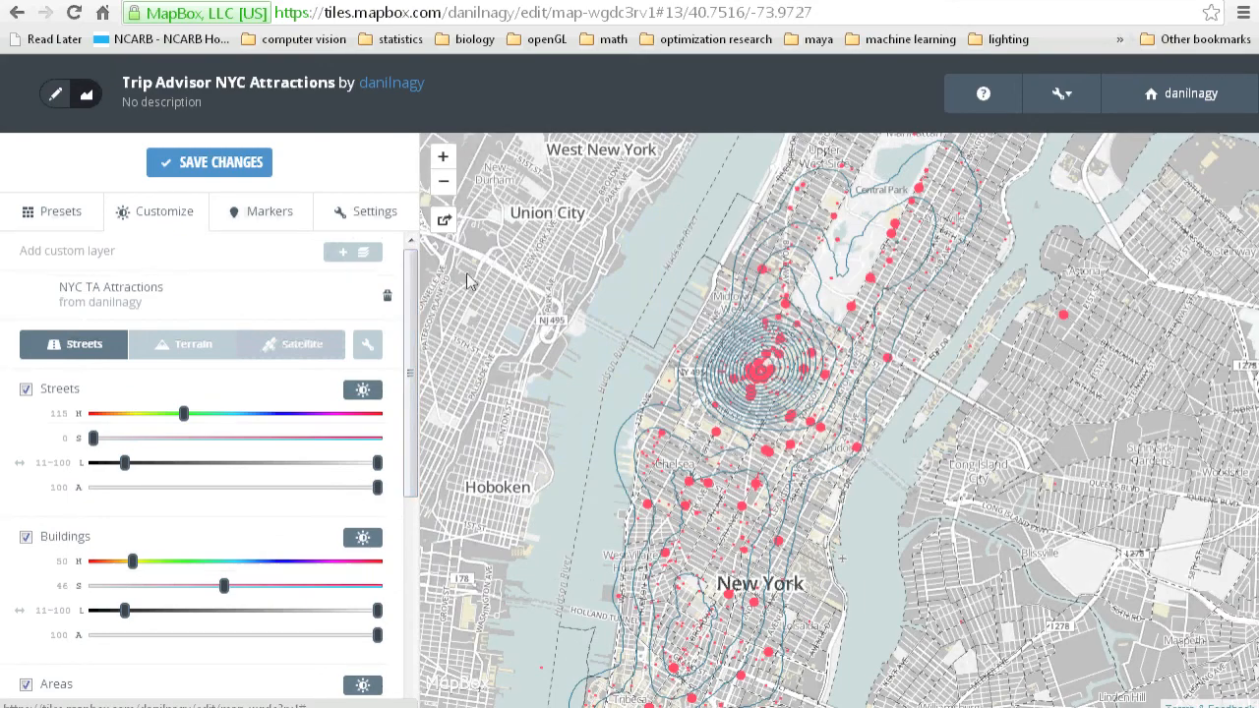
mouse_move(738, 436)
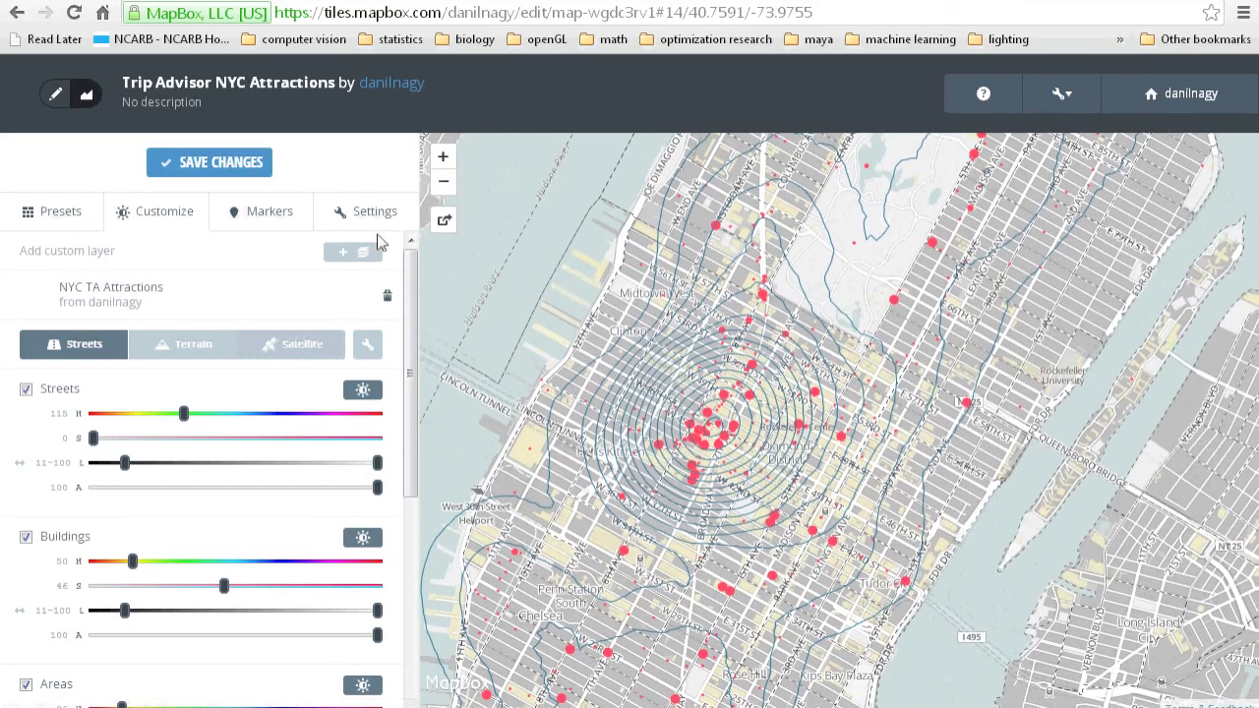
left_click(208, 161)
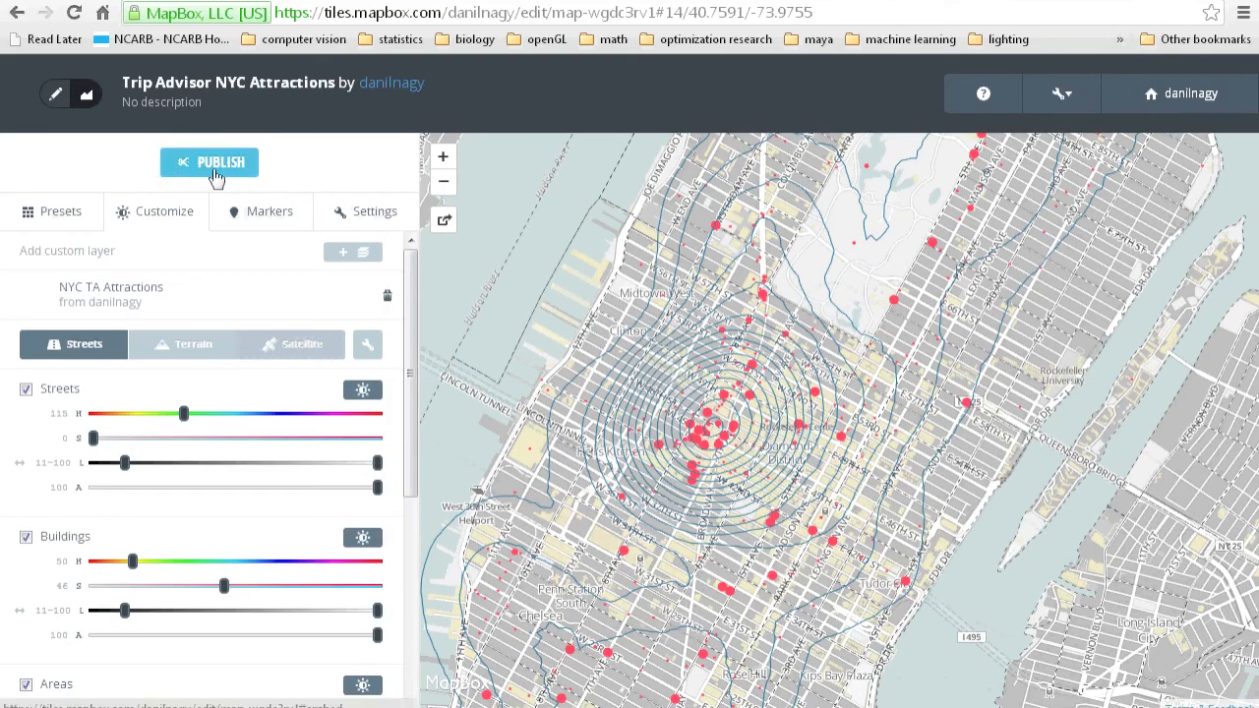
Publish the map and select its shareable URL from the Publish dialog.
left_click(209, 161)
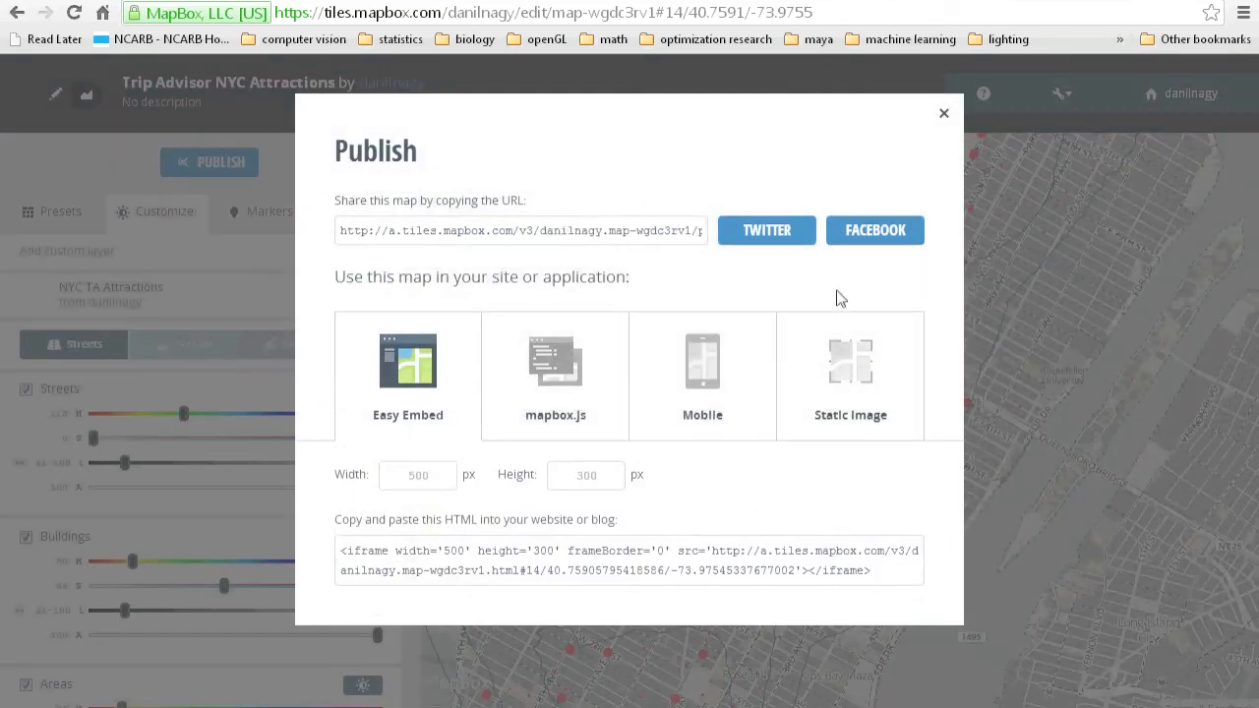
mouse_move(462, 232)
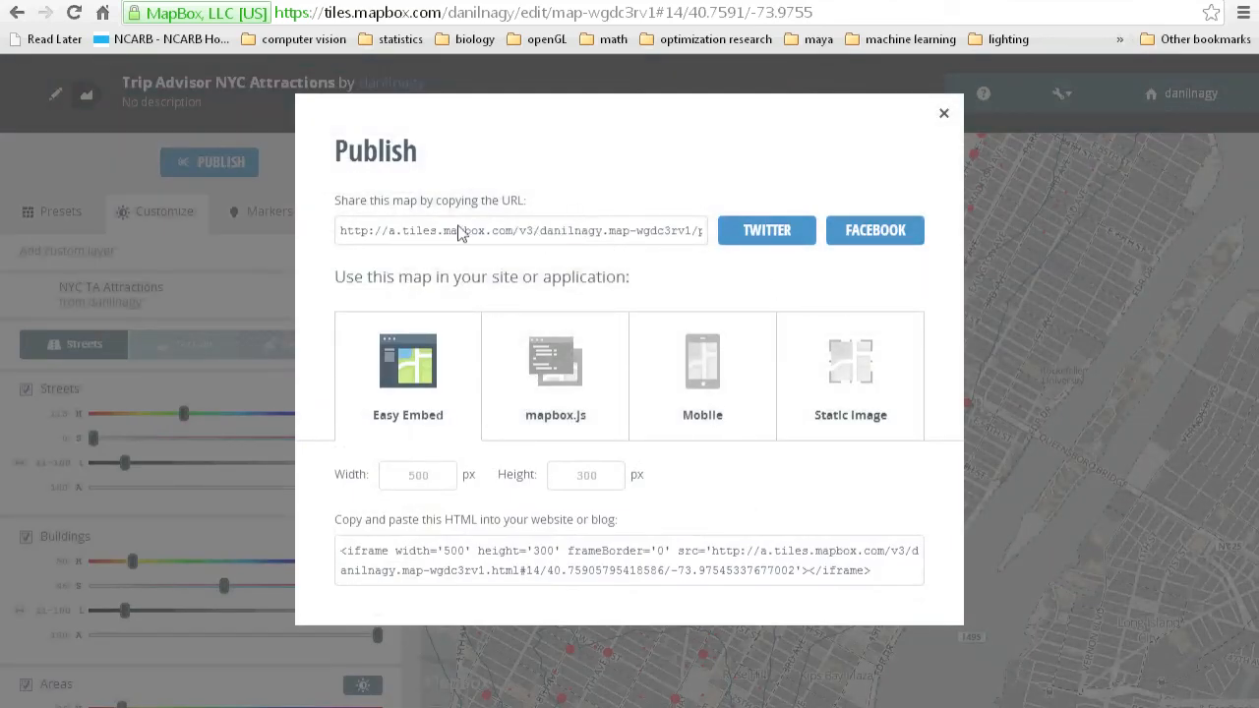
mouse_move(429, 222)
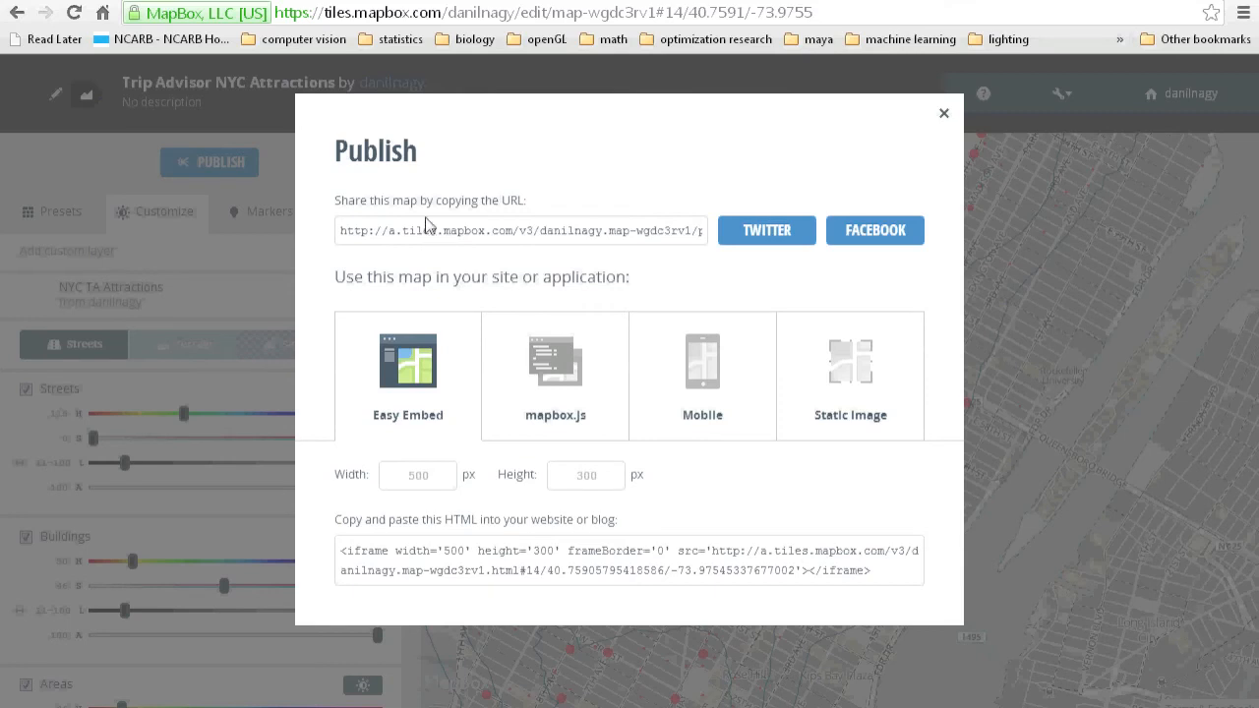
left_click(521, 230)
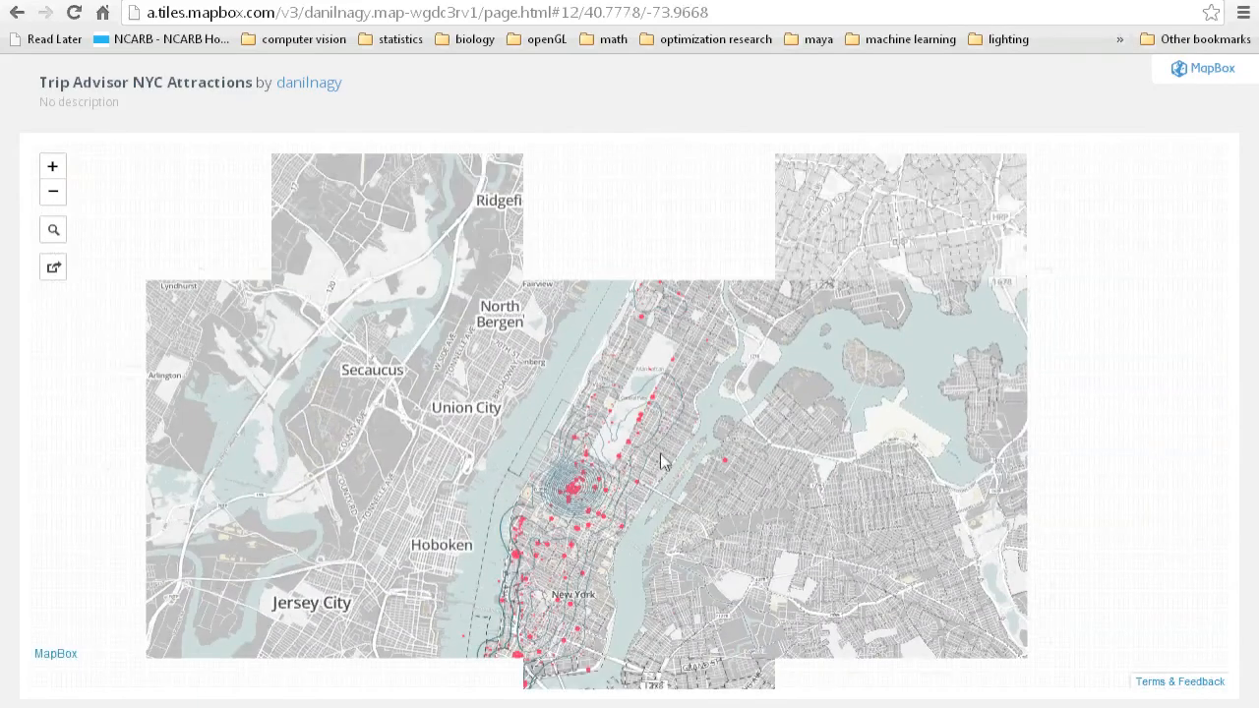
left_click(51, 165)
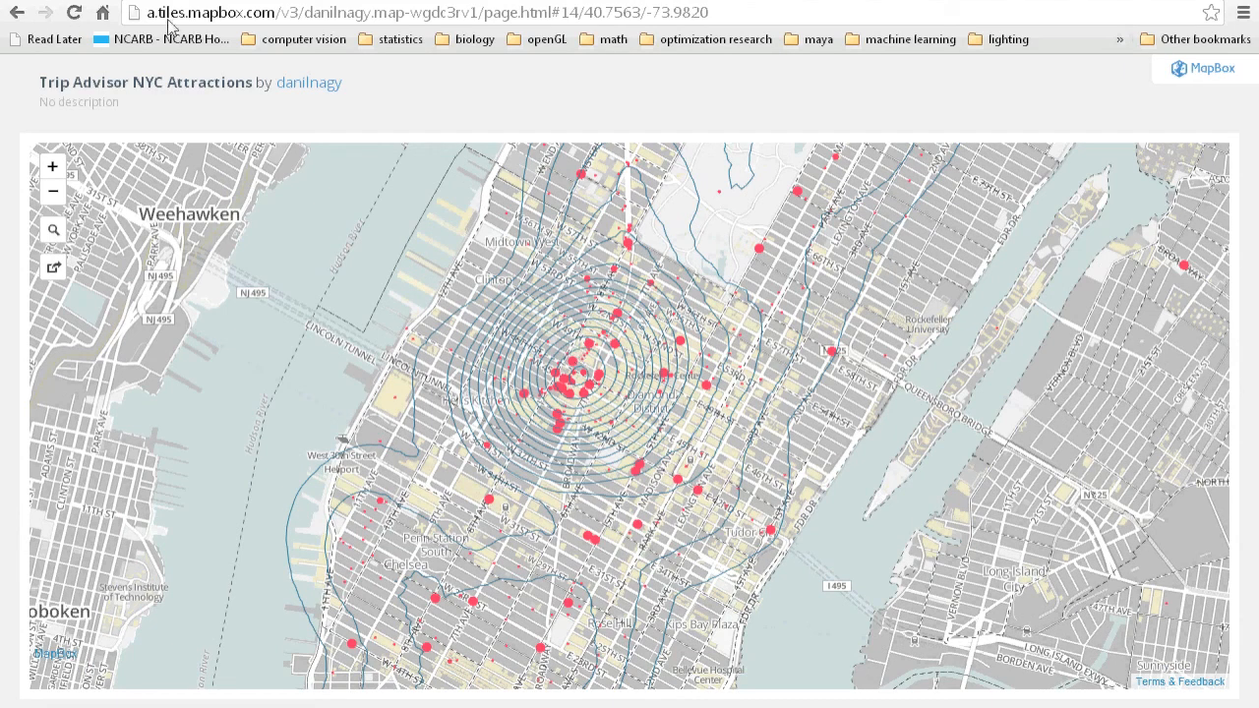
mouse_move(706, 346)
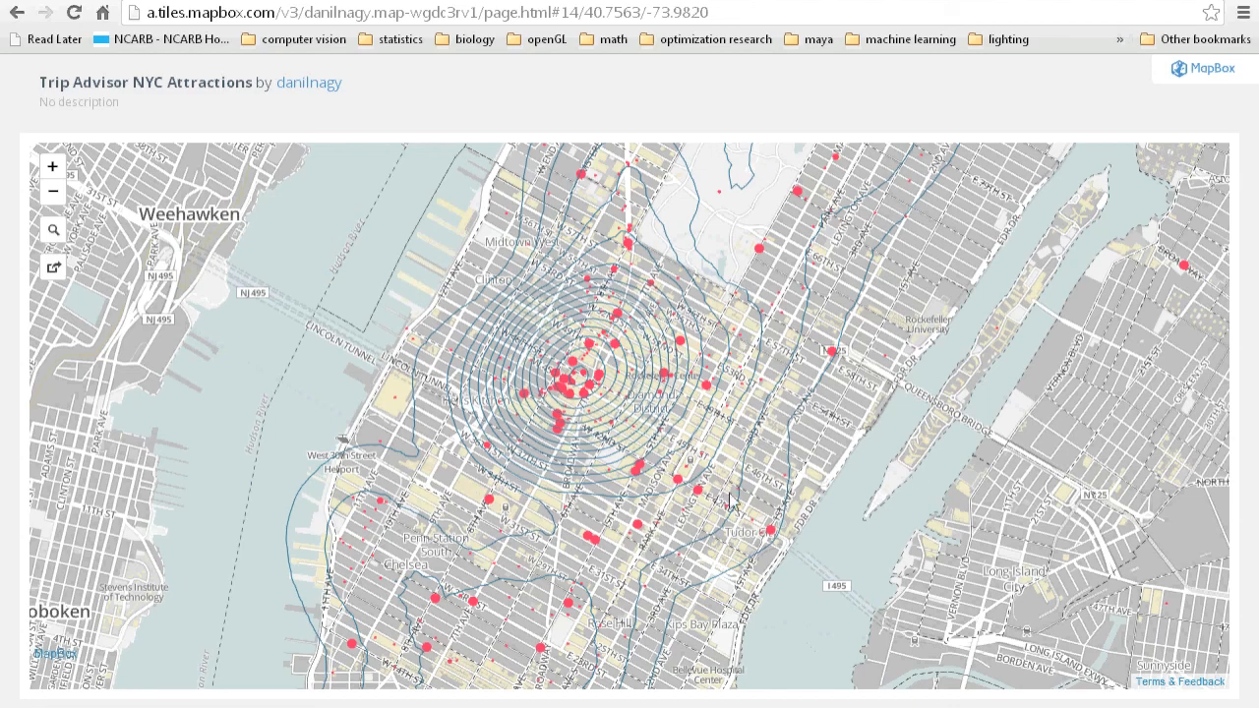
mouse_move(853, 692)
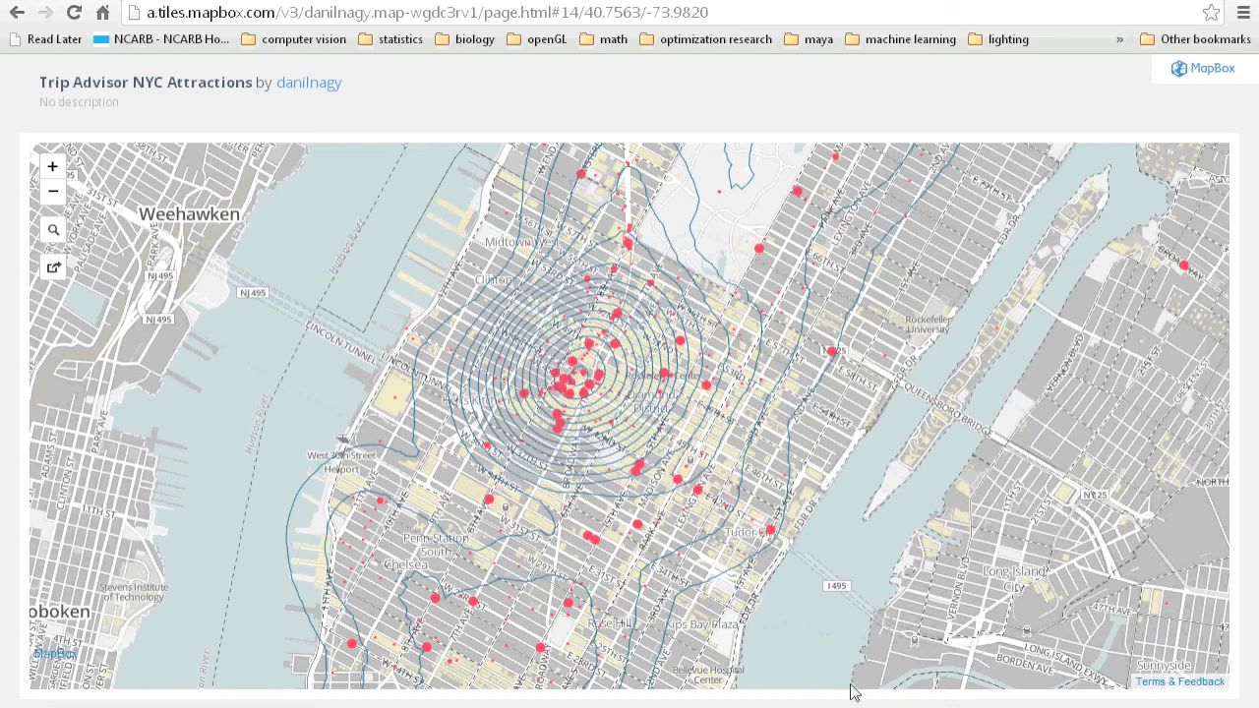